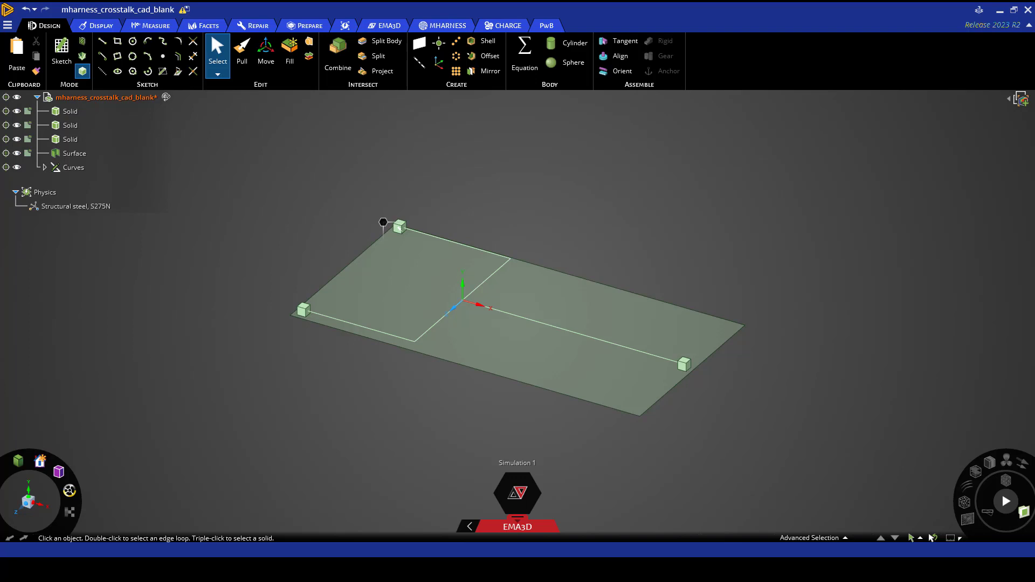
mouse_move(884, 338)
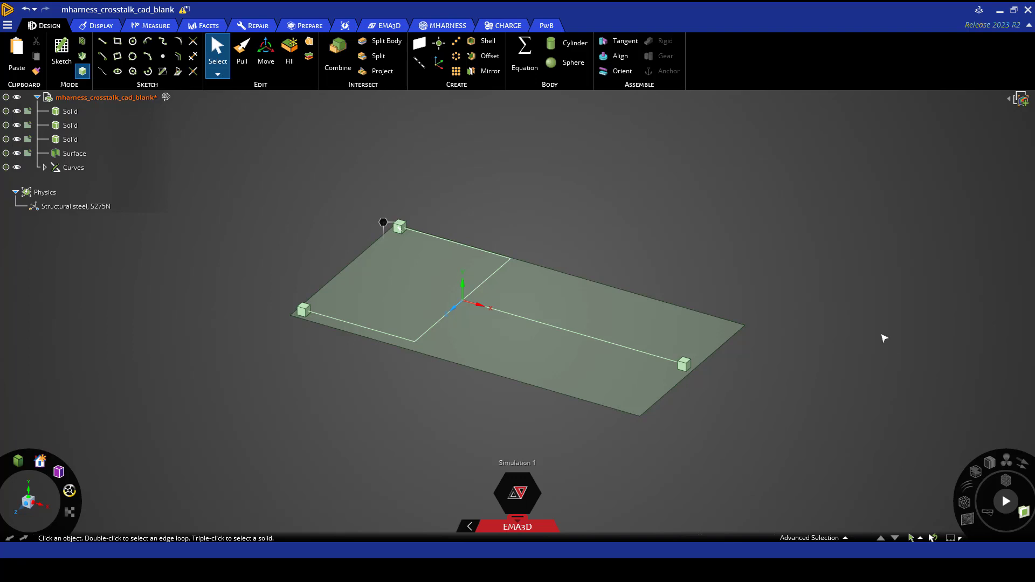
mouse_move(714, 267)
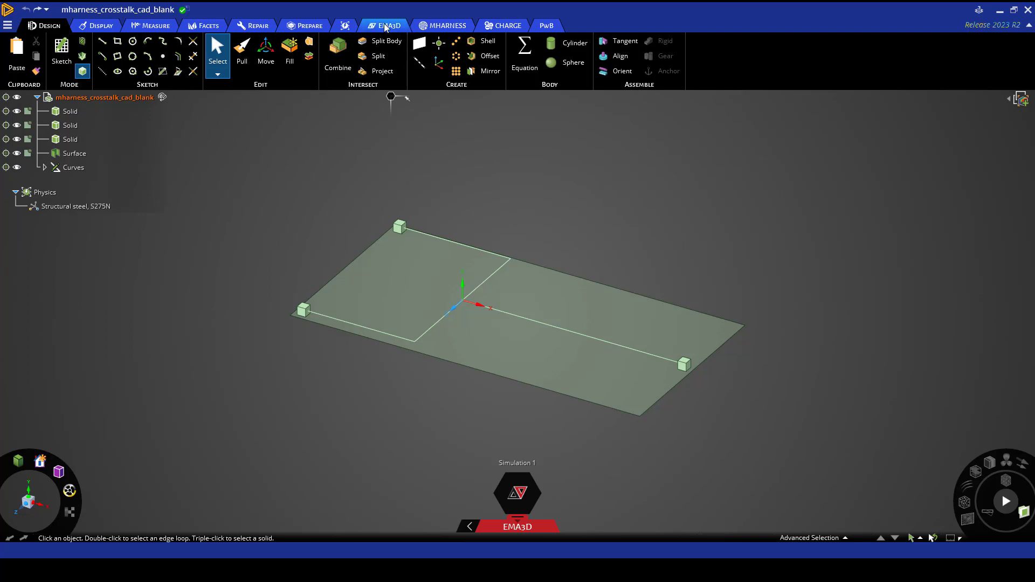
Step: Create an EMA3D domain: 1E-10 s time step, 500 MHz, 60 mm cells, -1920 mm bound
click(389, 25)
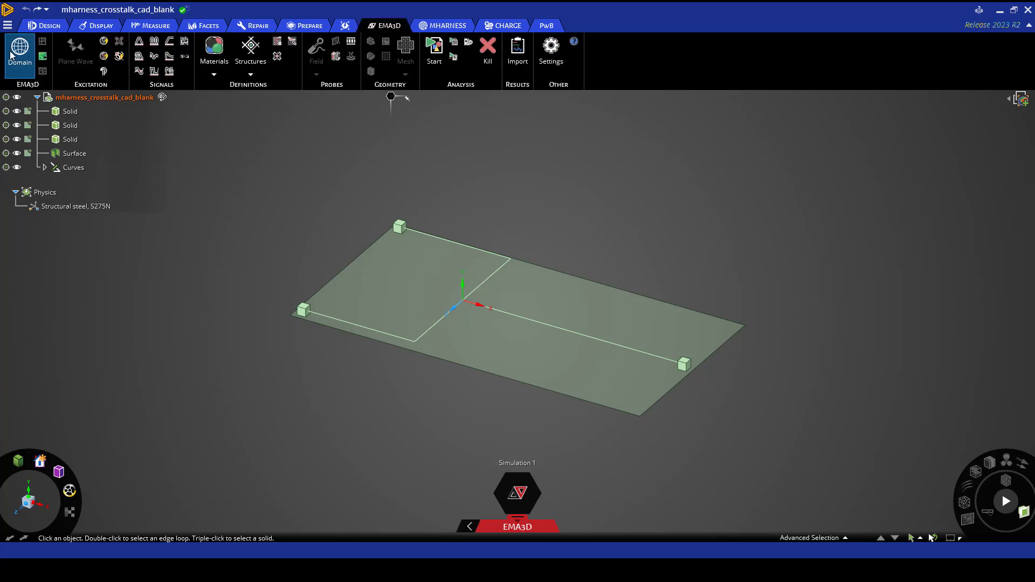
click(19, 49)
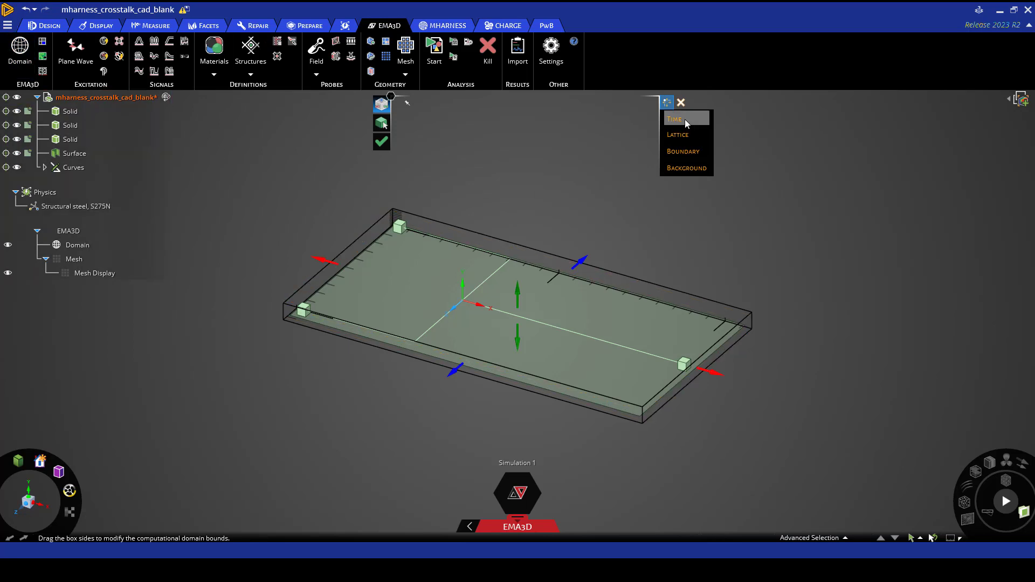
click(674, 119)
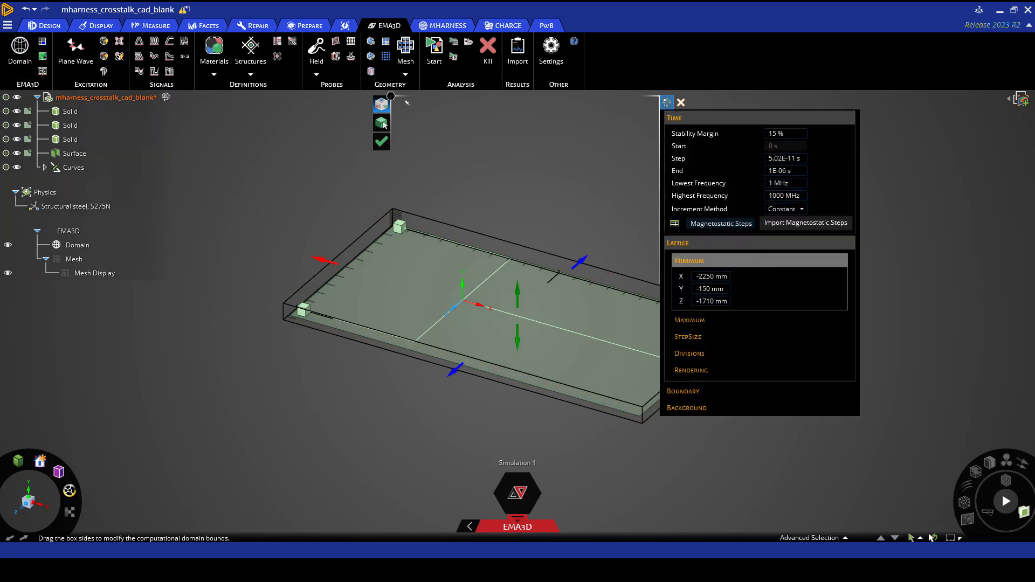
click(690, 320)
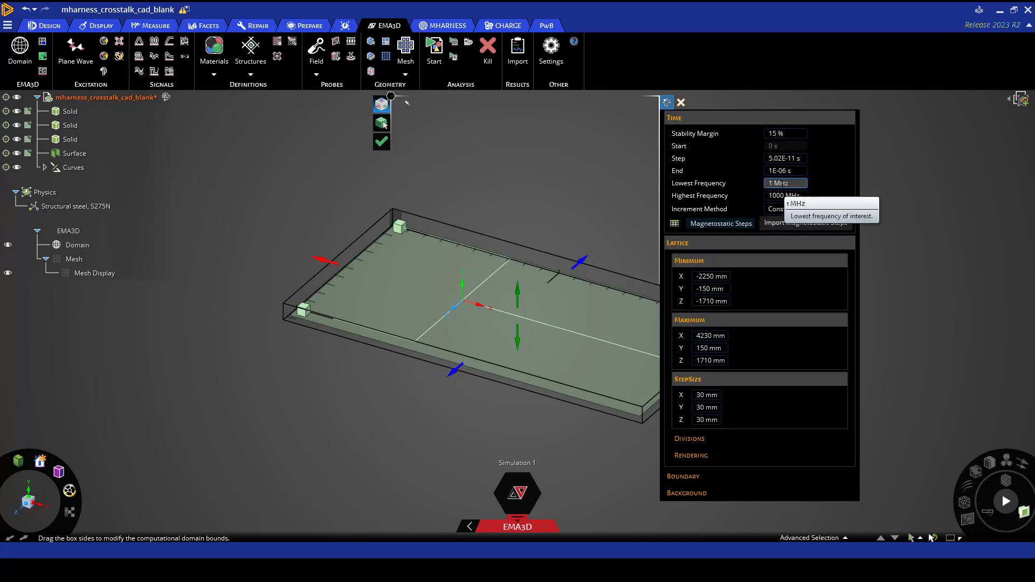
click(785, 195)
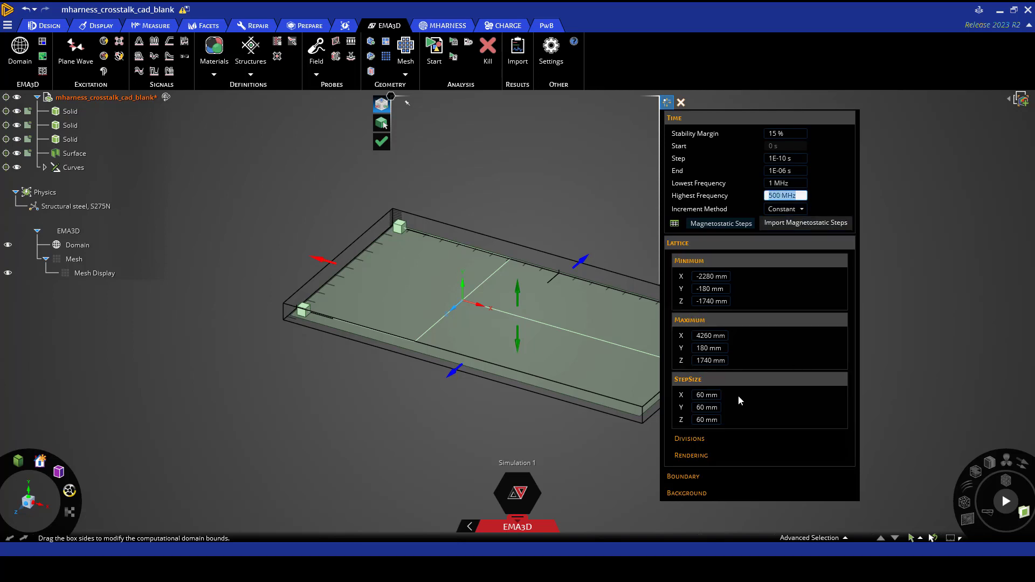
mouse_move(757, 297)
text(-120)
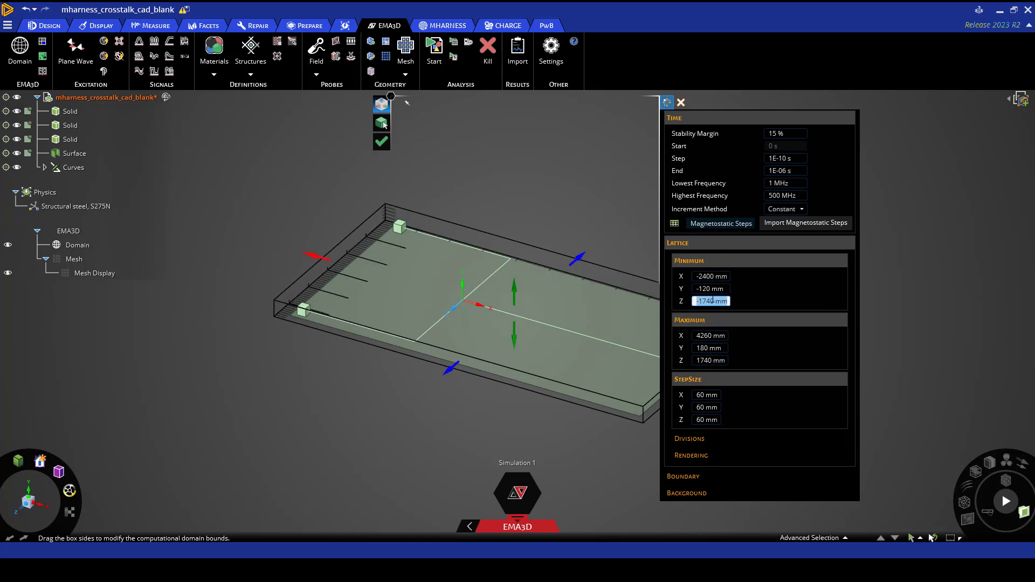
text(-1920 mm)
click(711, 360)
text(3000)
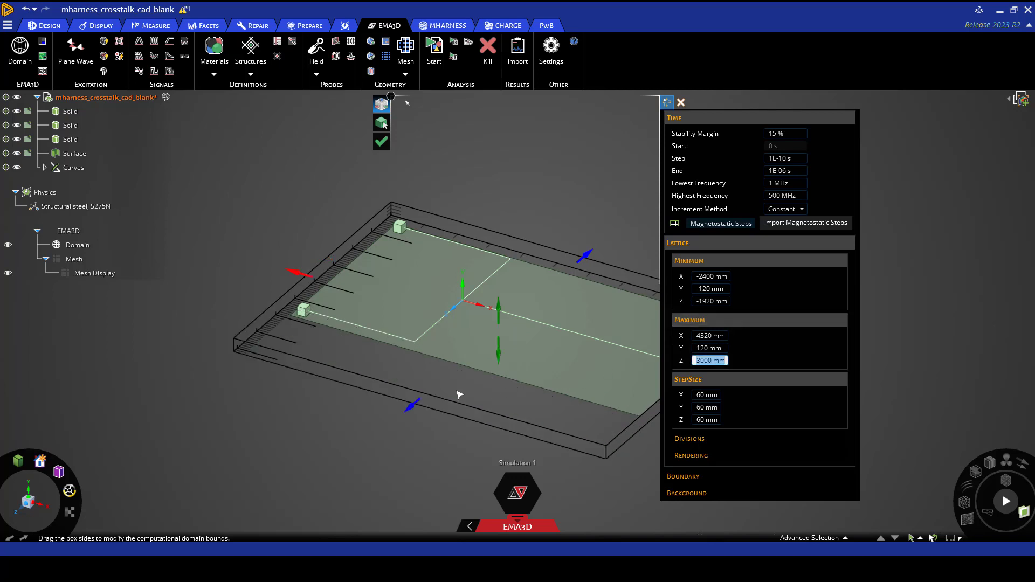
mouse_move(382, 141)
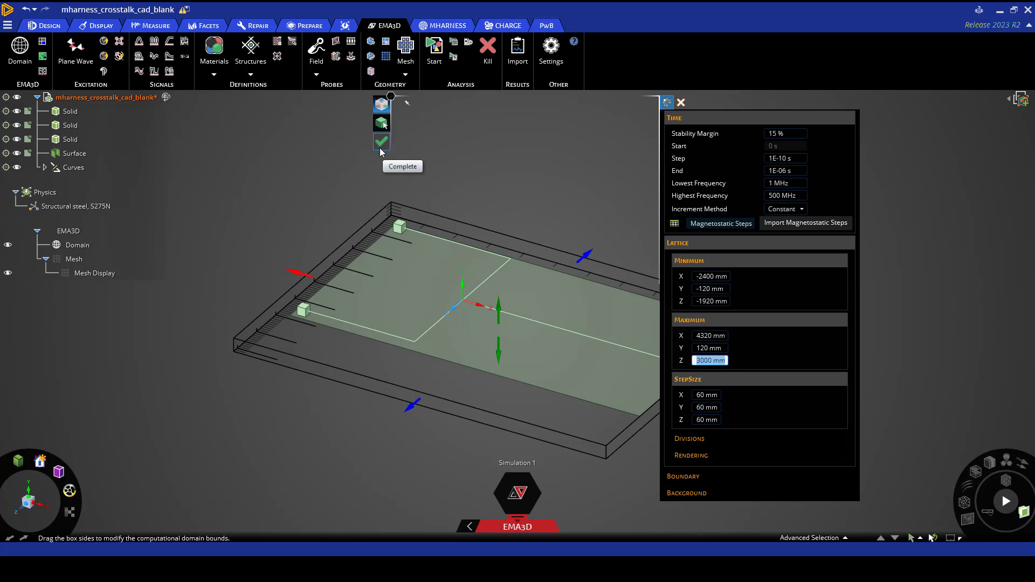
click(381, 142)
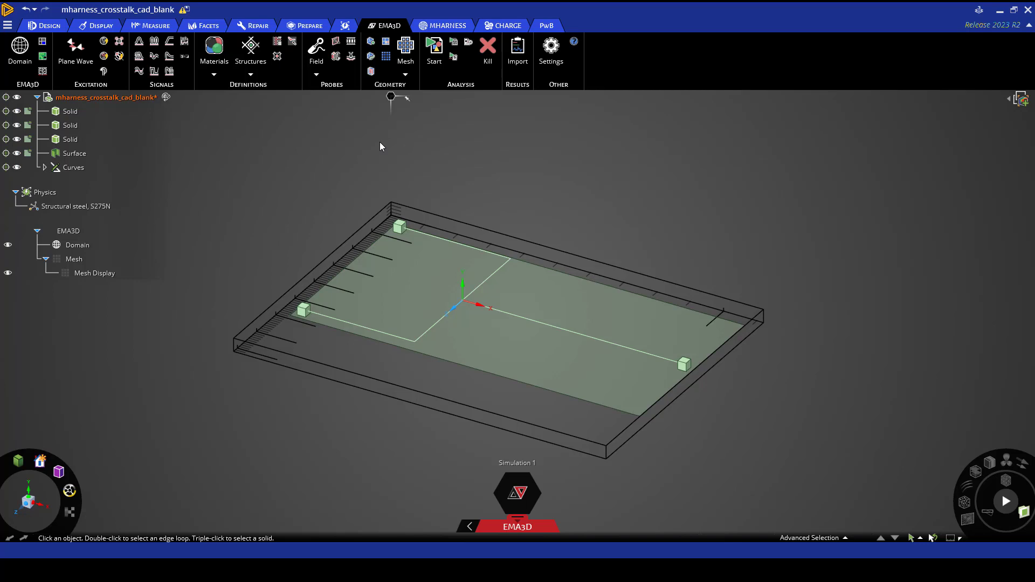
Step: Turn off all design geometry and the Domain node, keeping only the Curves folder visible
click(106, 98)
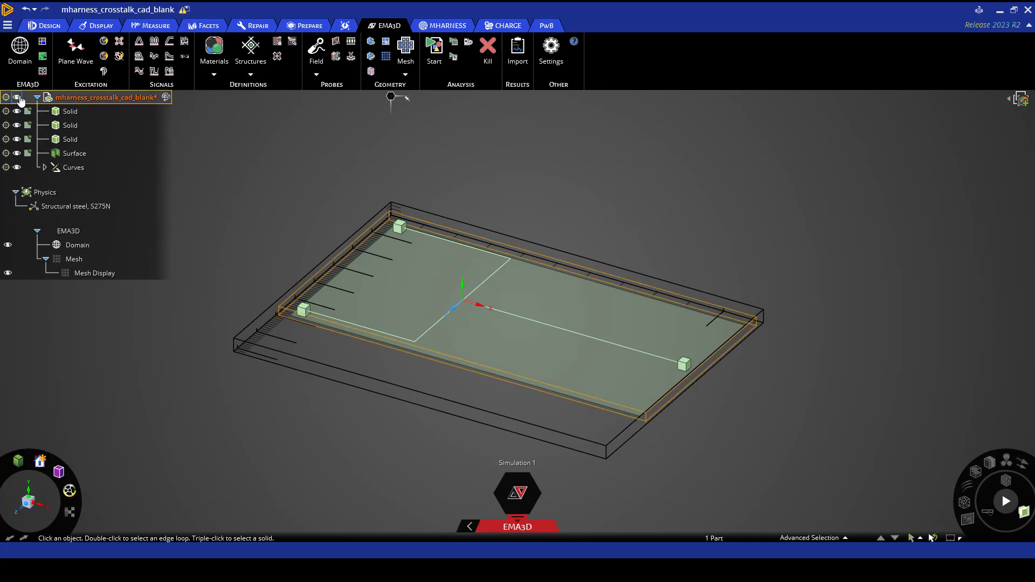
click(73, 167)
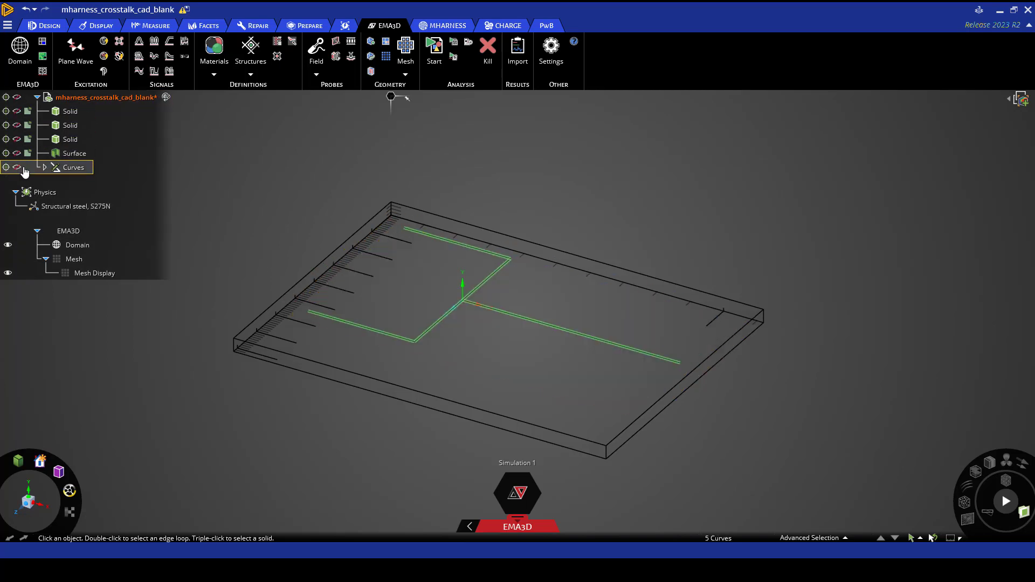
click(68, 230)
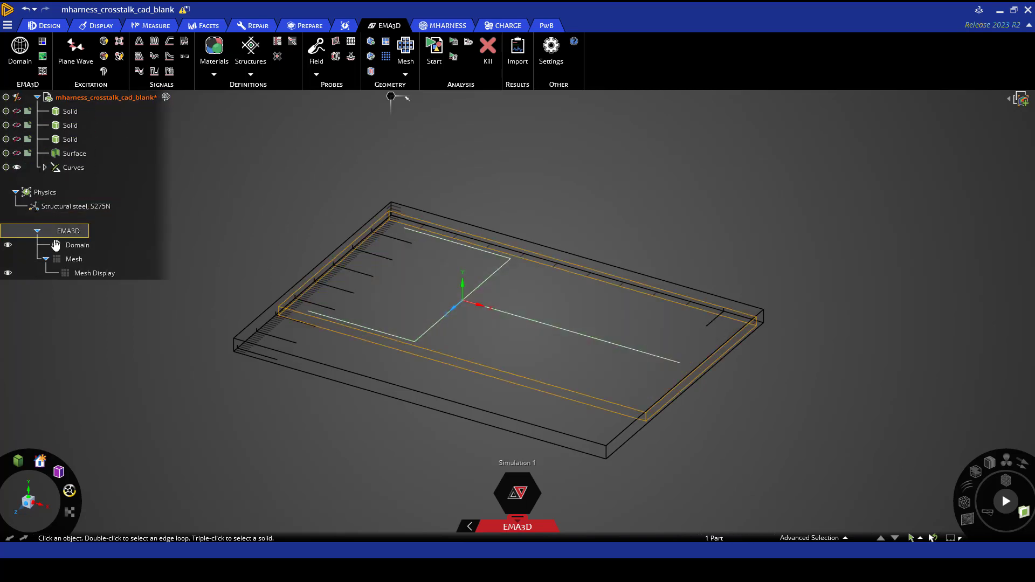
click(7, 245)
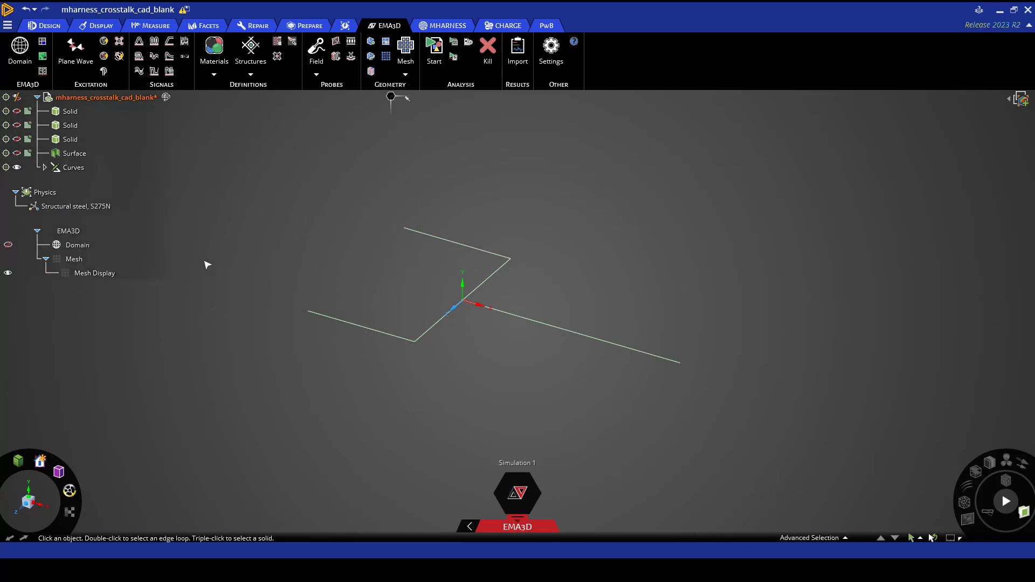
mouse_move(447, 25)
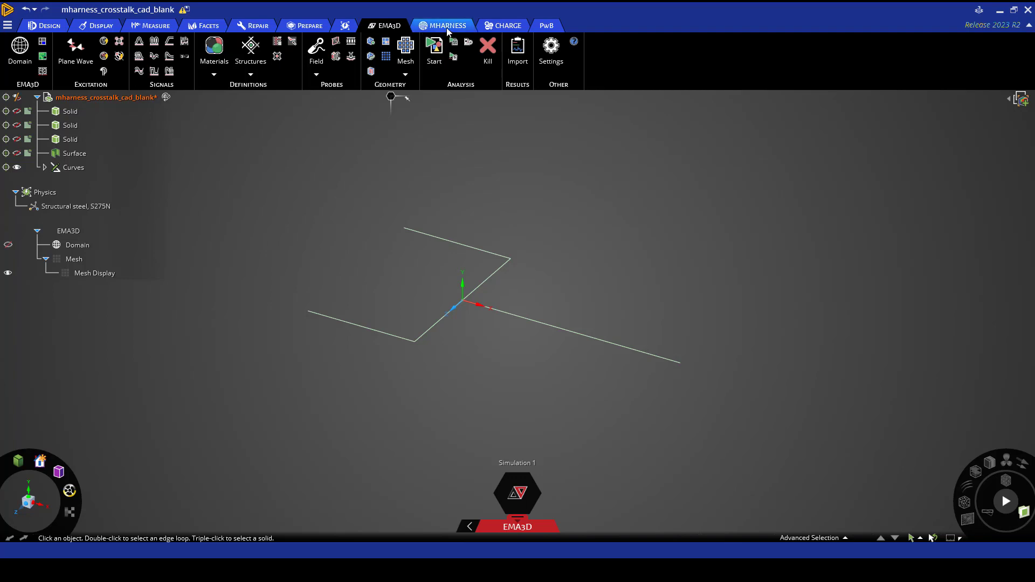
Step: Route a new MHARNESS Shield along every cable curve and begin picking its termination points
click(448, 25)
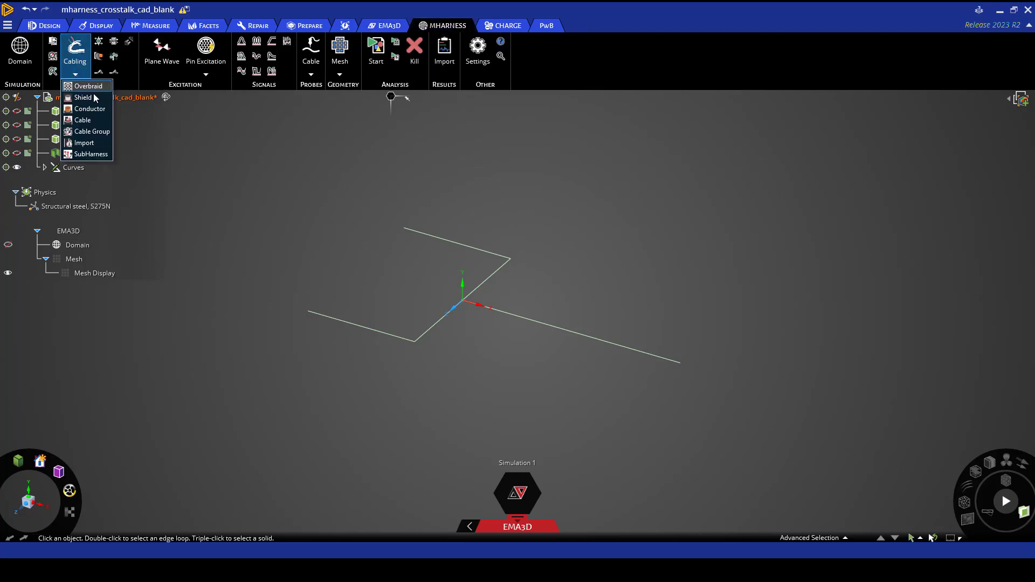
click(82, 119)
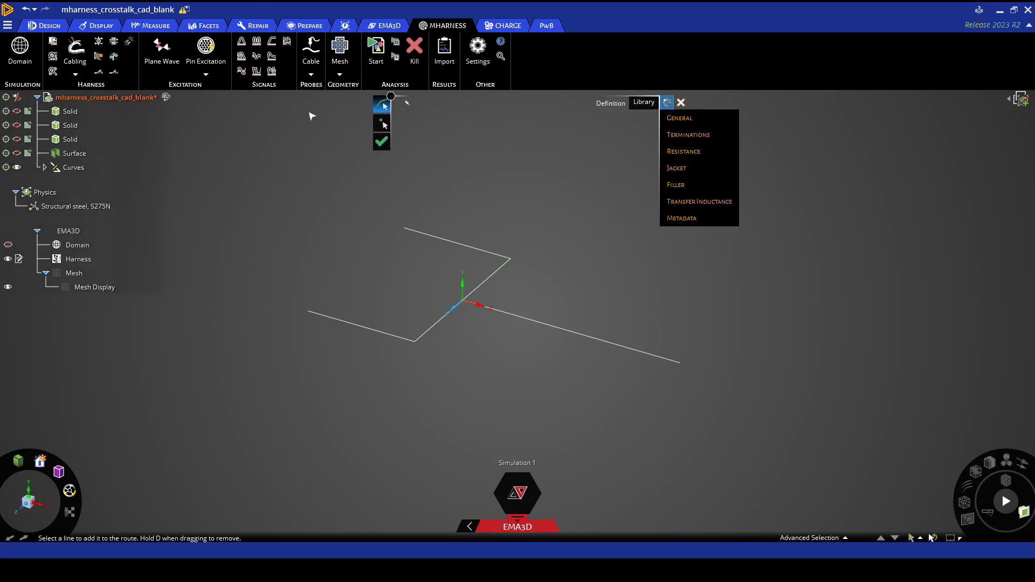
mouse_move(381, 123)
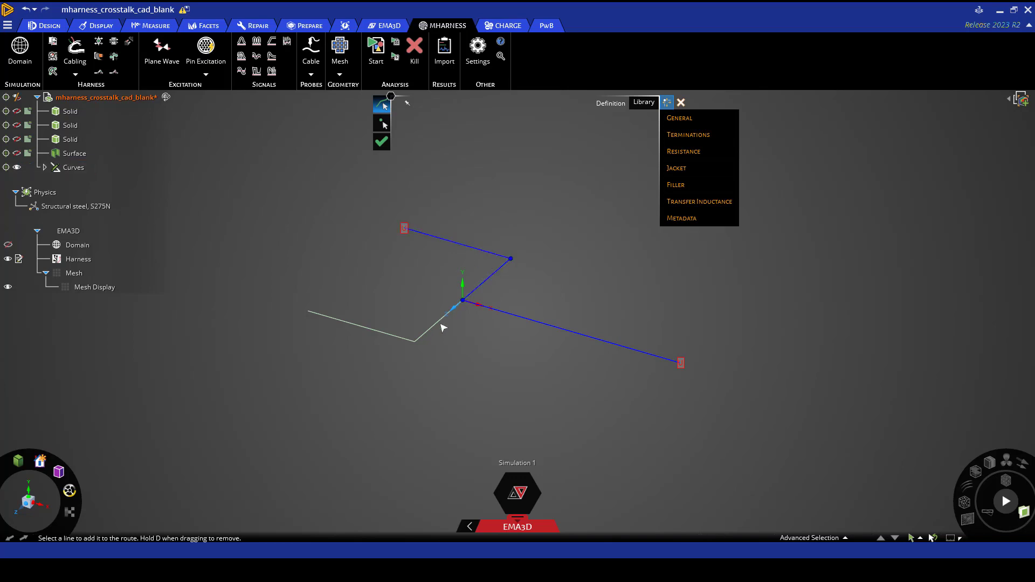
click(359, 323)
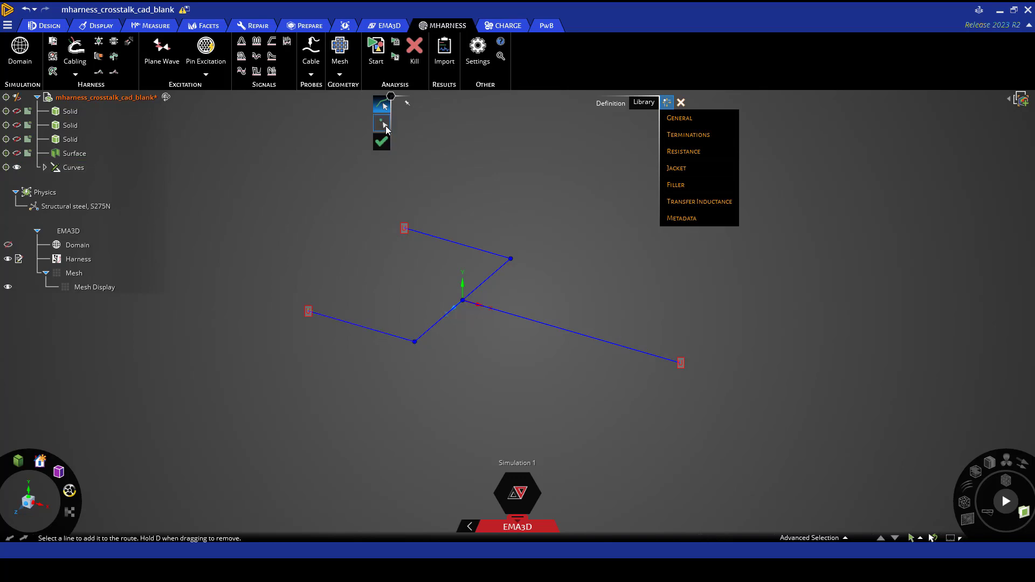
click(382, 125)
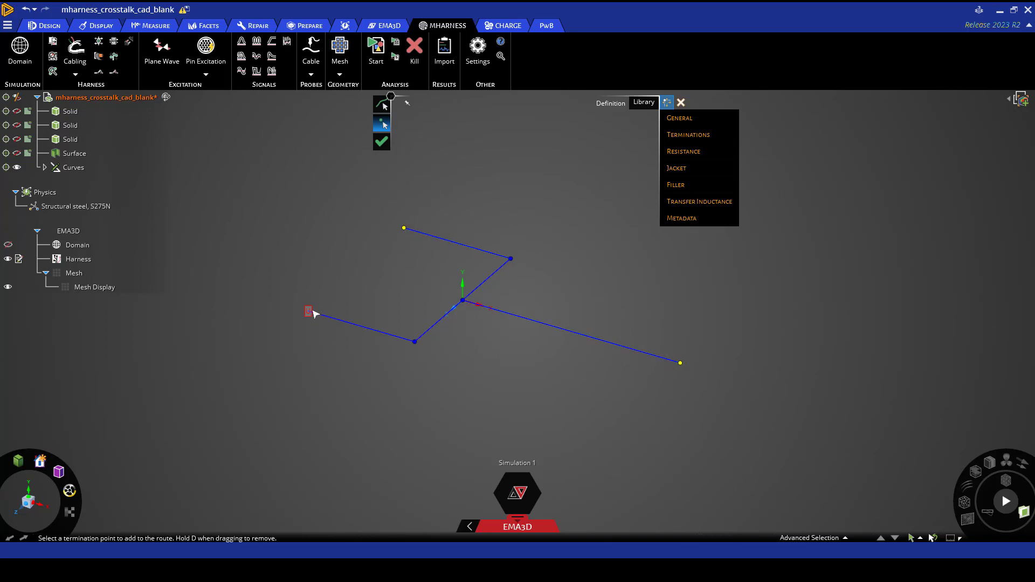
mouse_move(311, 313)
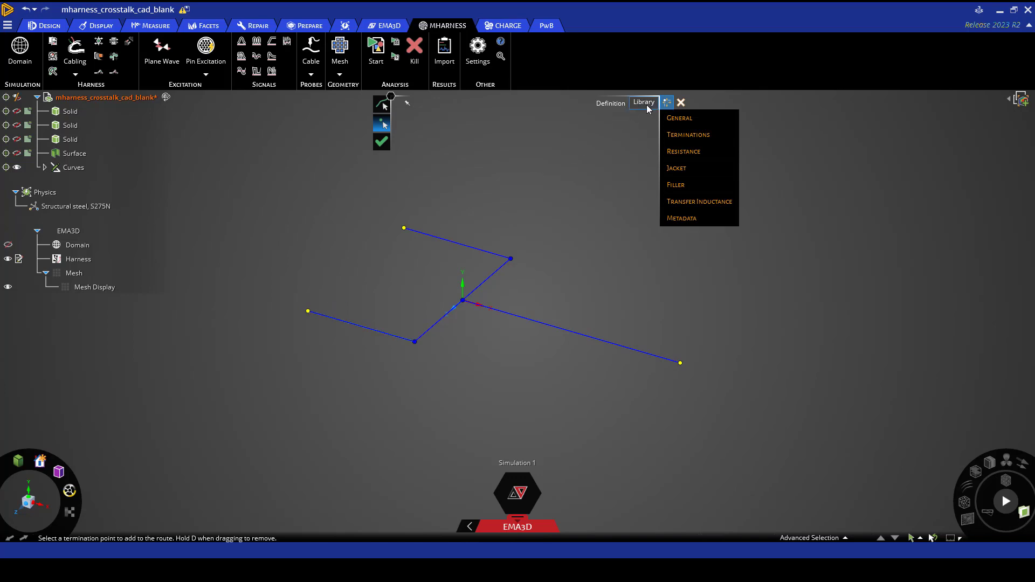
Step: Give the shield a General > TSP library gauge and complete it as Shield 1
click(667, 102)
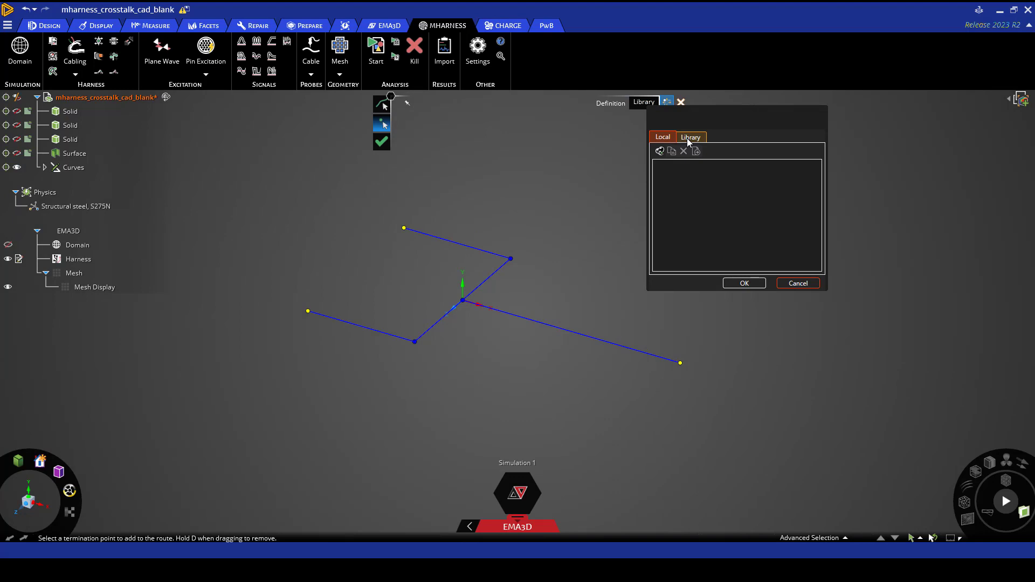
click(691, 136)
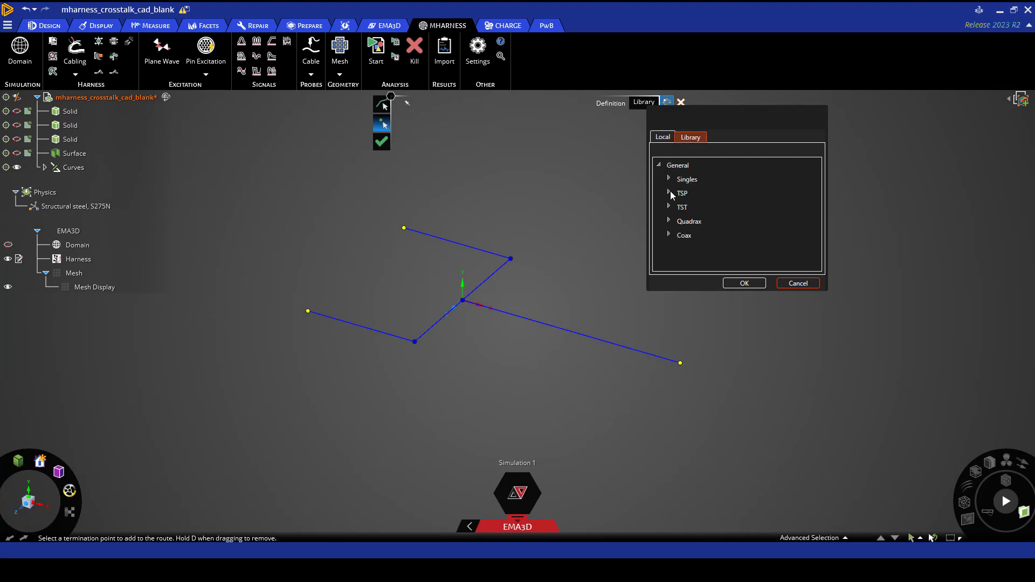
click(669, 193)
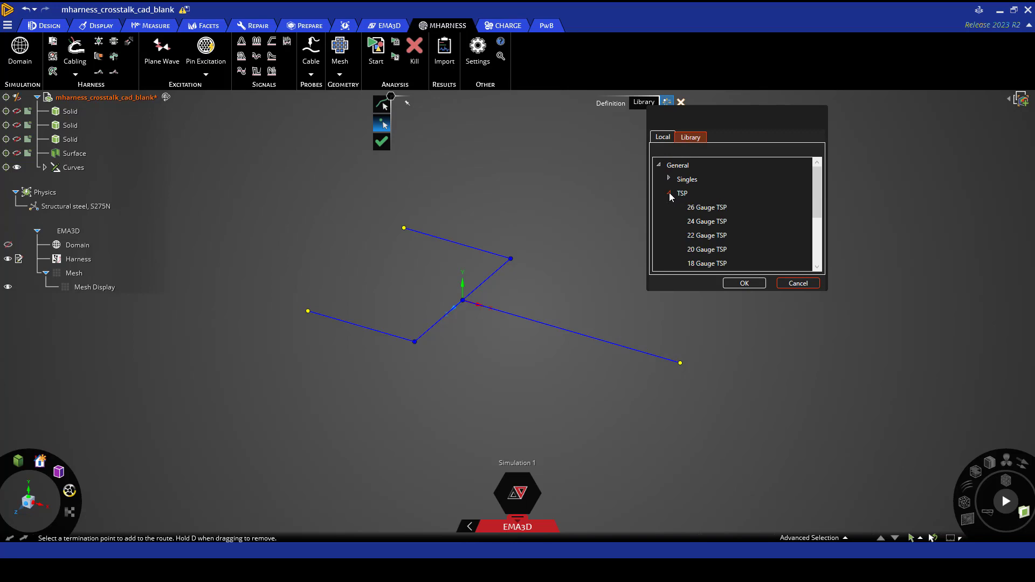
click(706, 207)
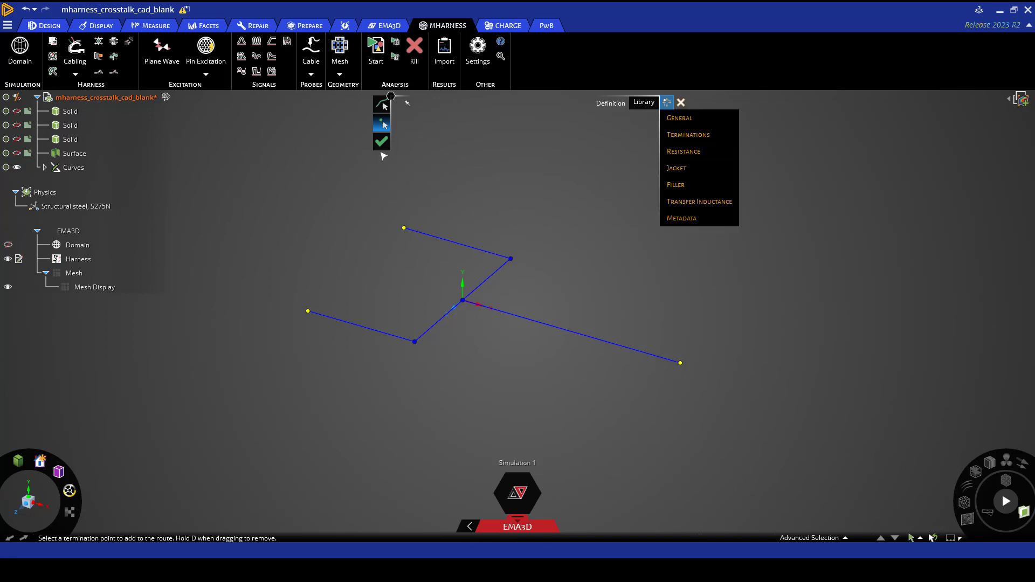
click(382, 142)
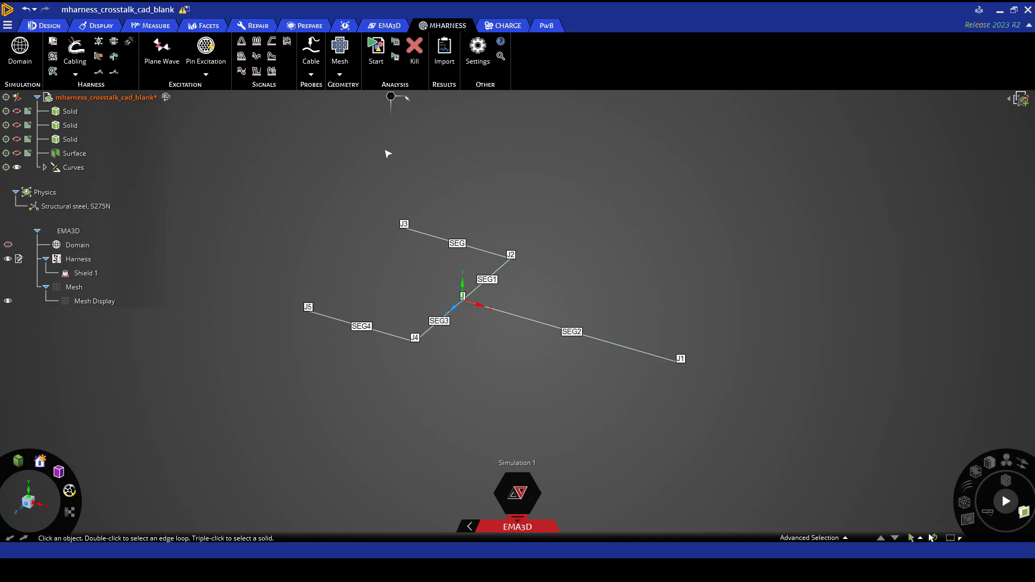
mouse_move(389, 168)
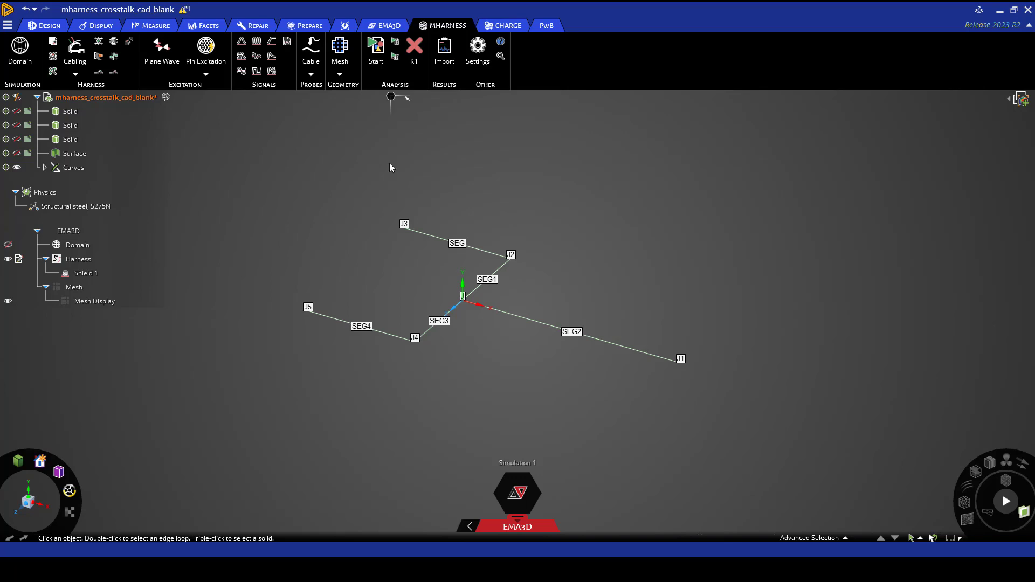
Step: Add a cable under Shield 1 using a General > TSP library gauge
click(85, 273)
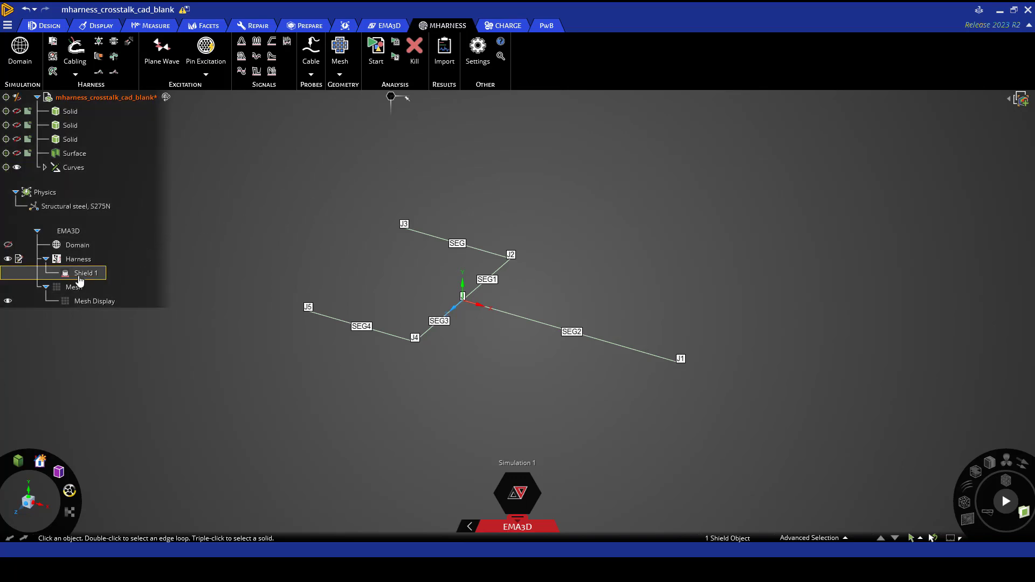
right_click(85, 273)
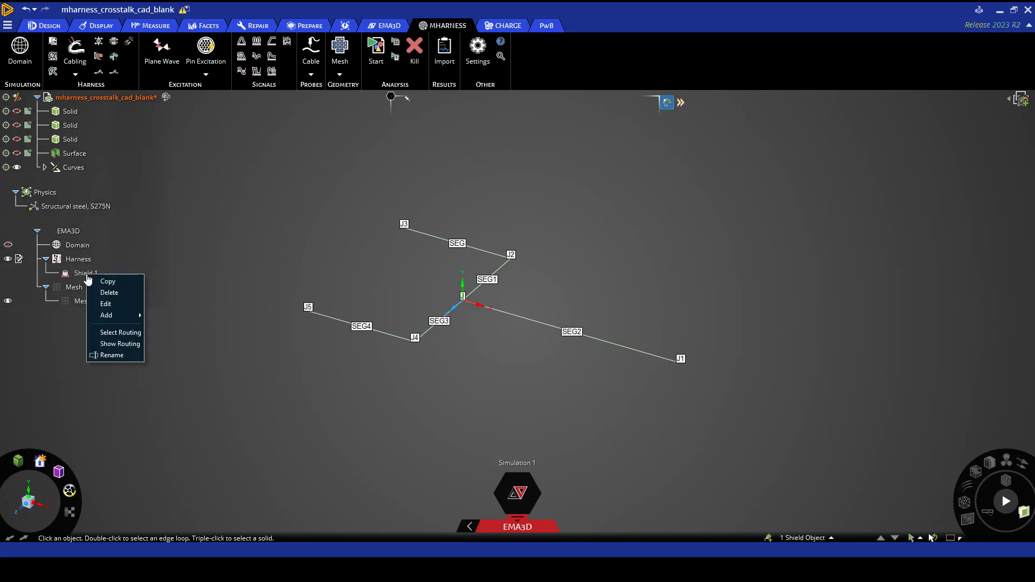
mouse_move(106, 315)
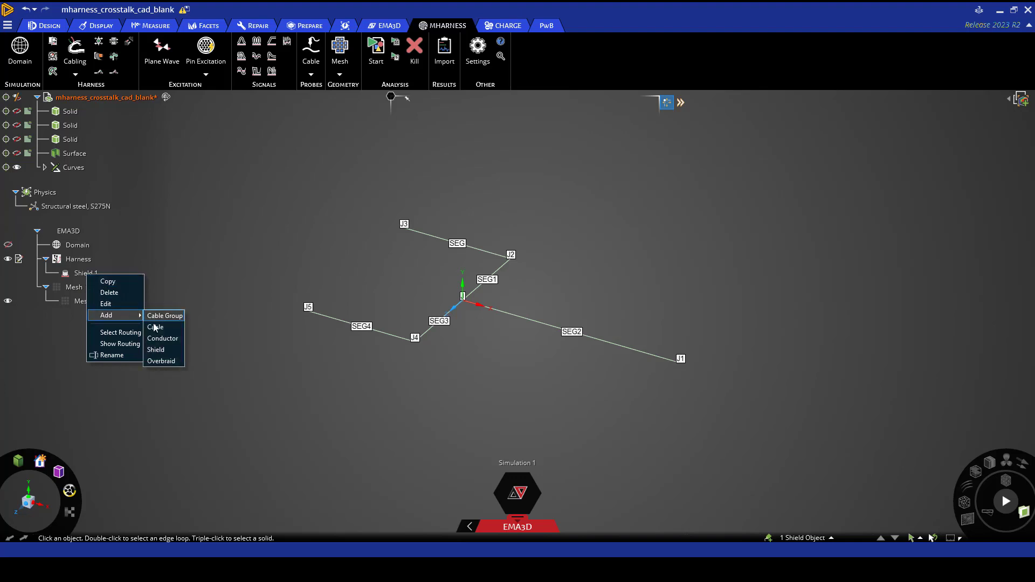
click(154, 327)
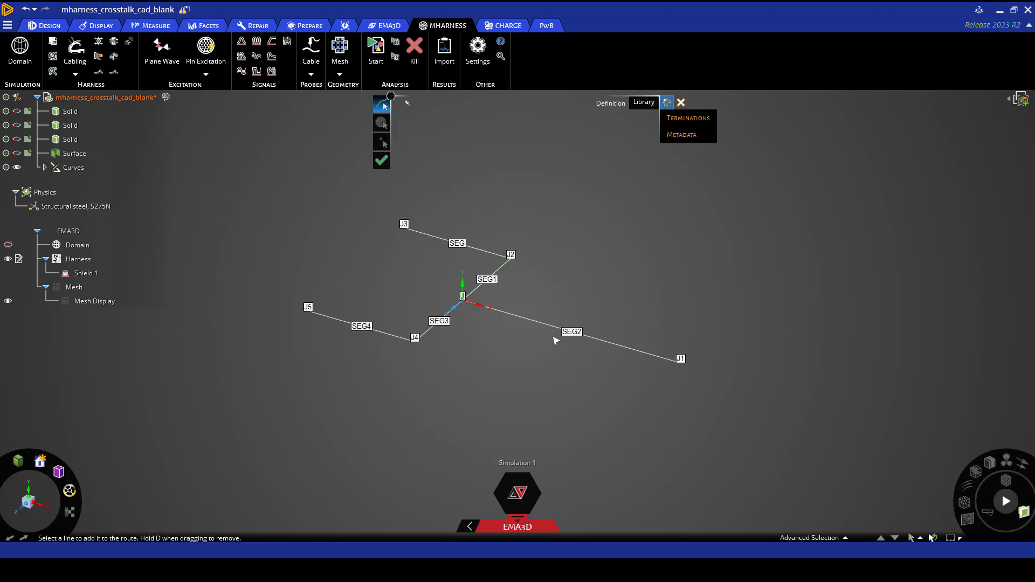
click(571, 331)
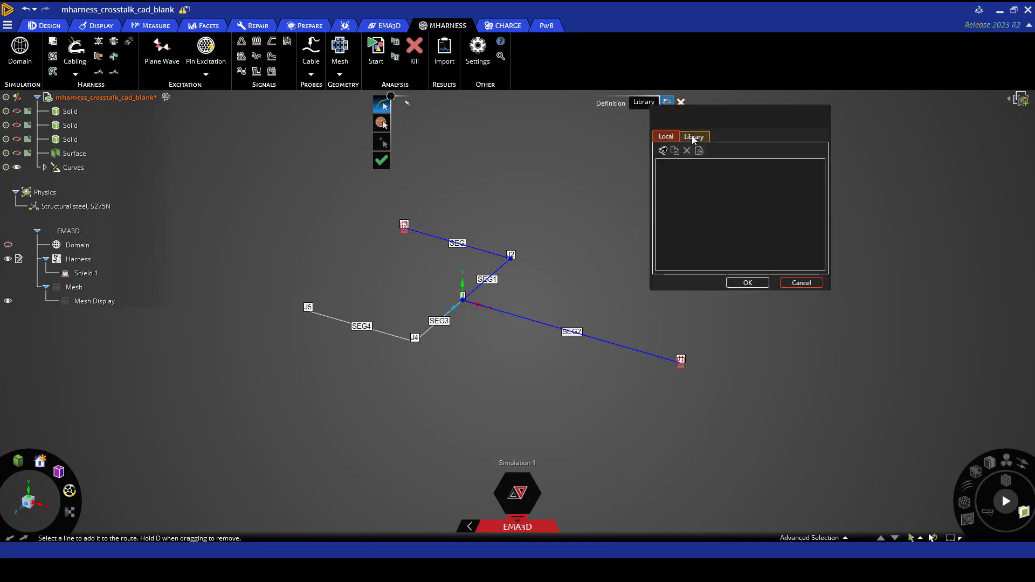
click(694, 136)
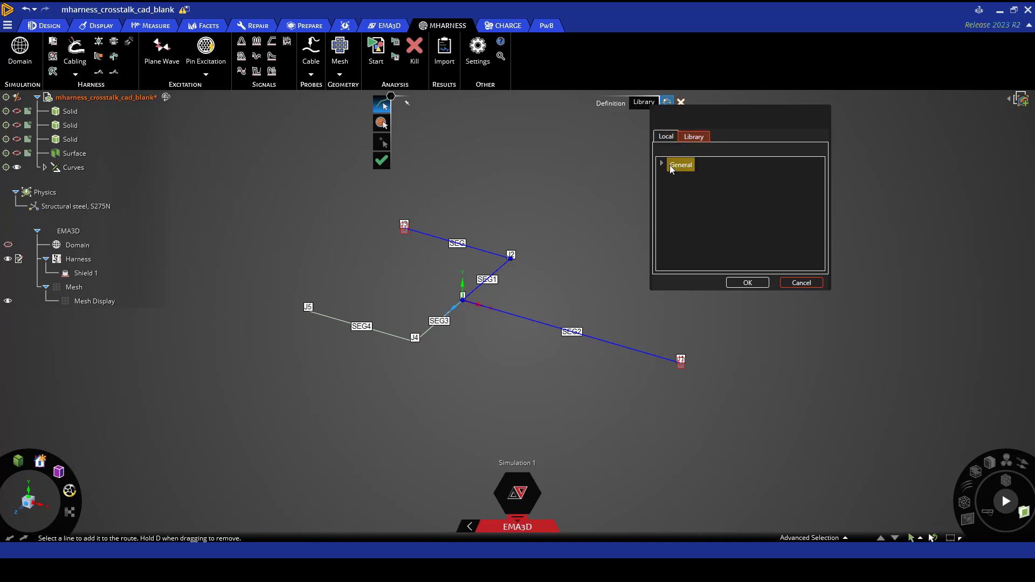
click(662, 165)
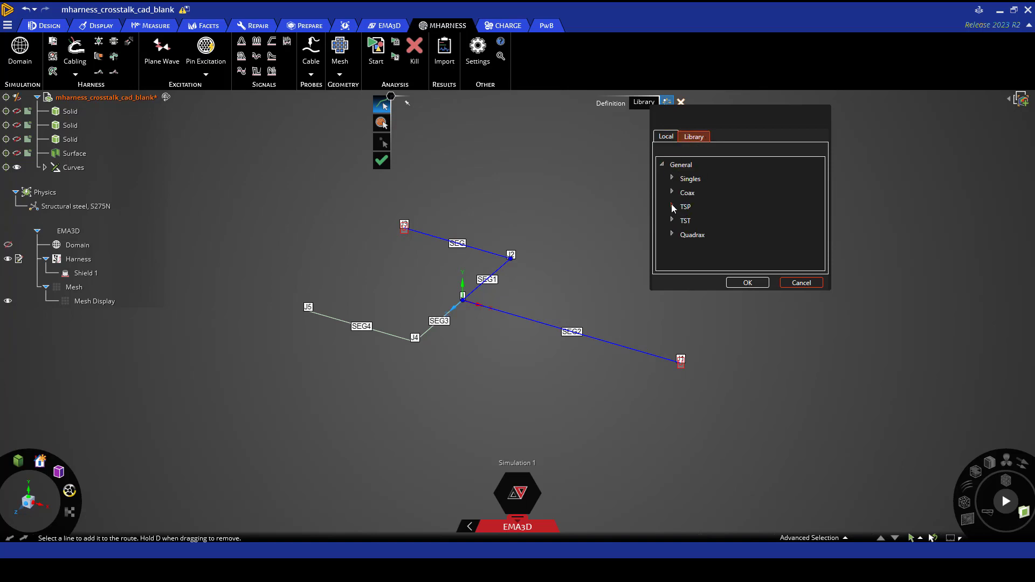
click(685, 207)
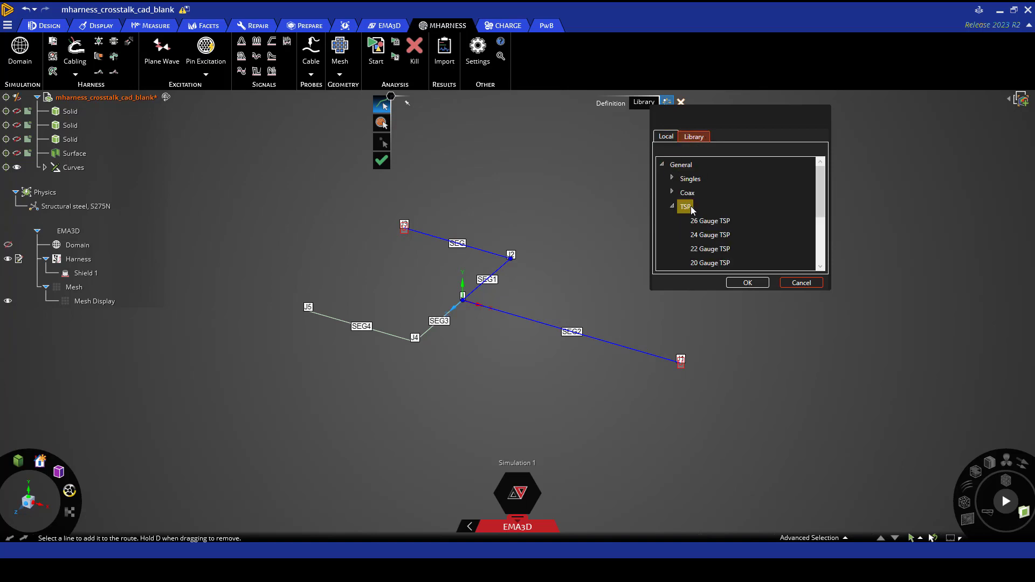
click(710, 235)
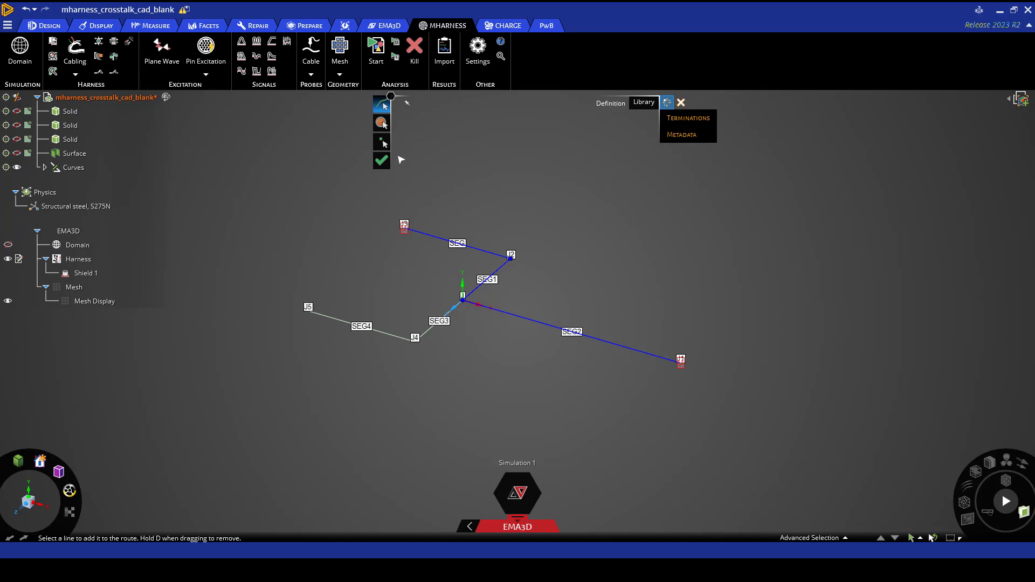
Step: Terminate Cable 1 at J3 and J1, confirm it, and reselect Shield 1
click(381, 142)
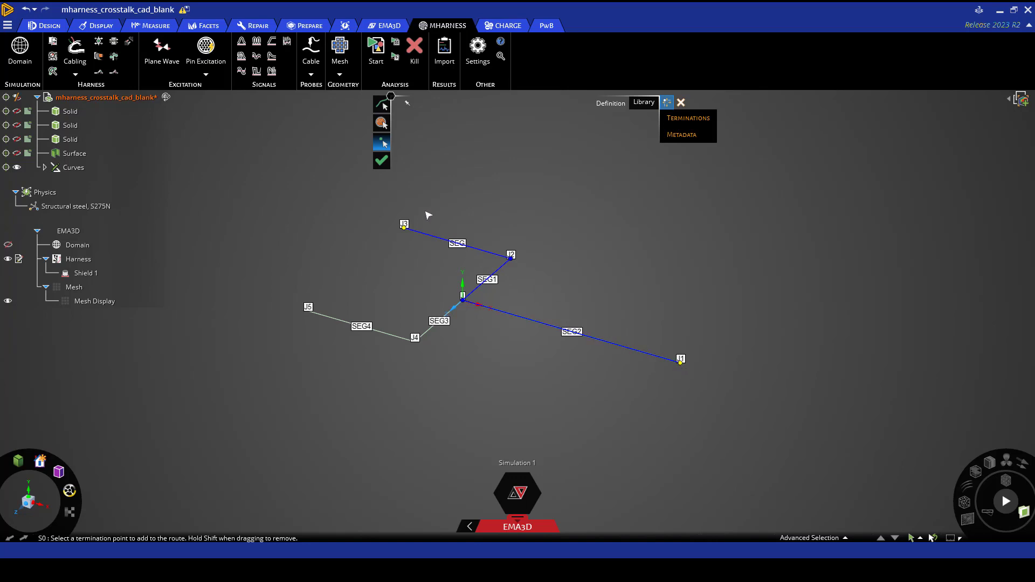
click(382, 160)
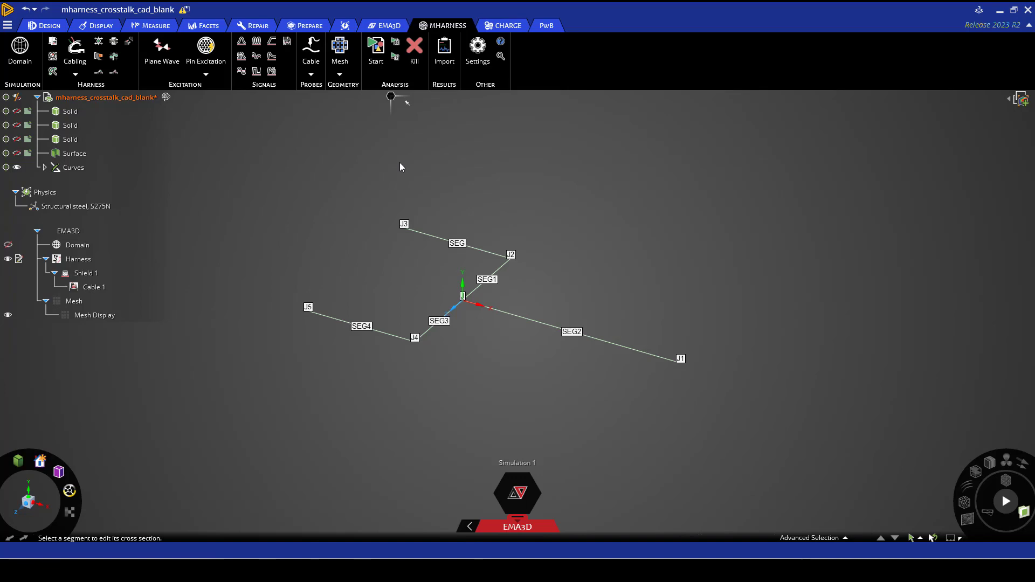
mouse_move(377, 185)
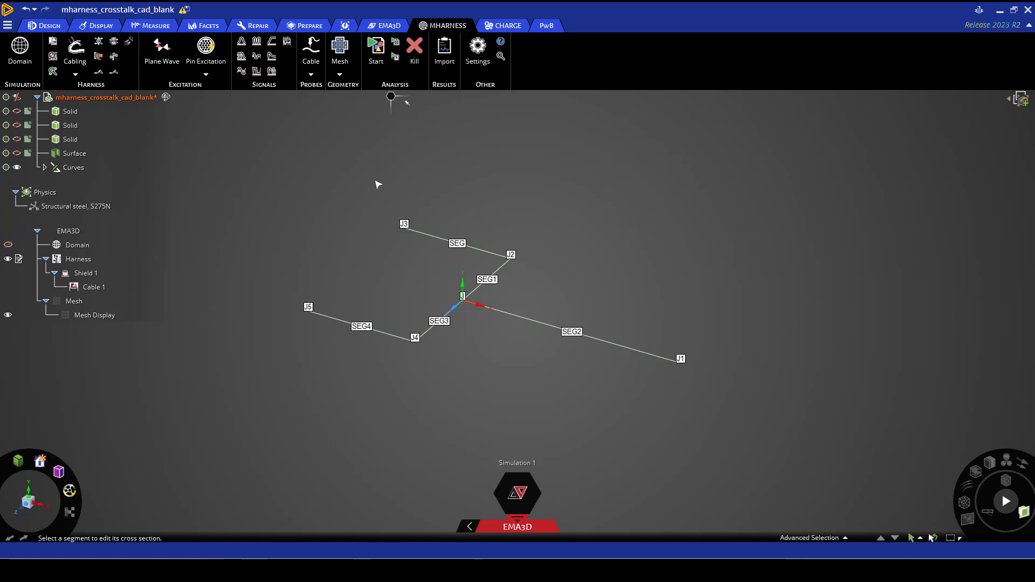
click(86, 273)
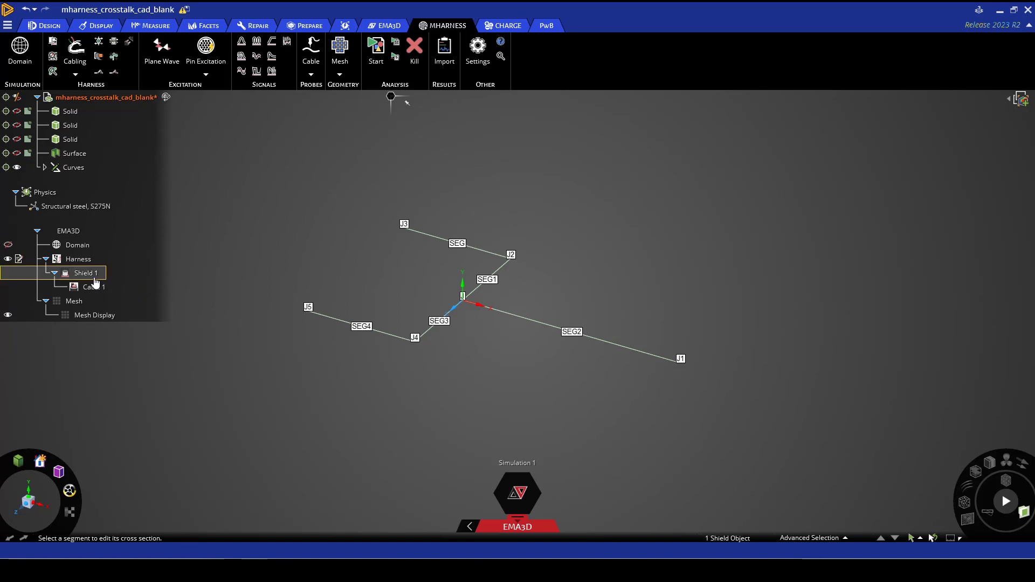
Step: Add a conductor under Shield 1 routed along SEG4, SEG3 and SEG2 from J5 to J1
right_click(86, 273)
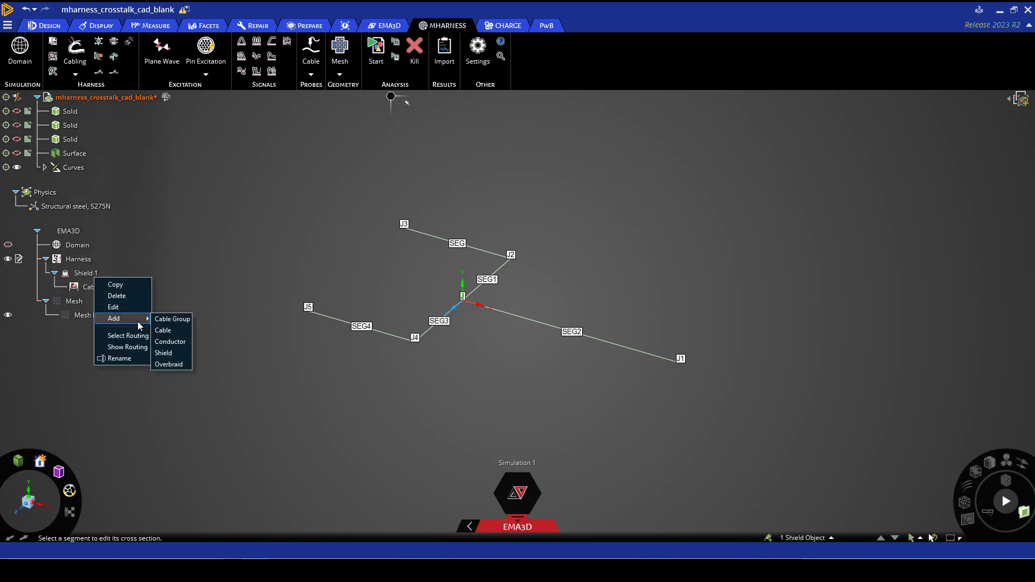
mouse_move(170, 341)
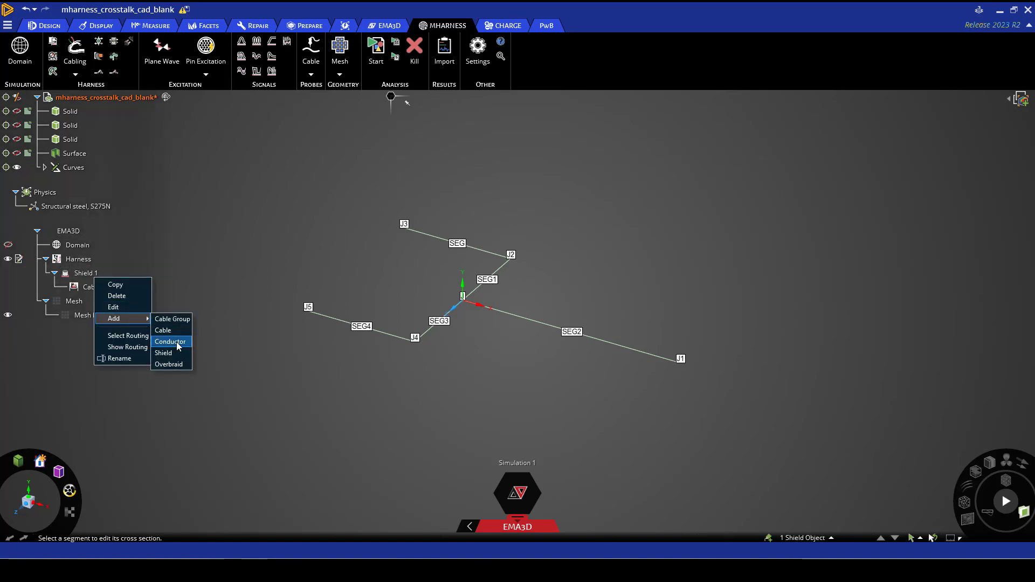
click(170, 342)
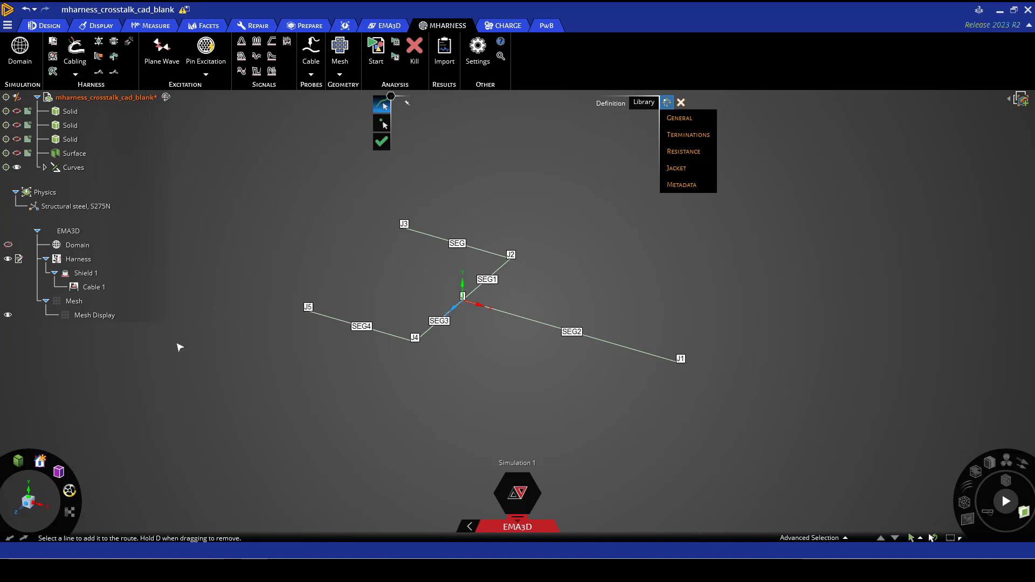
click(571, 331)
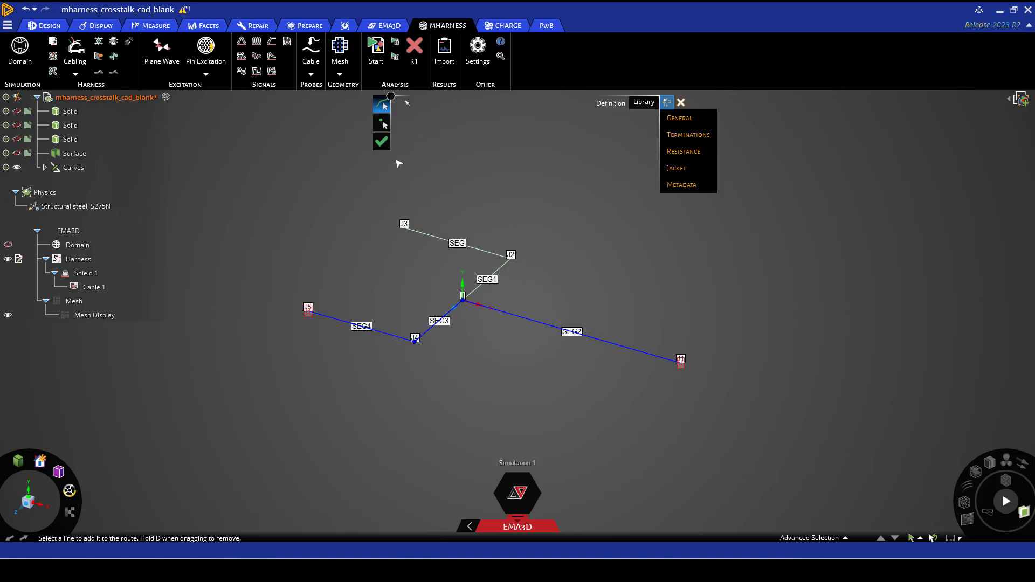
click(381, 124)
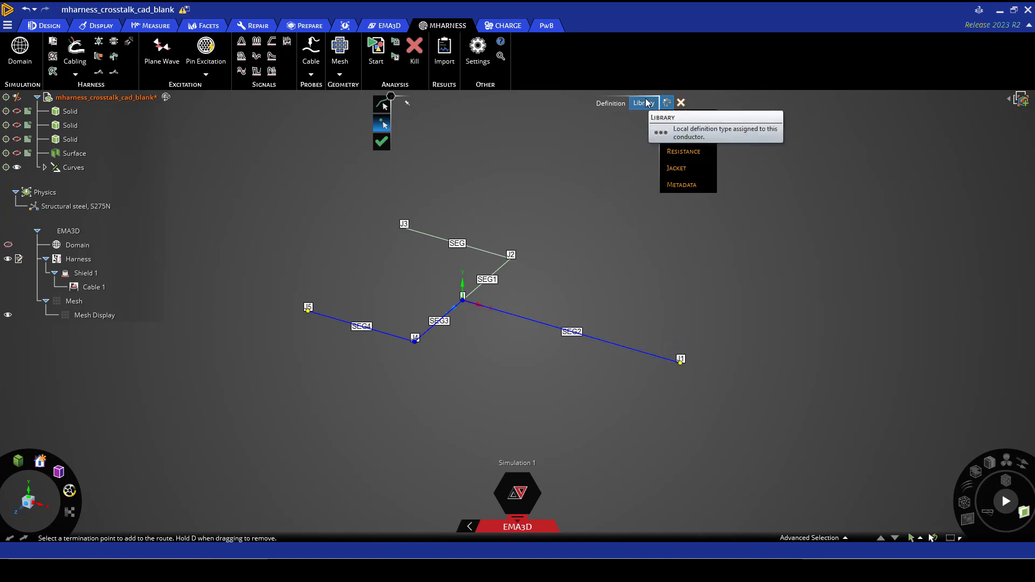
Step: Assign a General > Bare Wire library gauge to Conductor 1 and confirm it
click(642, 103)
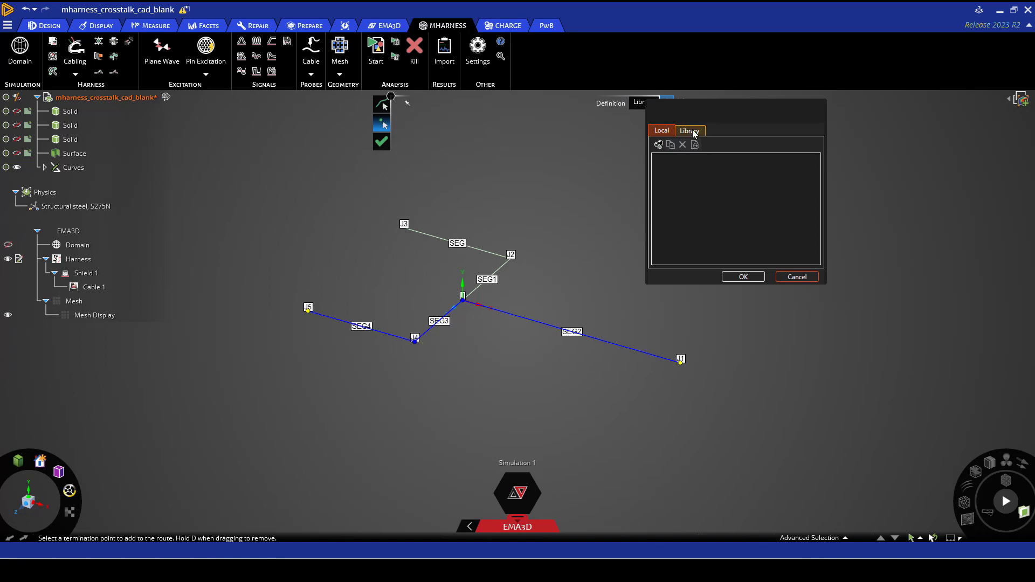
click(689, 130)
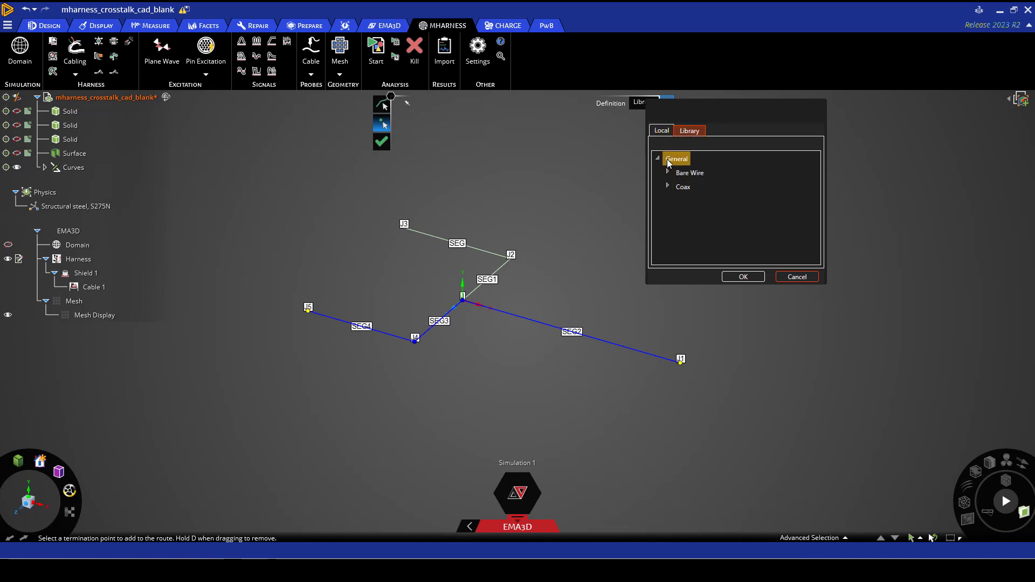
click(667, 173)
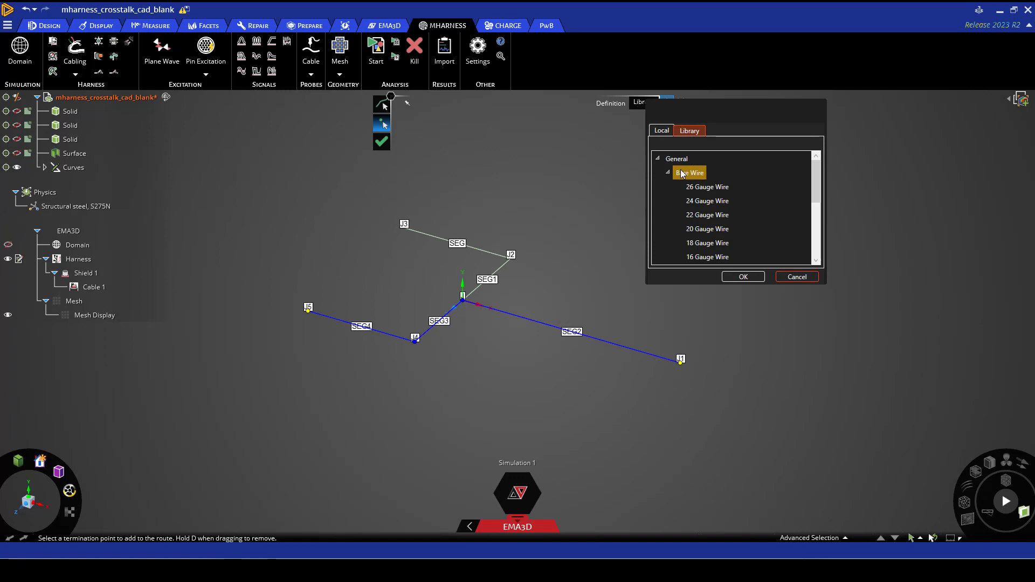
click(668, 102)
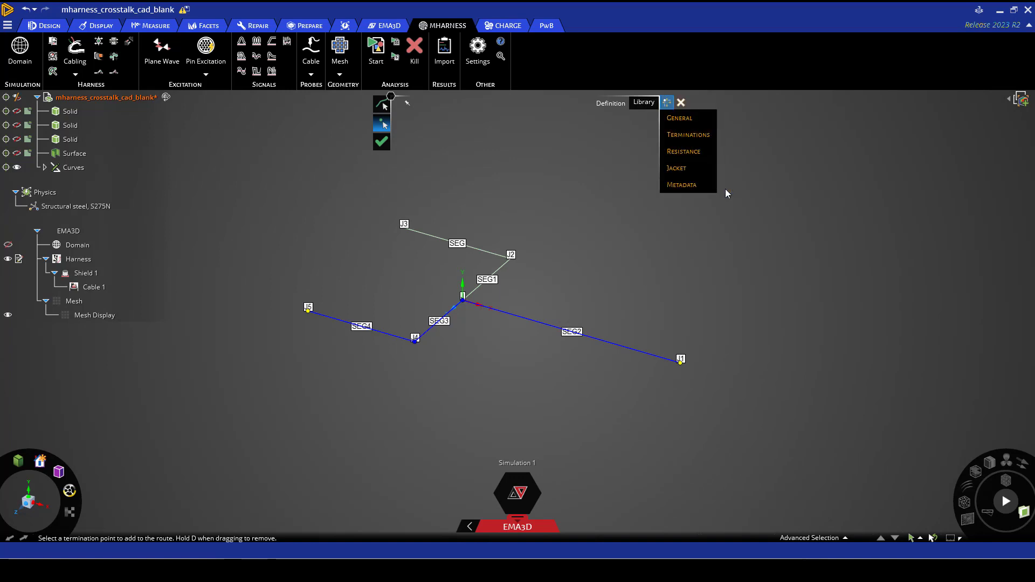
mouse_move(558, 169)
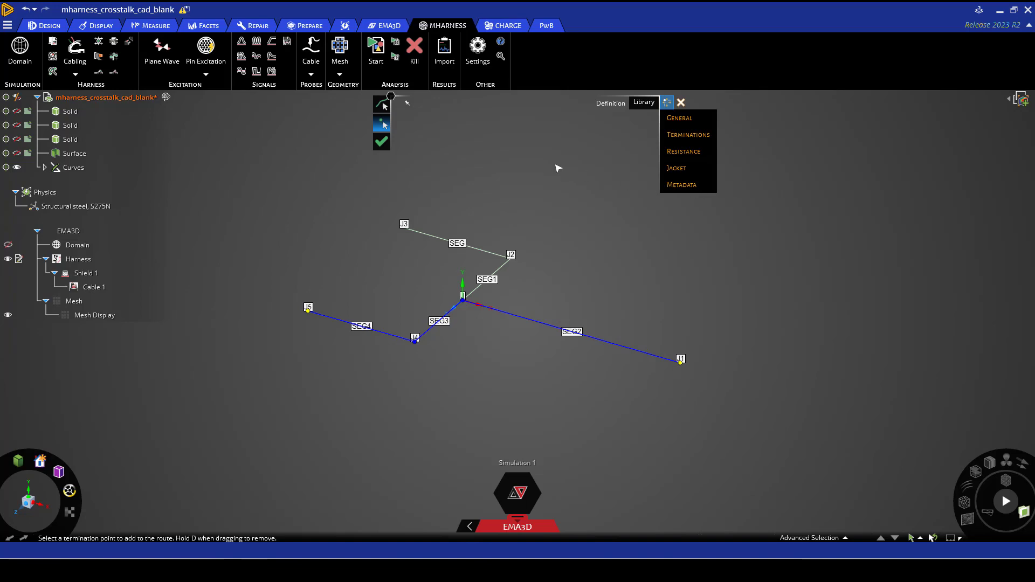
click(381, 141)
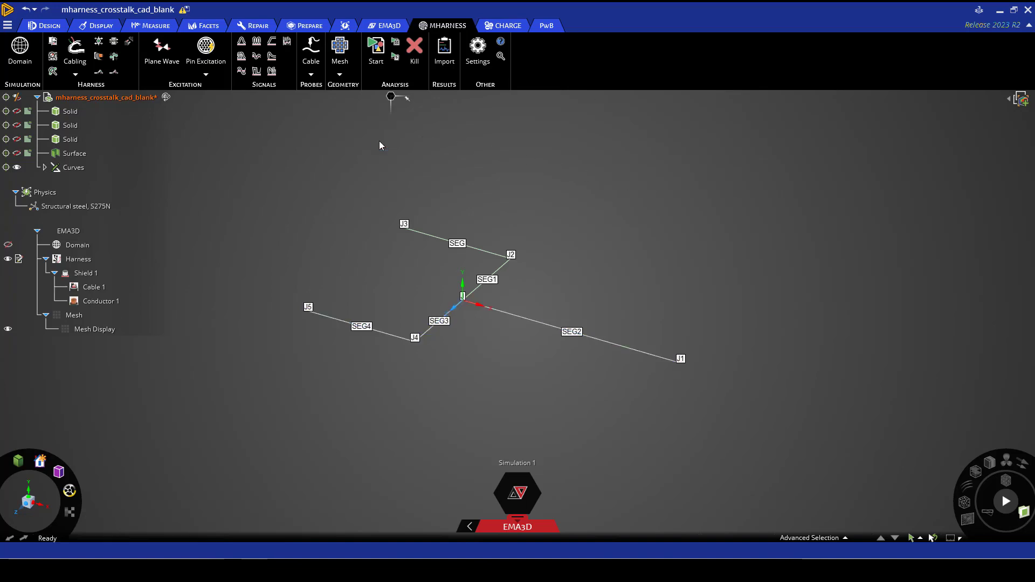
Step: Paste two copies of Conductor 1 under Shield 1 as Conductor 2 and Conductor 3
right_click(101, 301)
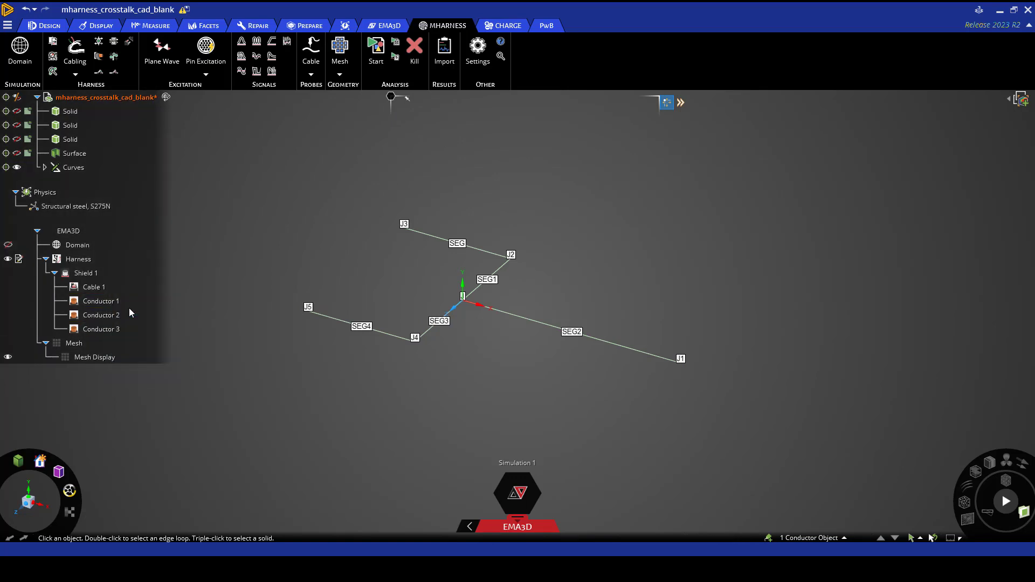
click(101, 329)
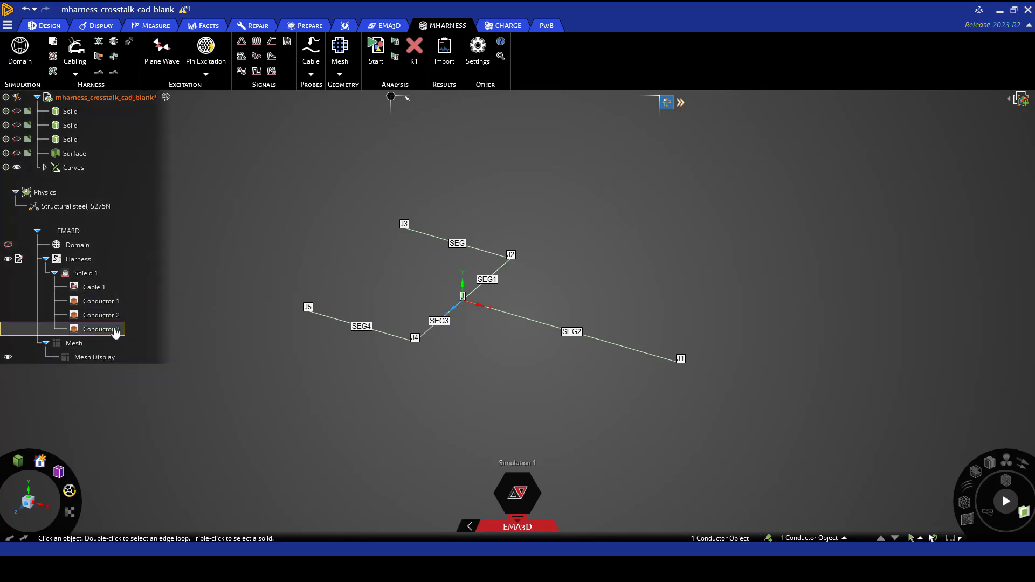
right_click(99, 329)
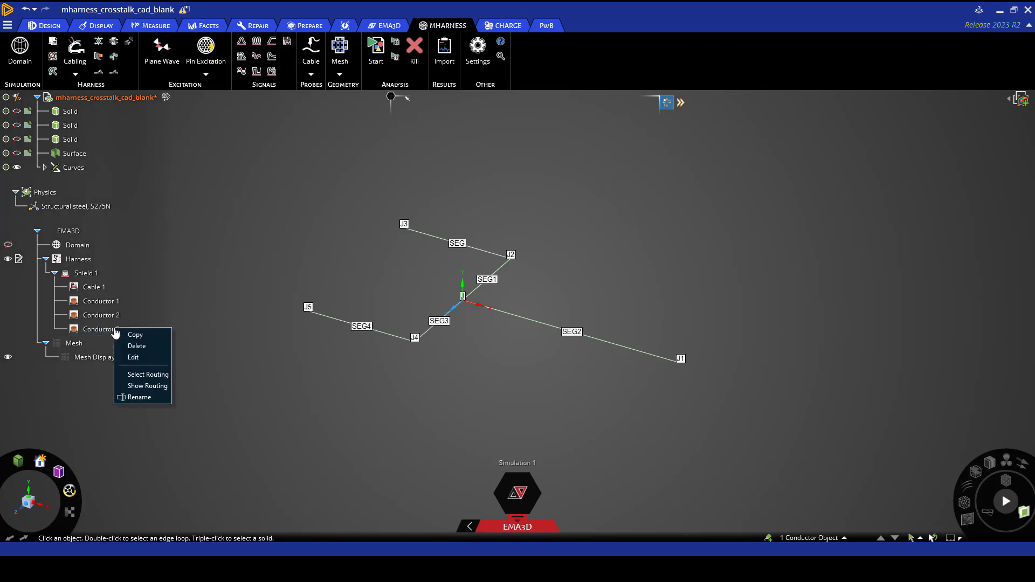
mouse_move(133, 357)
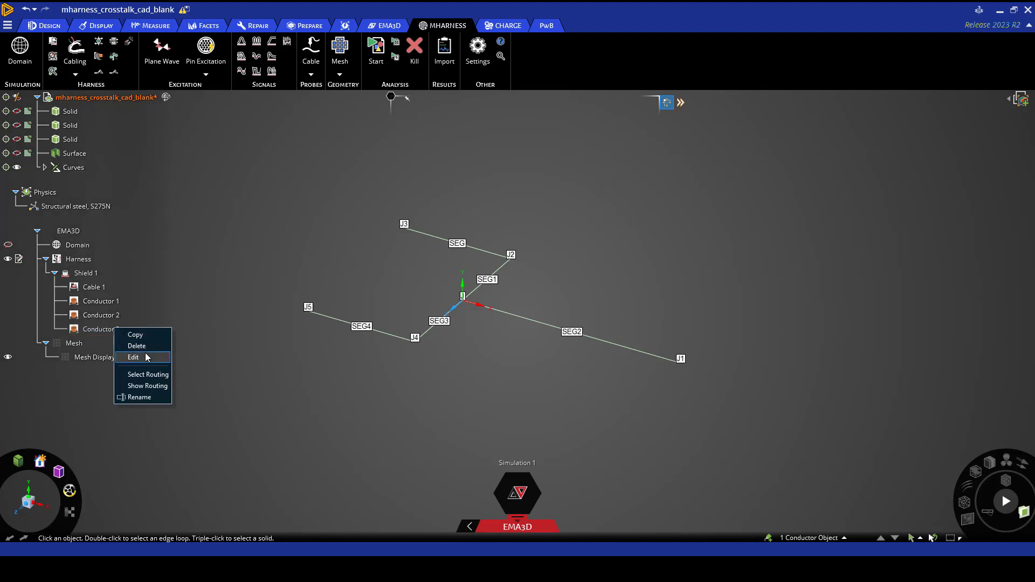
Step: Set Conductor 3's second termination entry to a 50 Ω resistance and confirm
click(133, 357)
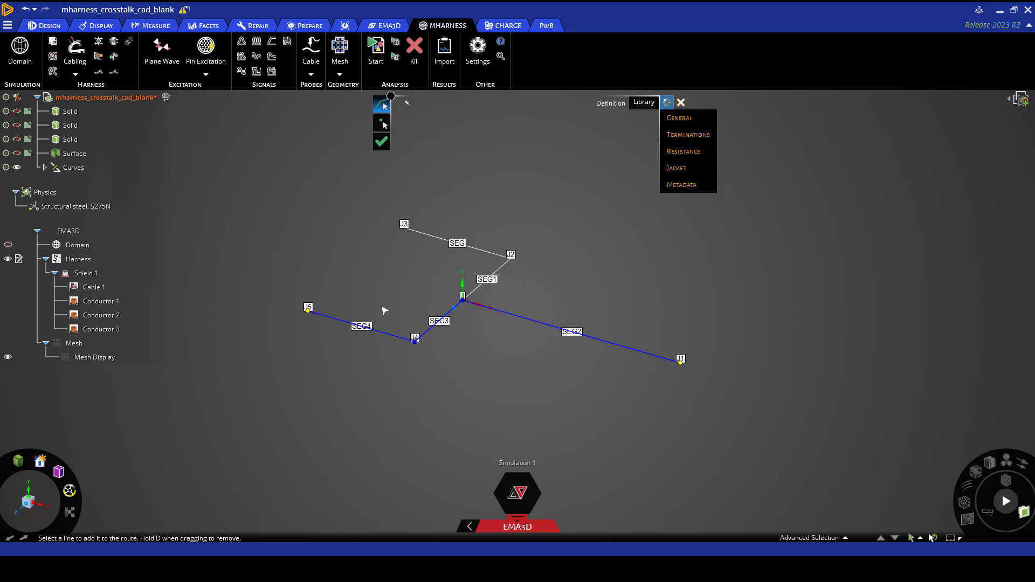
click(688, 134)
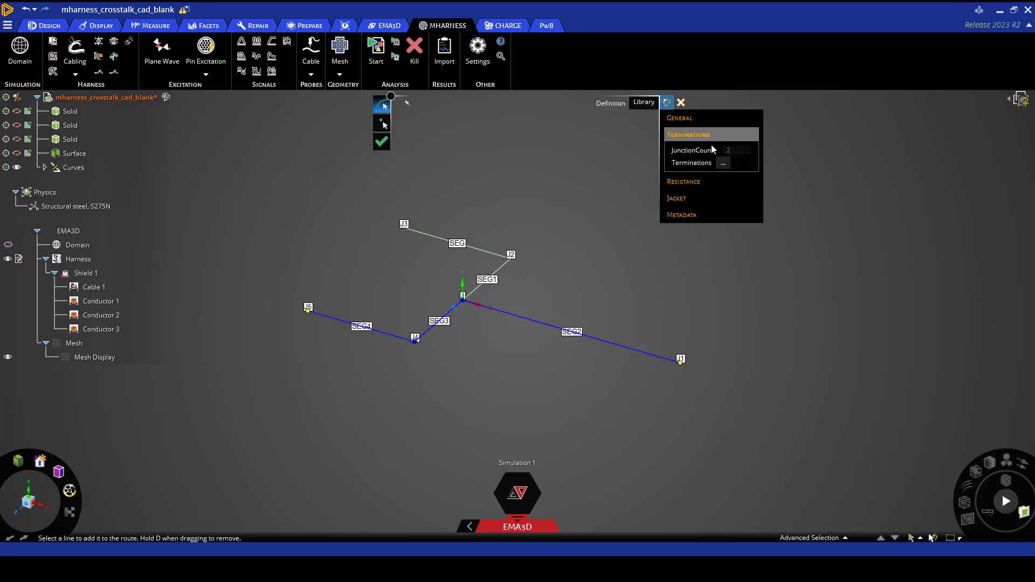
click(724, 162)
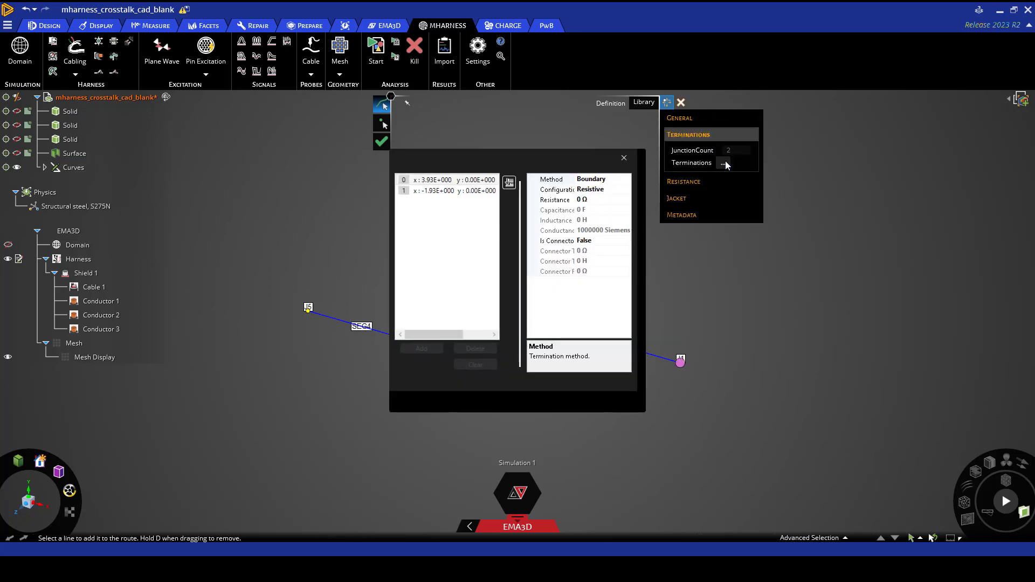
click(449, 191)
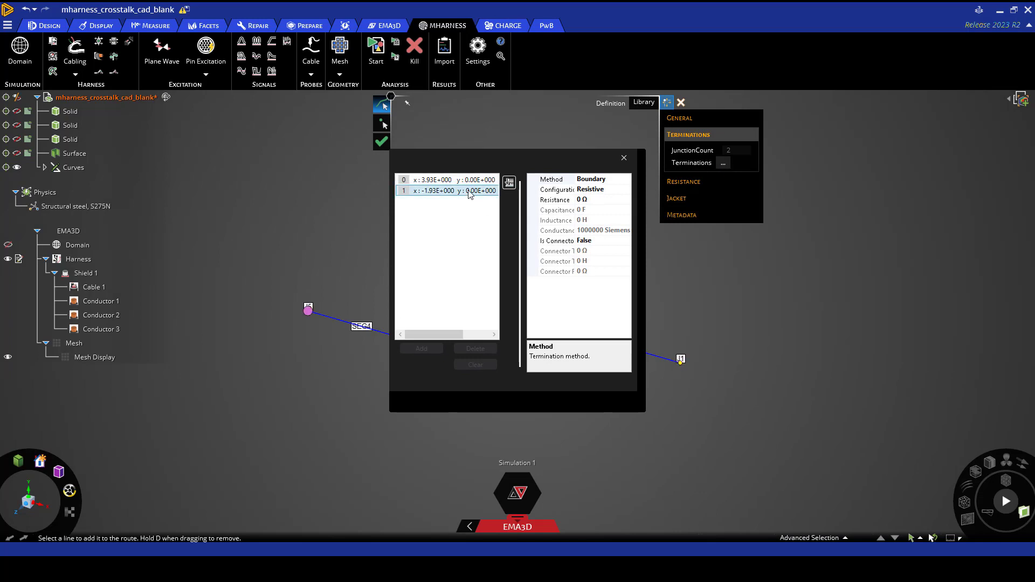
click(555, 200)
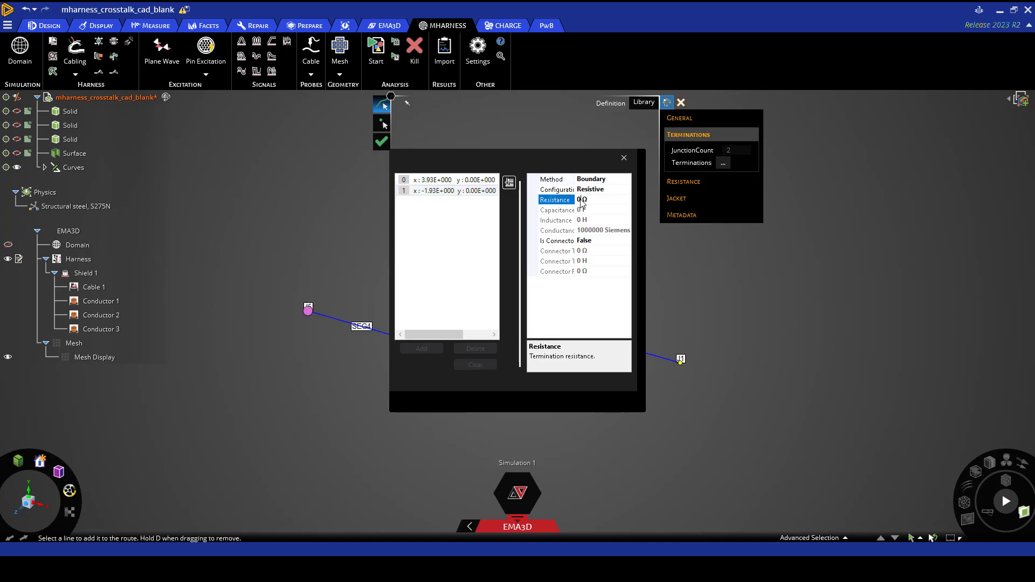
text(5)
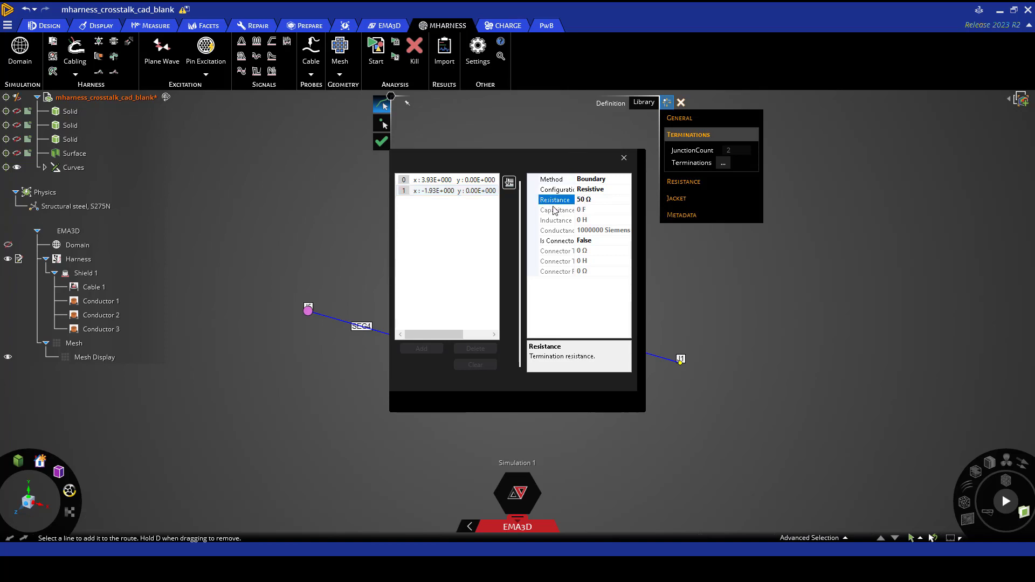
click(623, 158)
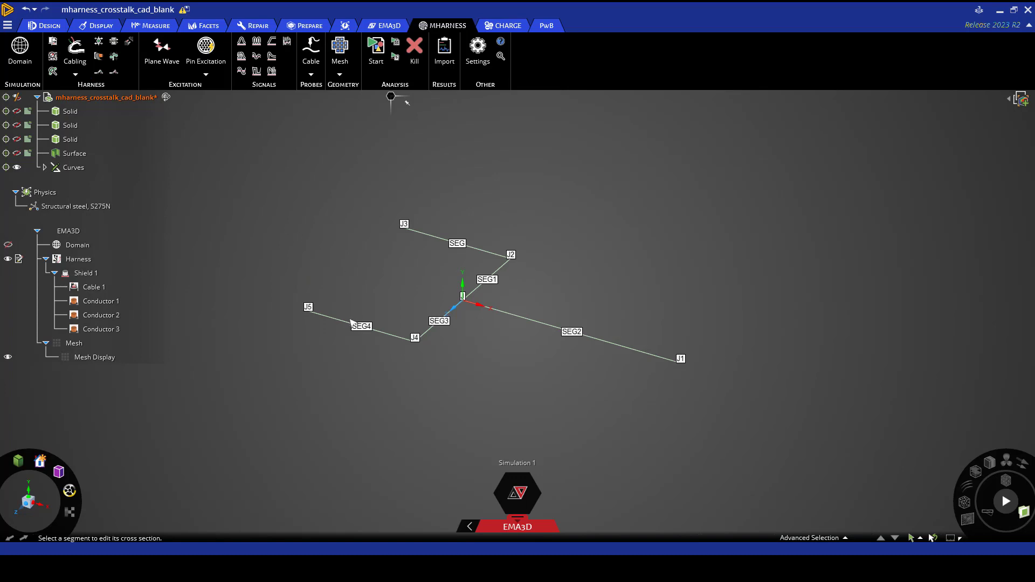
click(362, 326)
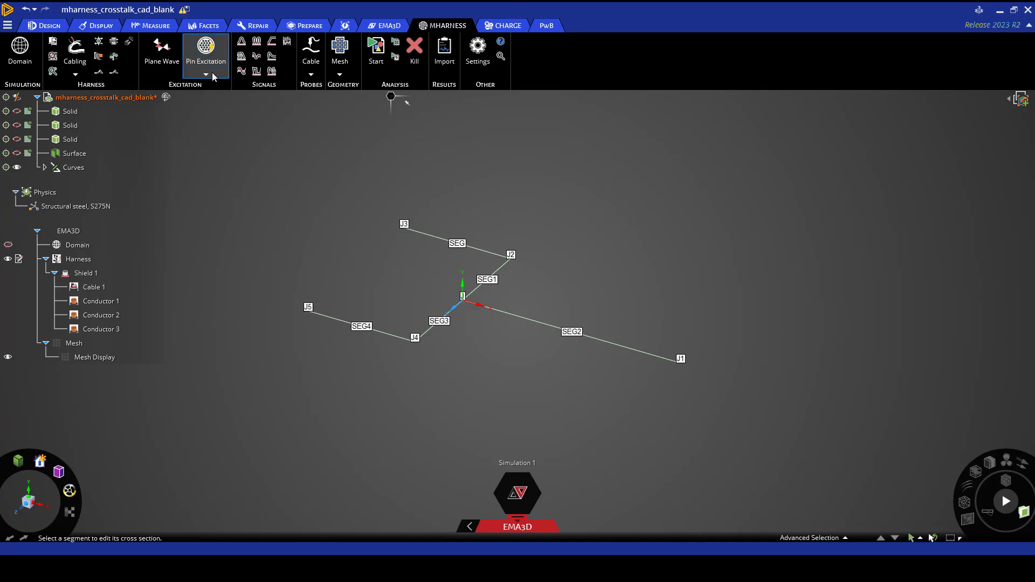
Step: Create a Pin Voltage excitation on harness segment SEG2
click(206, 75)
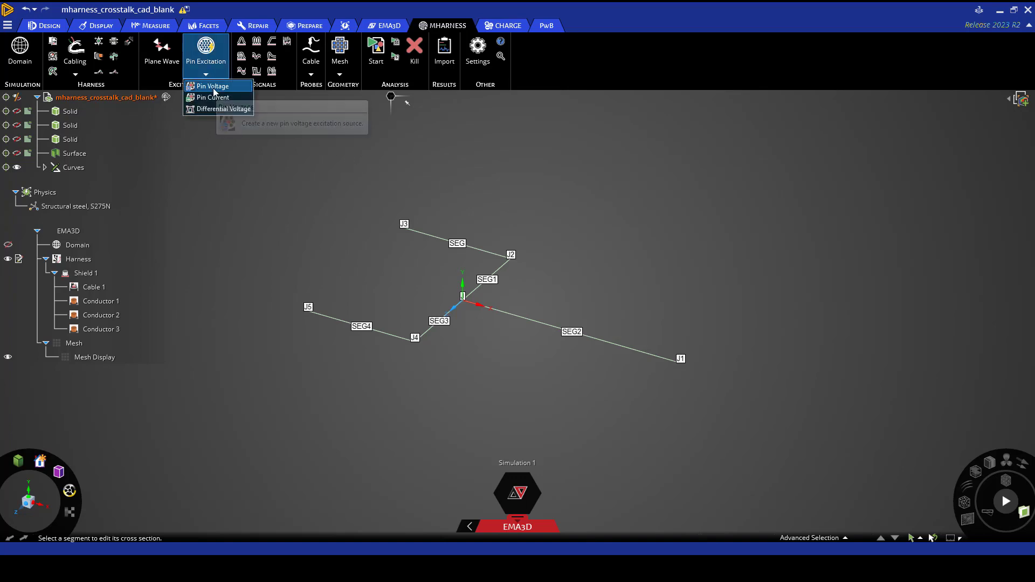
click(212, 85)
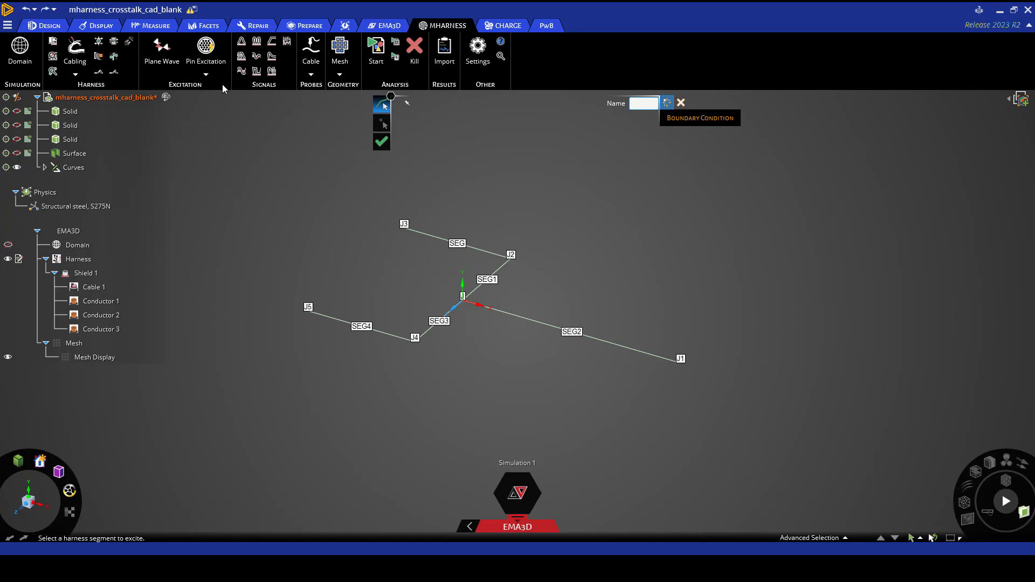
mouse_move(533, 267)
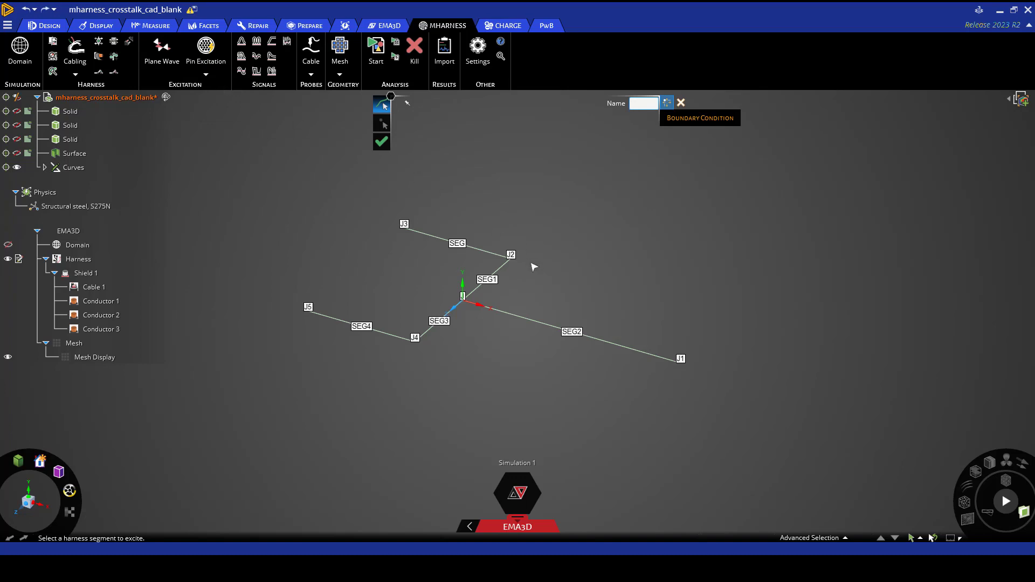
click(595, 344)
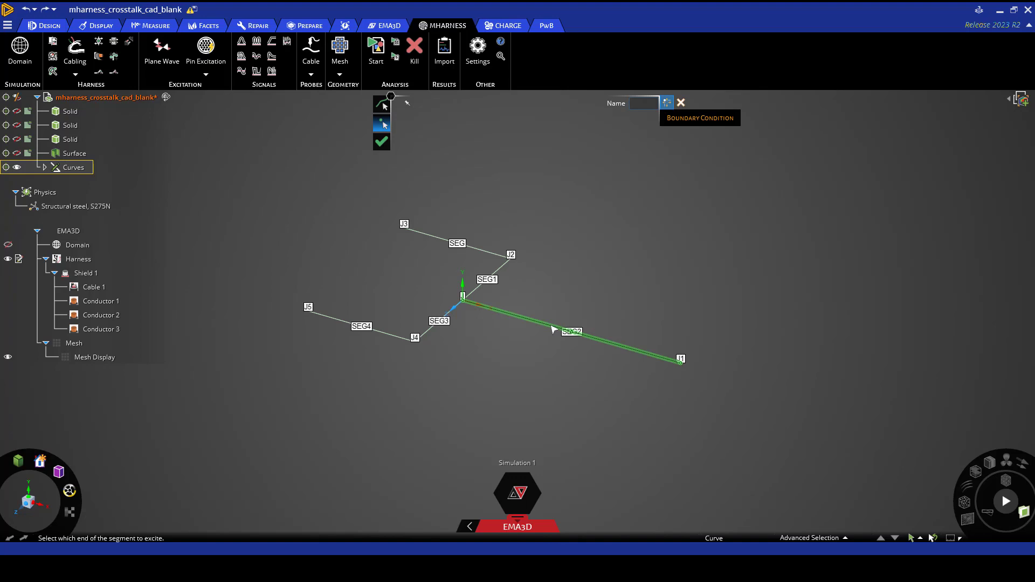
Step: Excite SEG2's J1 end, showing labelled layer 3 and picking the left Cable 1 conductor
click(680, 360)
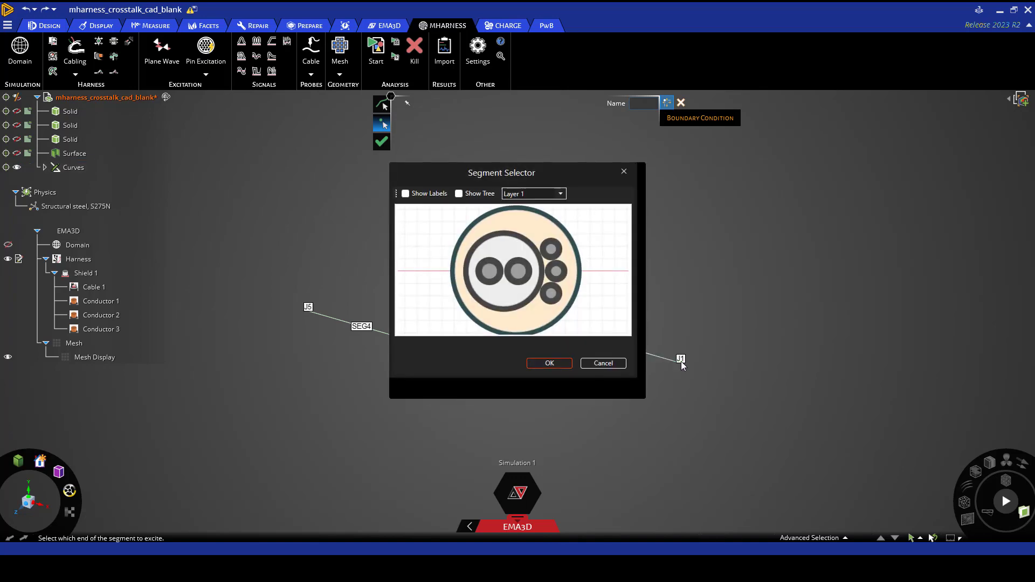
mouse_move(630, 333)
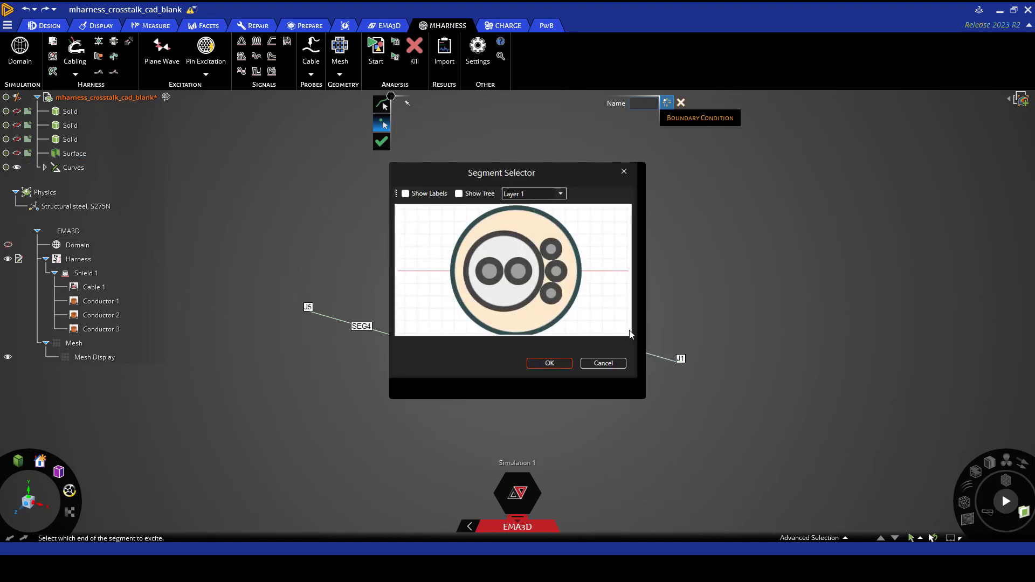
click(513, 270)
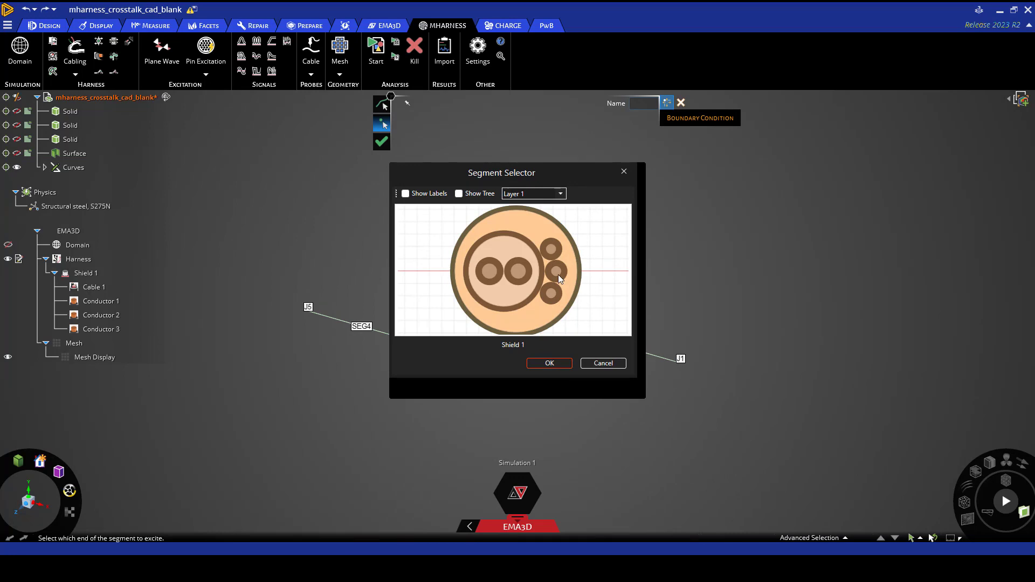
click(561, 193)
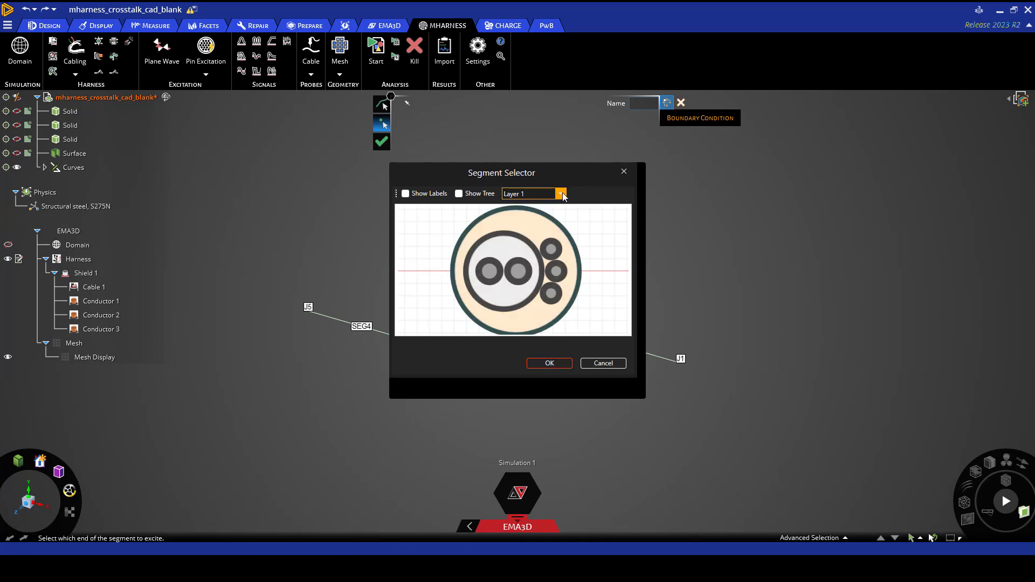
click(560, 194)
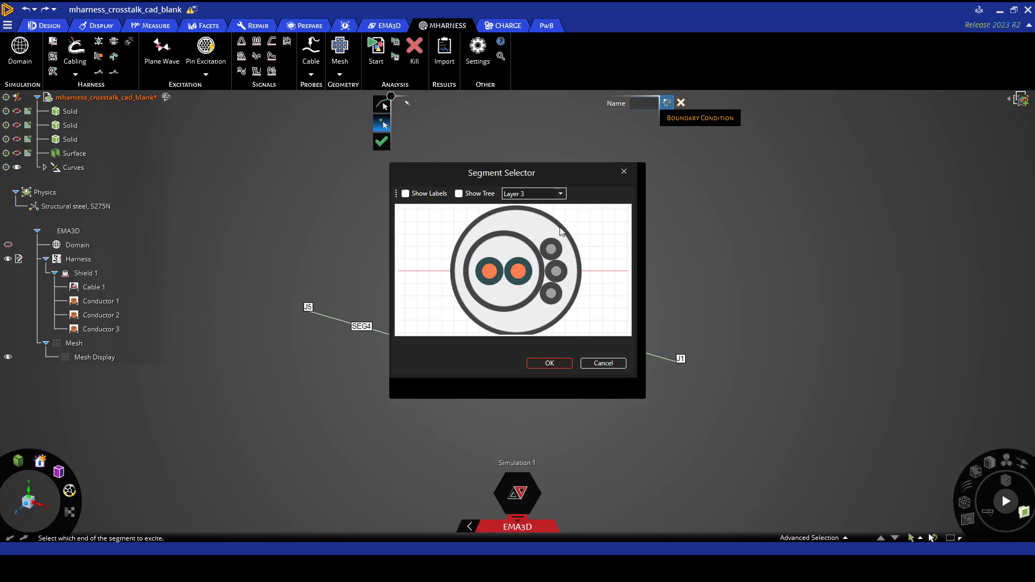
click(405, 193)
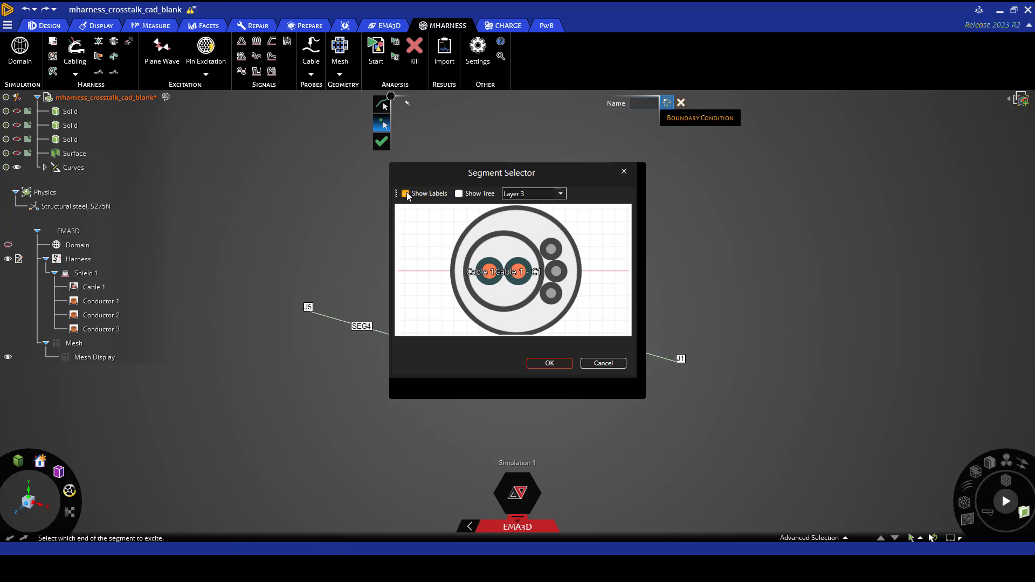
click(488, 271)
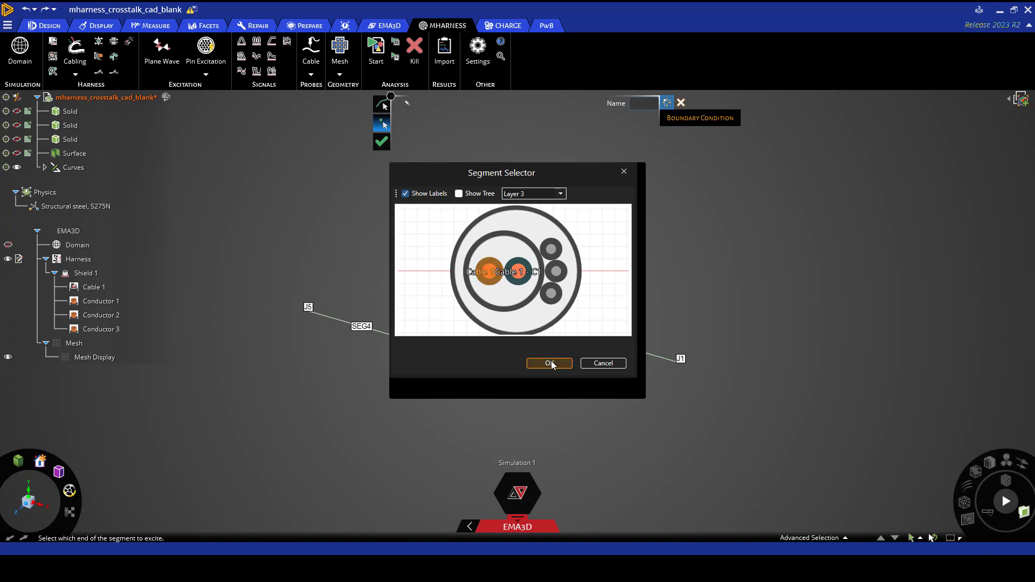
Step: Confirm Pin Voltage 1 and add Pin Voltage 2 on SEG2's other Cable 1 conductor
click(549, 363)
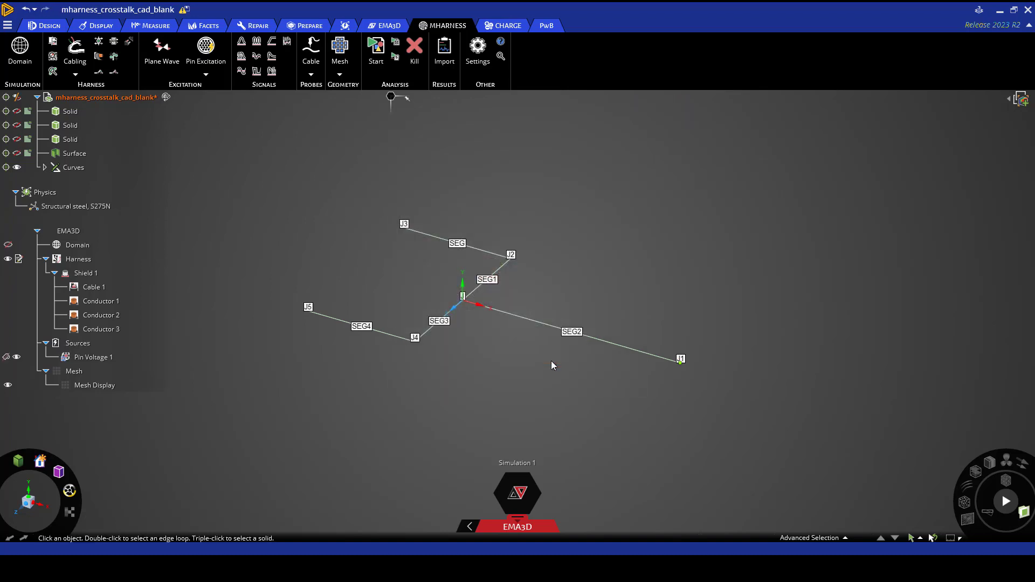
click(614, 347)
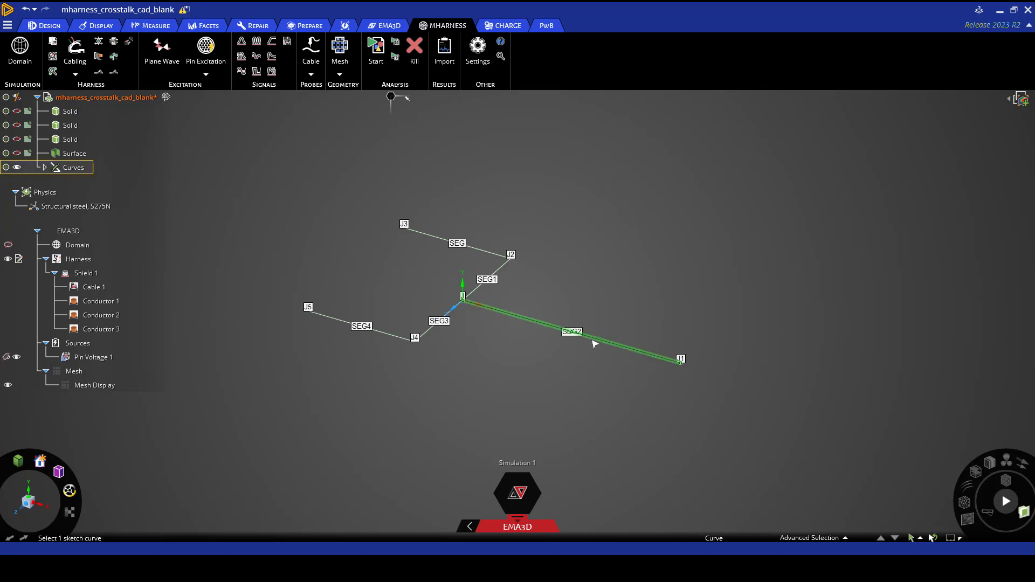
click(206, 46)
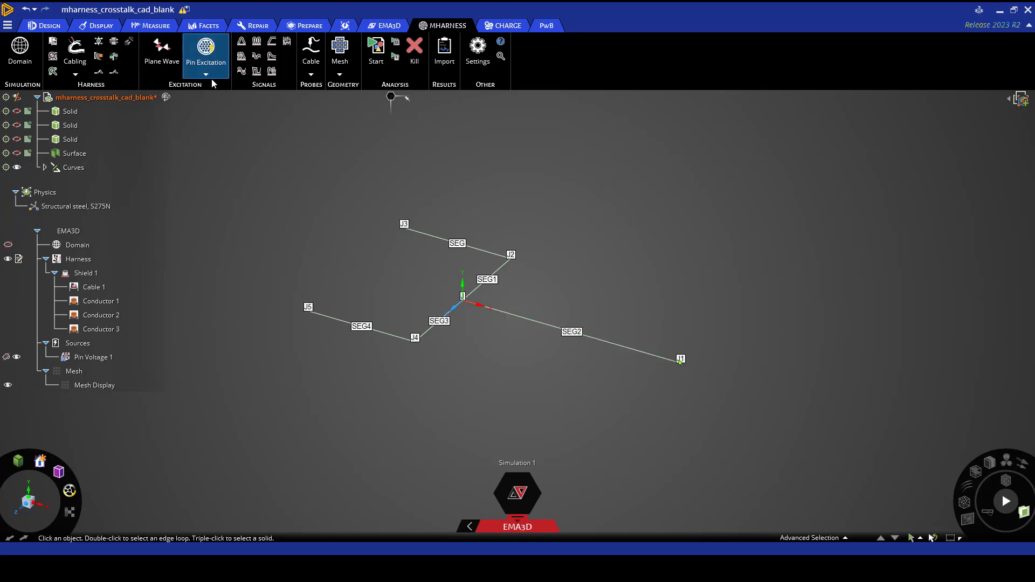
click(205, 47)
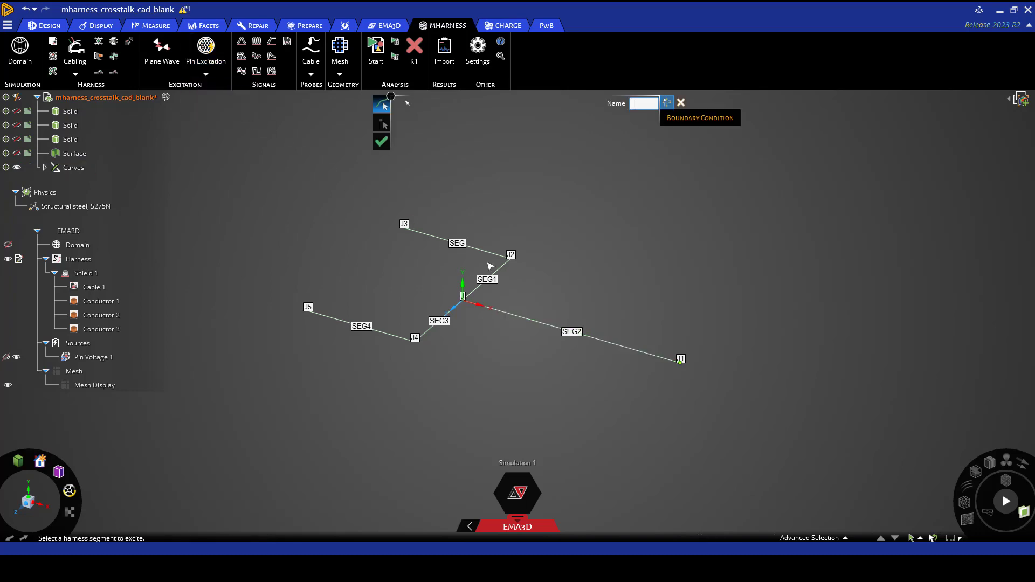
click(572, 330)
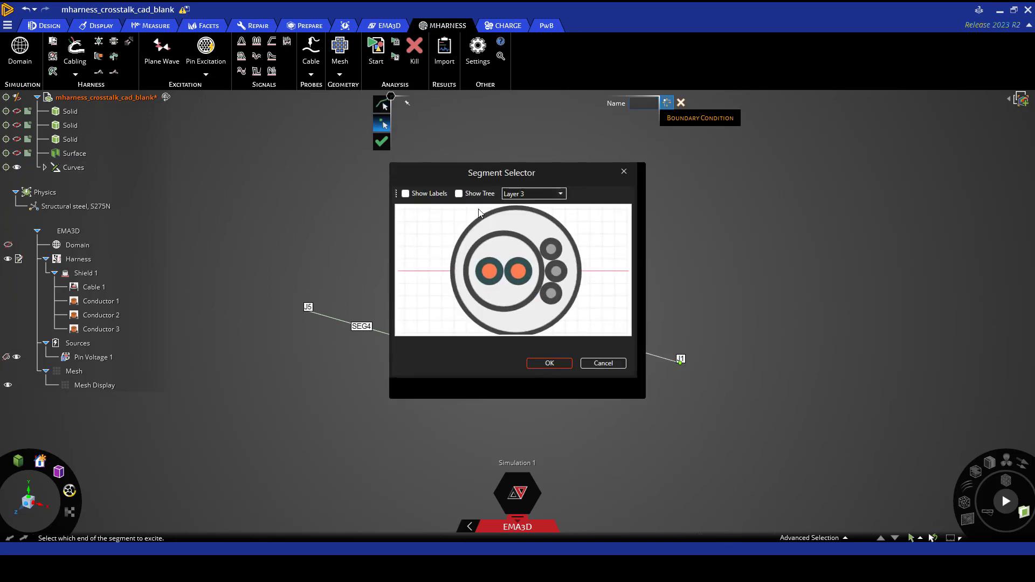
click(405, 193)
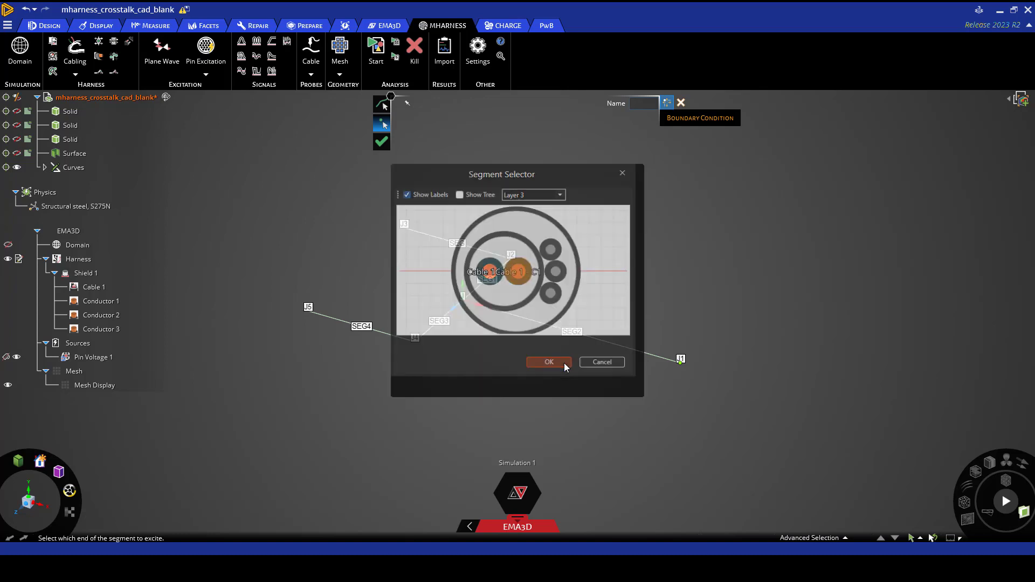
click(548, 362)
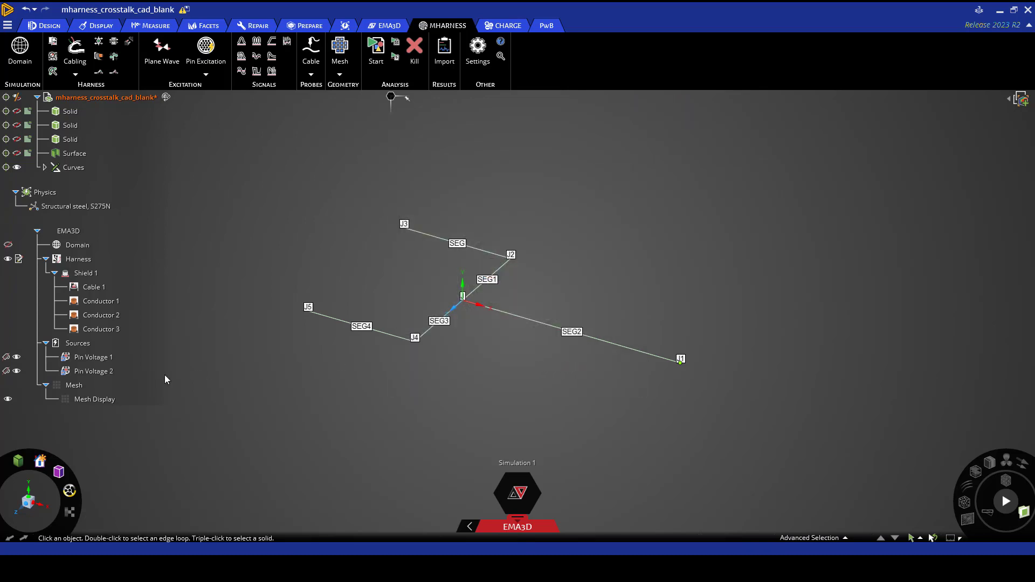
click(94, 371)
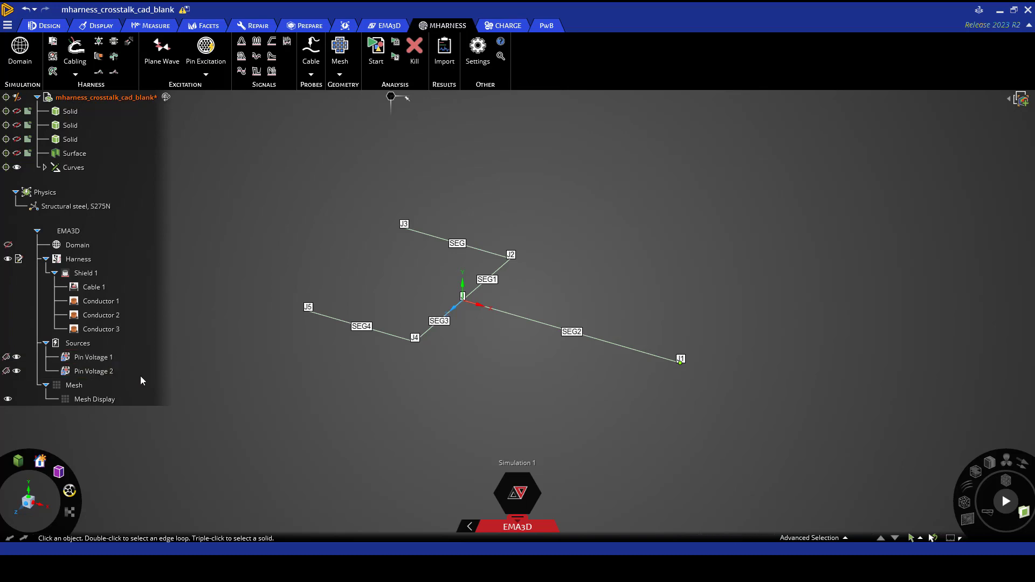
mouse_move(158, 375)
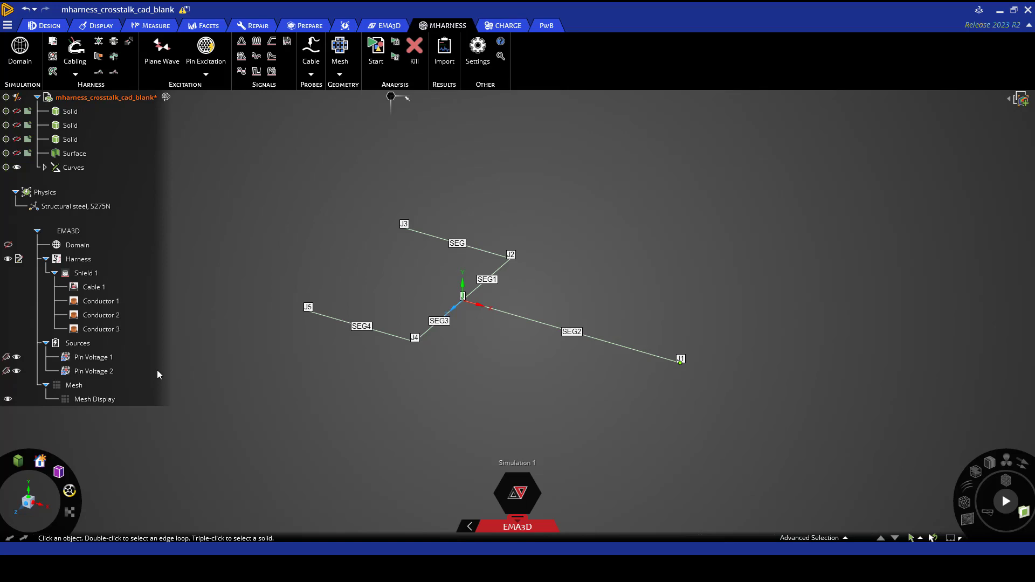
mouse_move(148, 374)
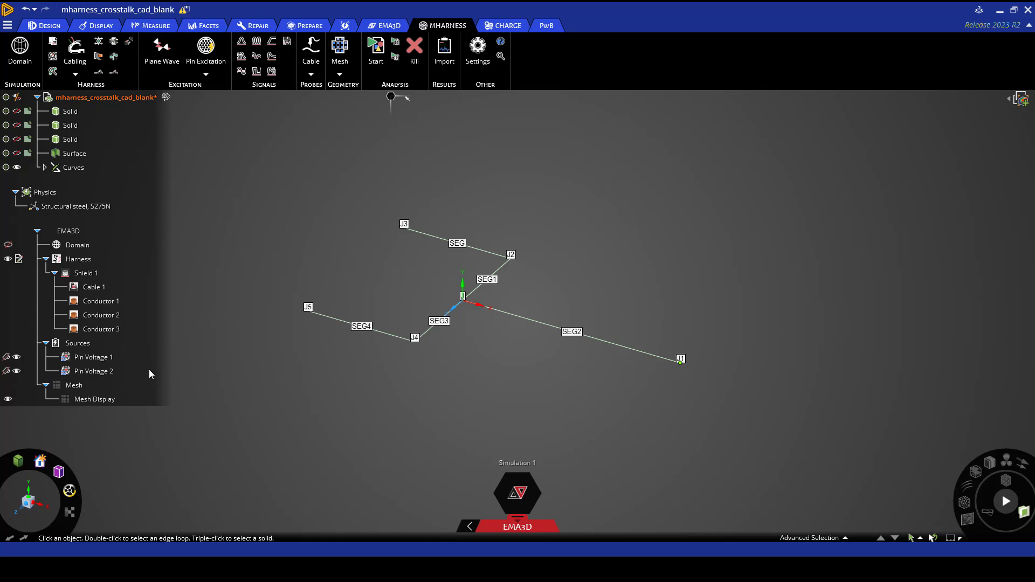
mouse_move(254, 87)
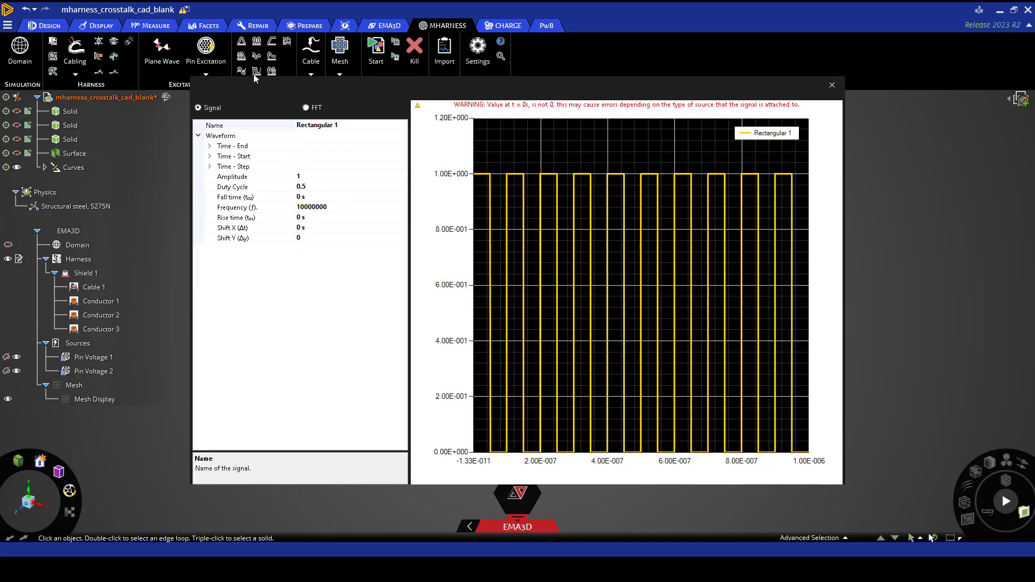
Step: Set the rectangular signal's duty cycle to 0.25, name it Send, and close the editor
click(247, 187)
text(0.25)
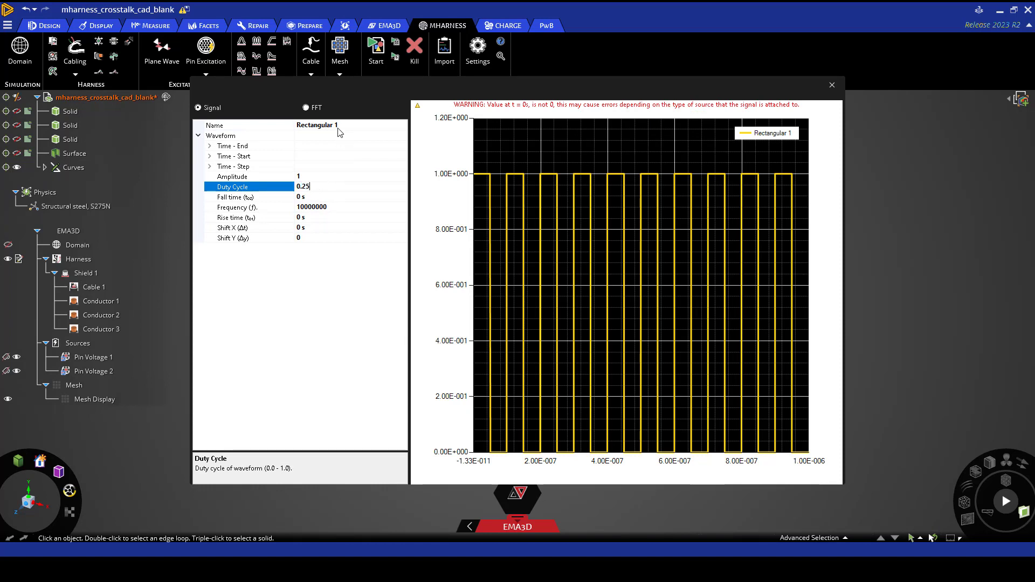
click(237, 126)
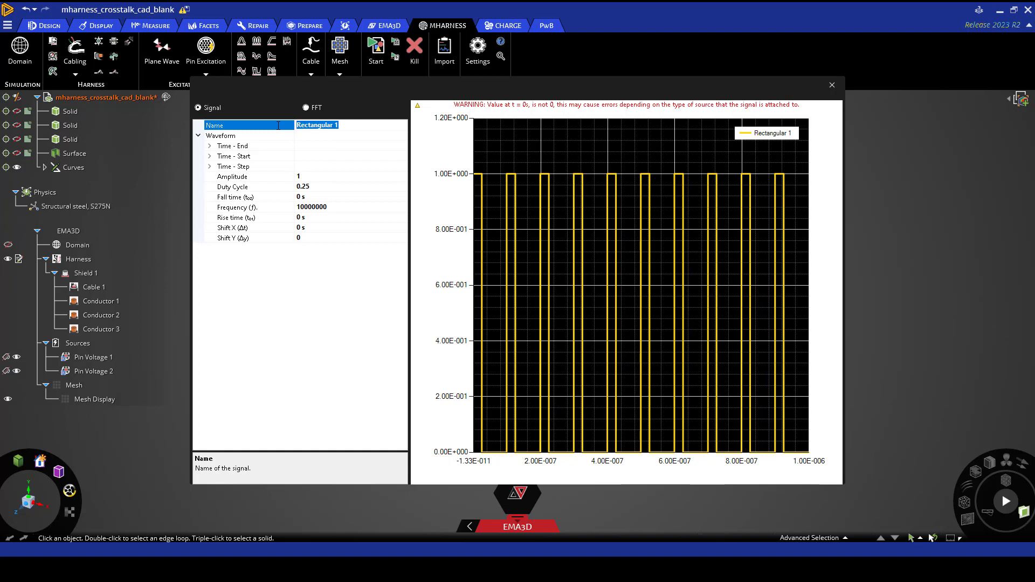
text(Send)
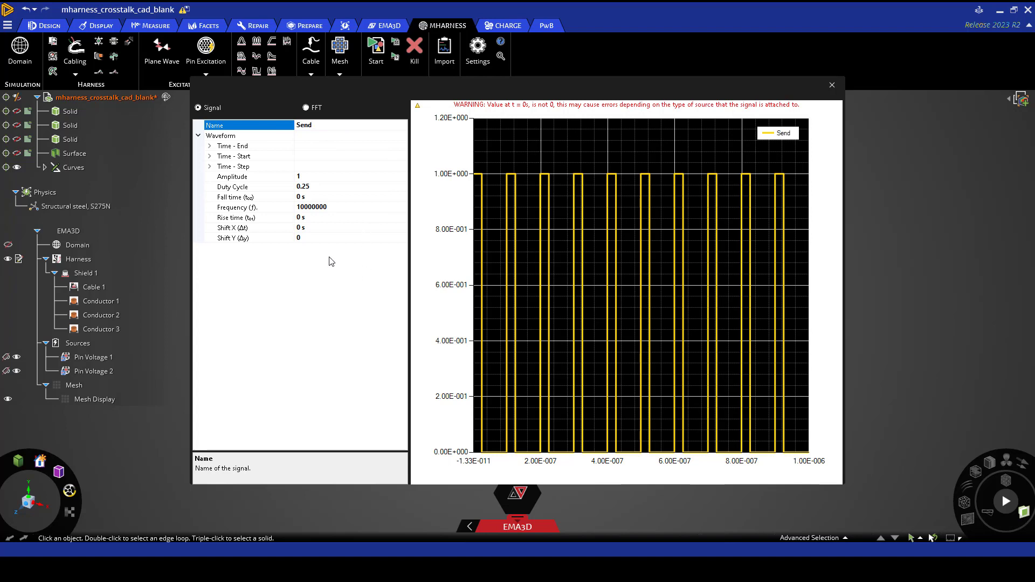
click(833, 85)
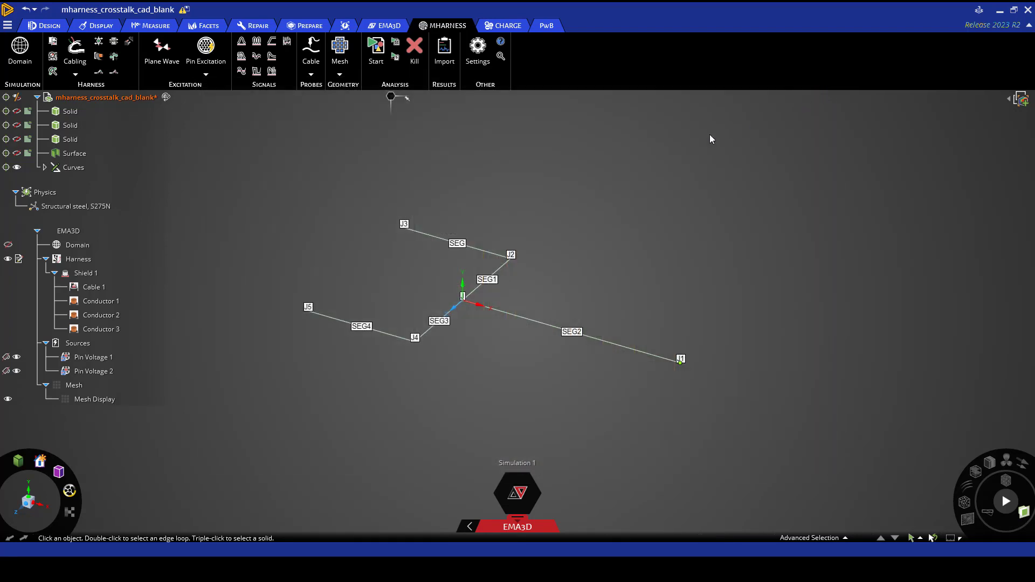
Step: Add two rectangular signals and rename the second one Receive
click(257, 72)
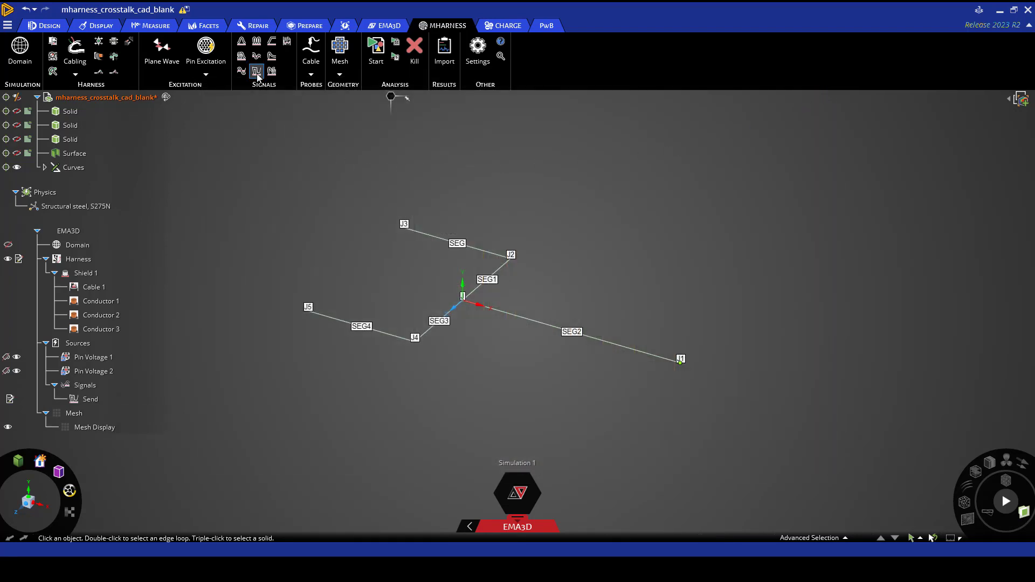
click(255, 71)
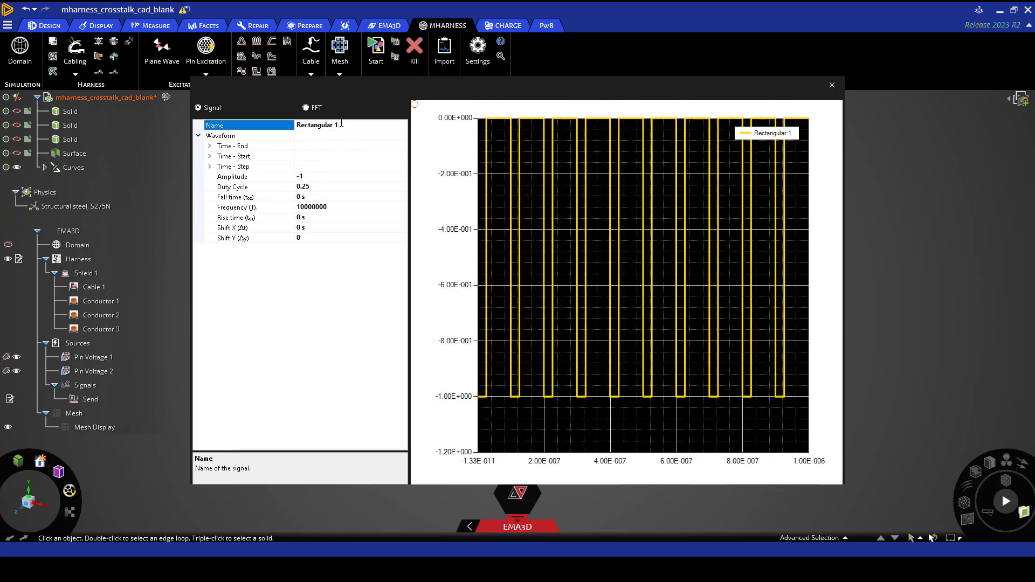
text(Rect)
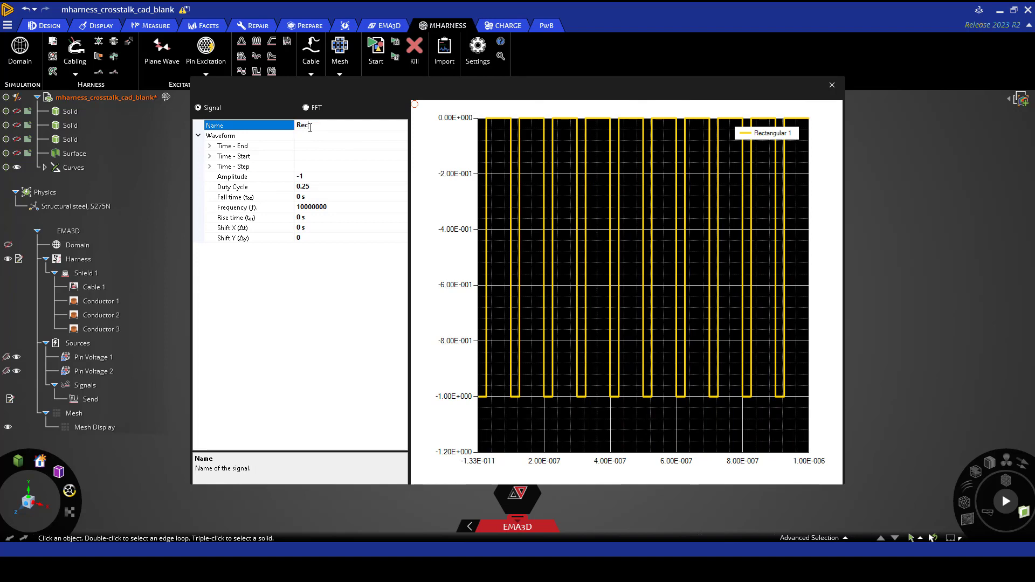
text(Receive)
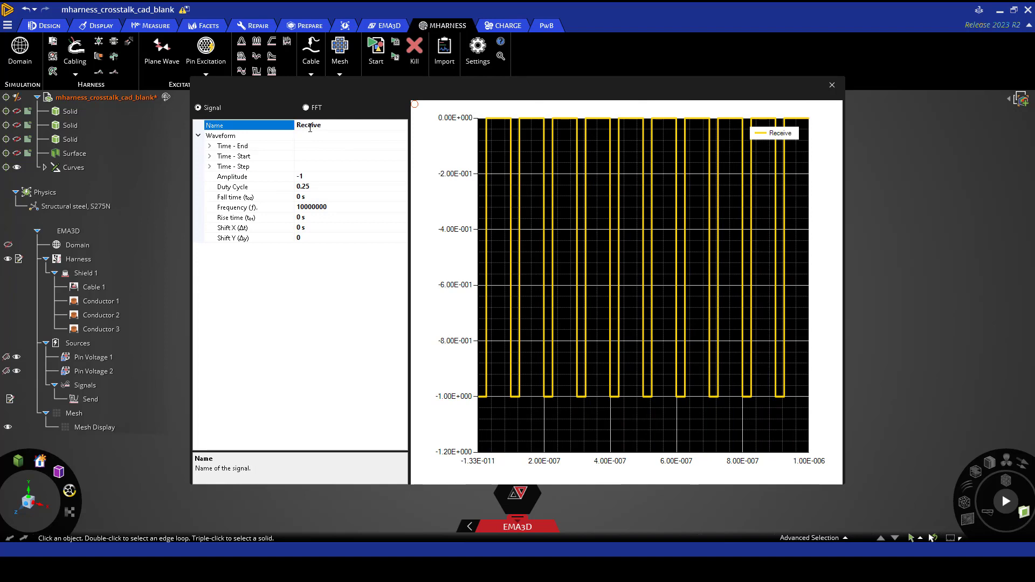
click(832, 85)
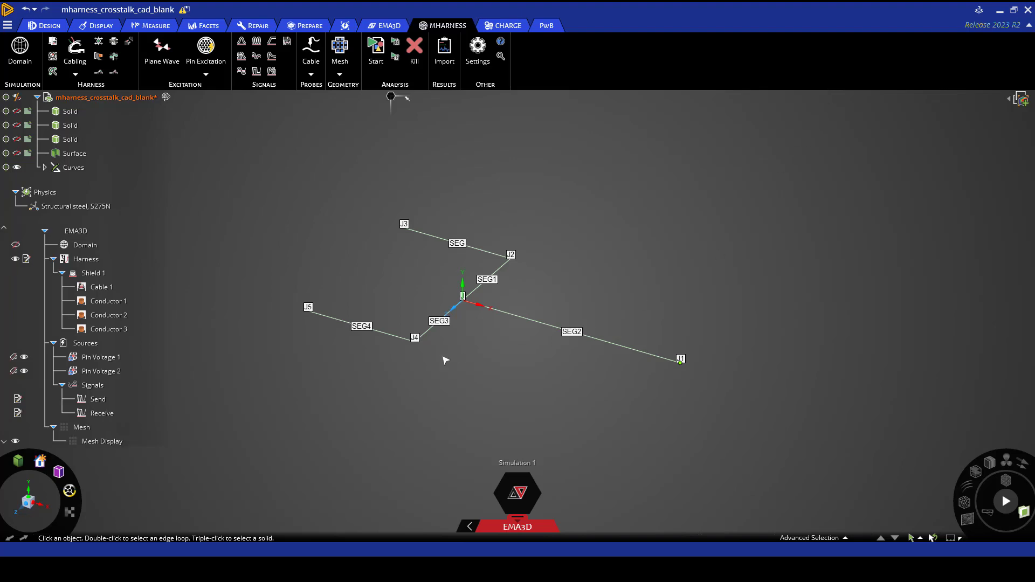
Step: Drag Send onto Pin Voltage 1 and Receive onto Pin Voltage 2
click(98, 399)
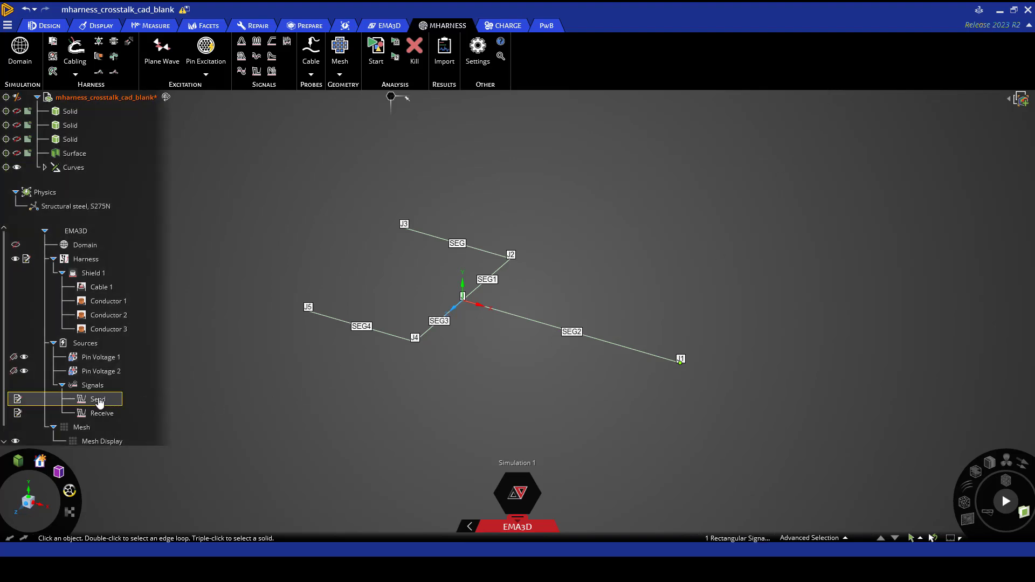
click(100, 360)
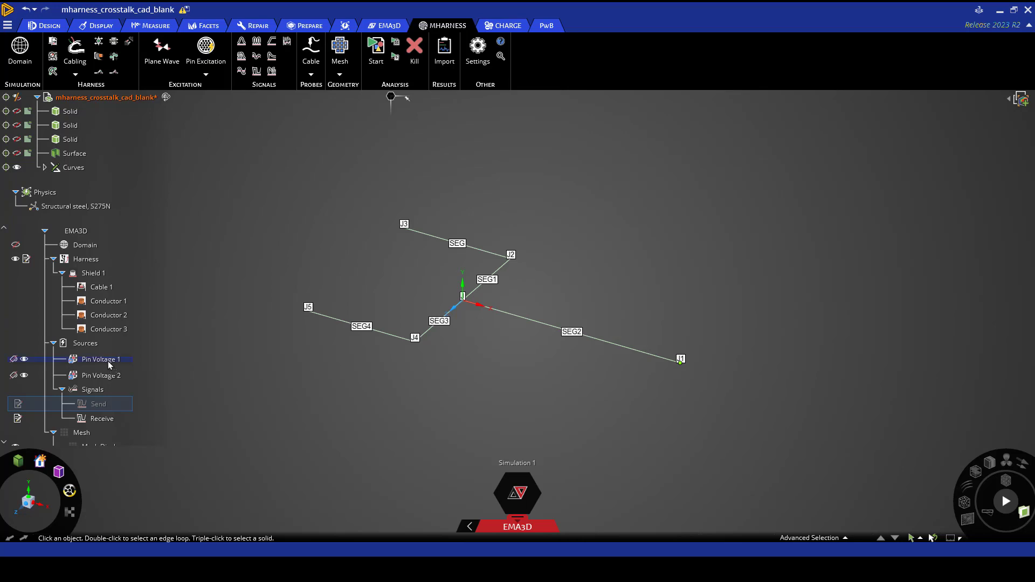
click(102, 413)
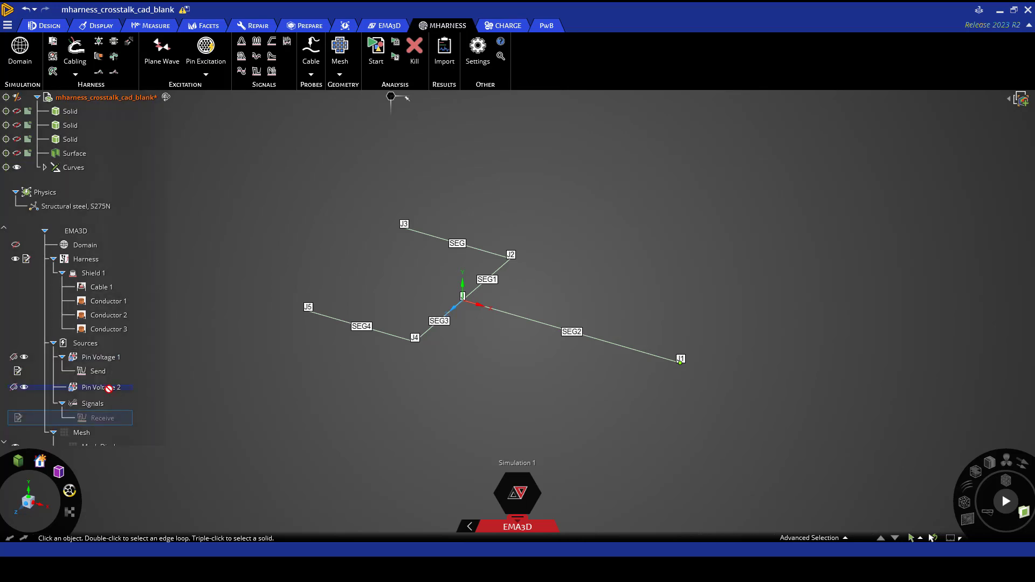
click(92, 385)
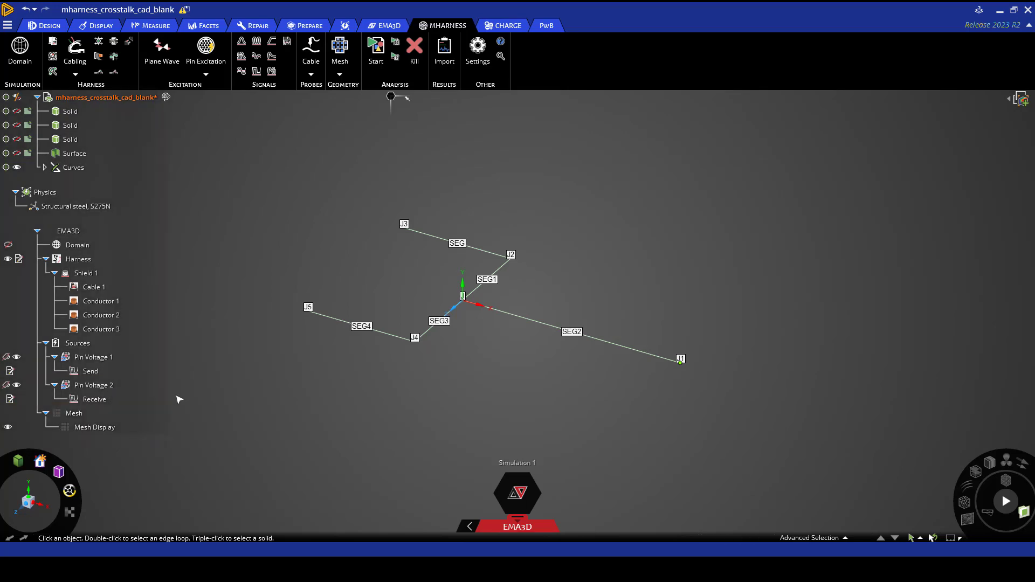
mouse_move(193, 402)
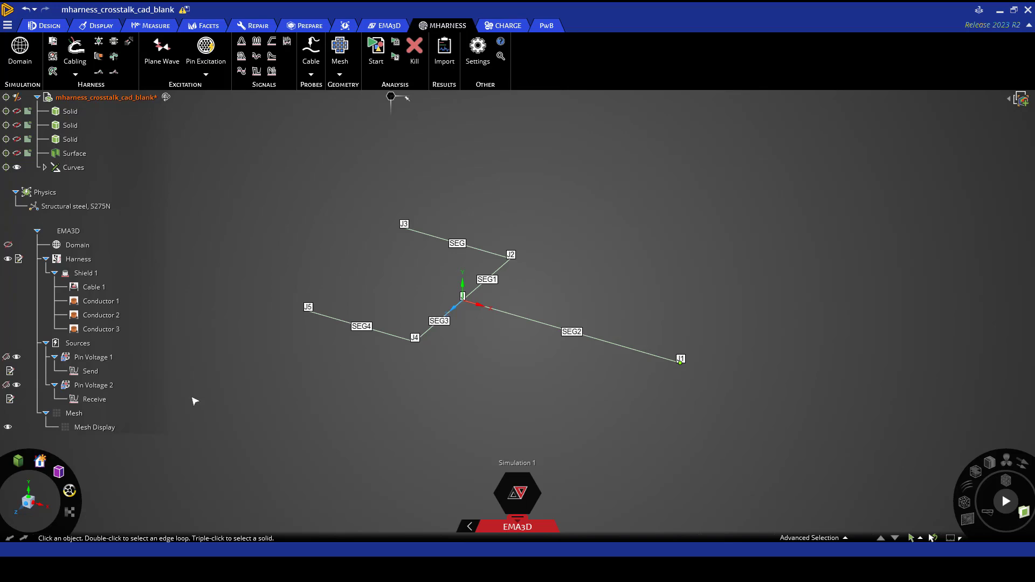
mouse_move(311, 82)
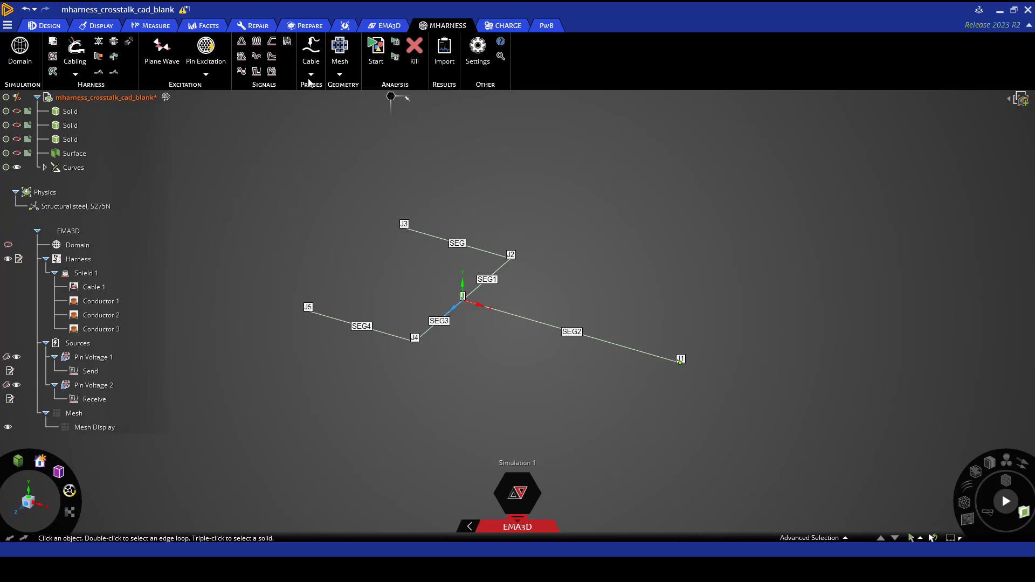
Step: Place a cable voltage probe on a labelled Cable 1 conductor of SEG4
click(311, 73)
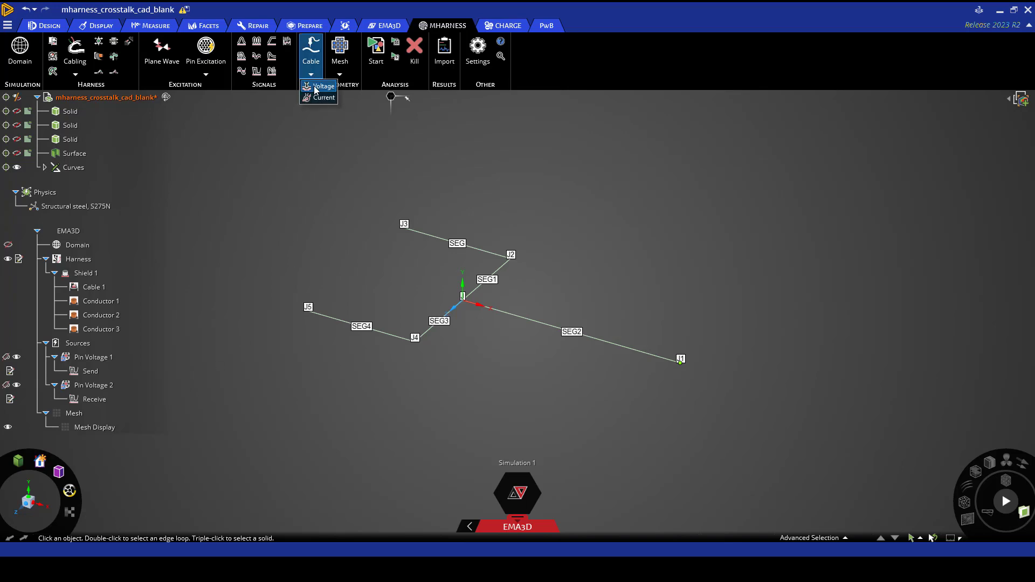
click(320, 87)
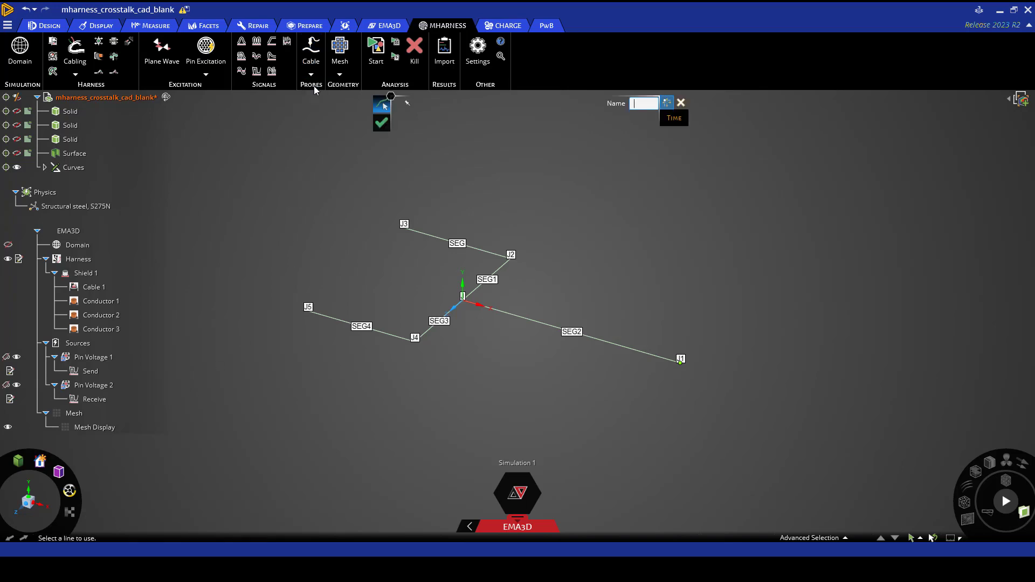
click(362, 327)
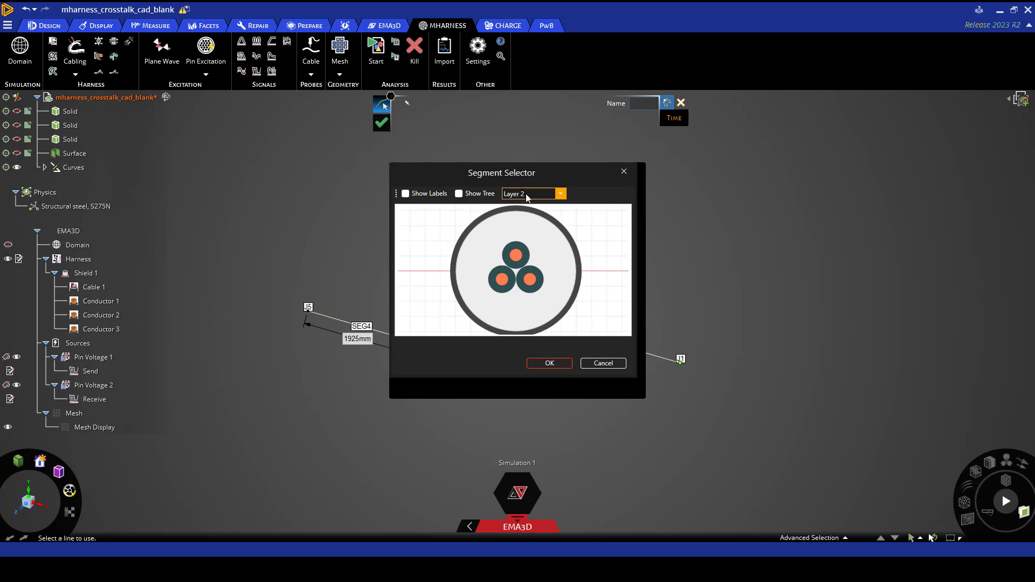
click(405, 194)
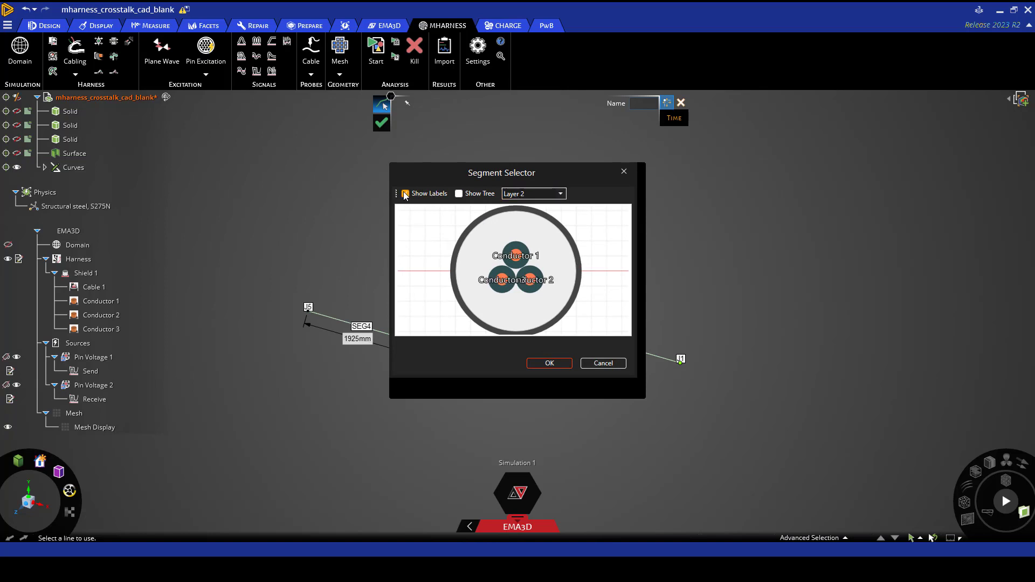
click(405, 194)
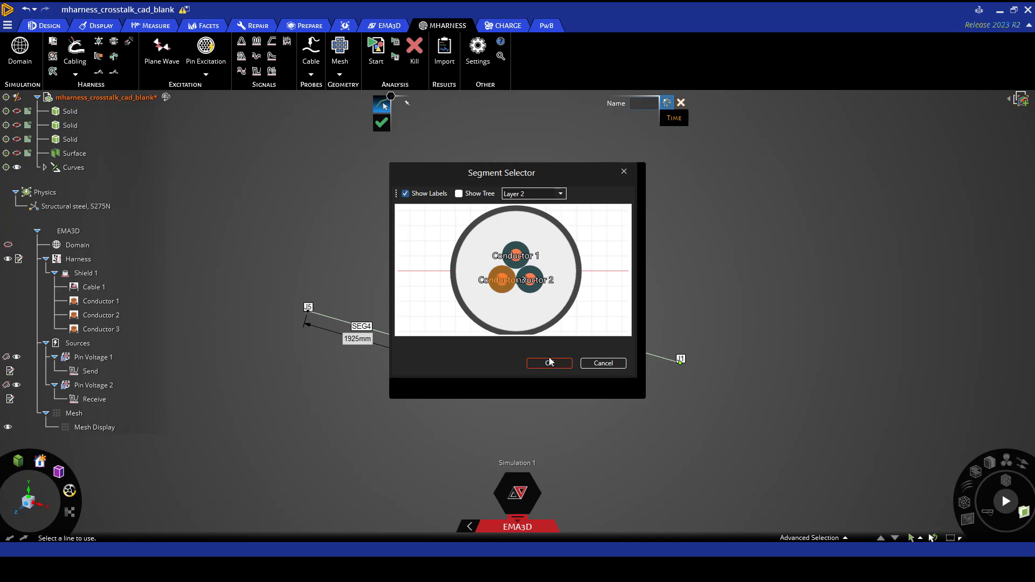
click(549, 363)
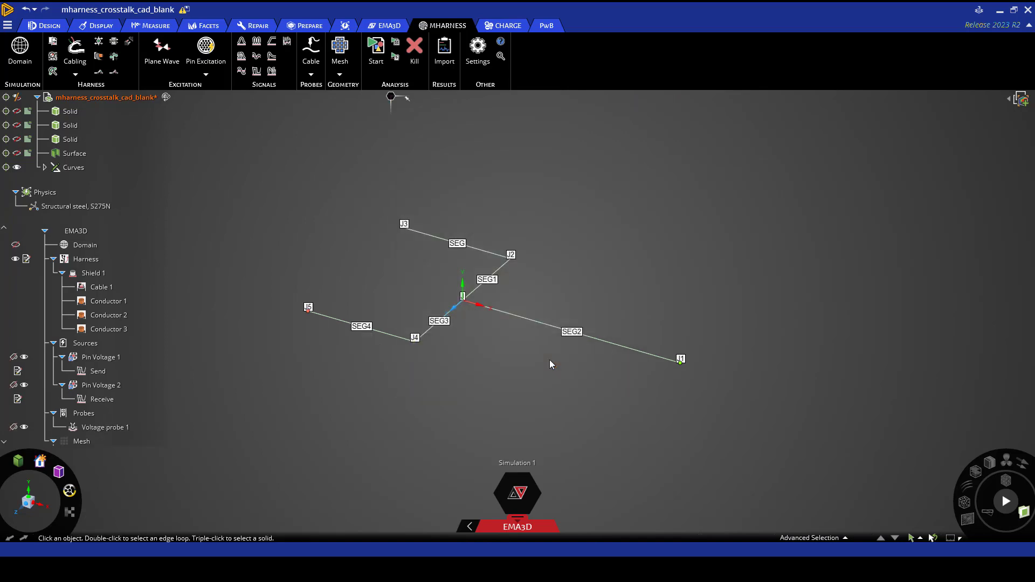
mouse_move(429, 359)
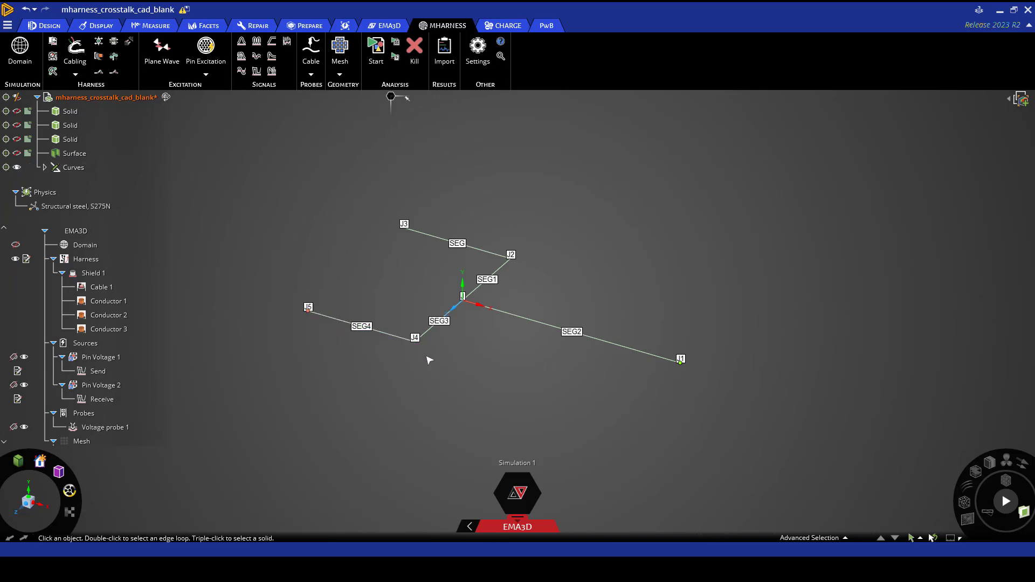
mouse_move(693, 372)
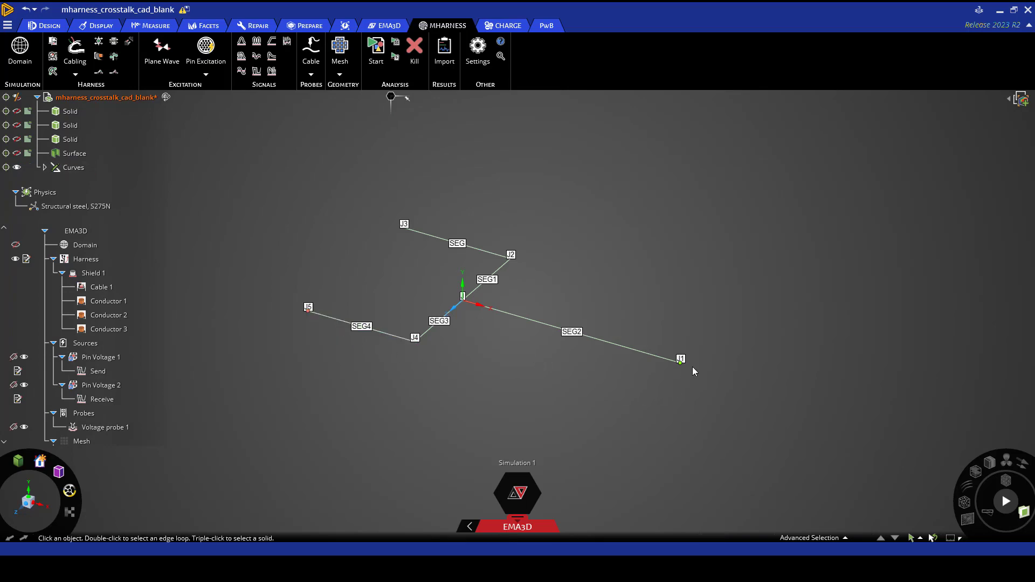
mouse_move(692, 371)
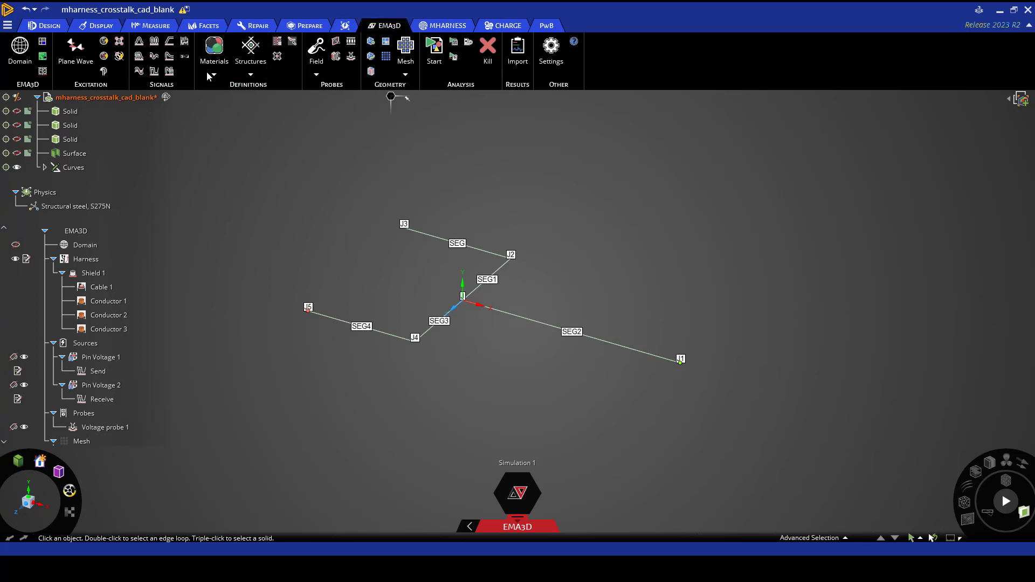
Step: Unhide all bodies and assign PEC material to the flat plane surface
click(214, 61)
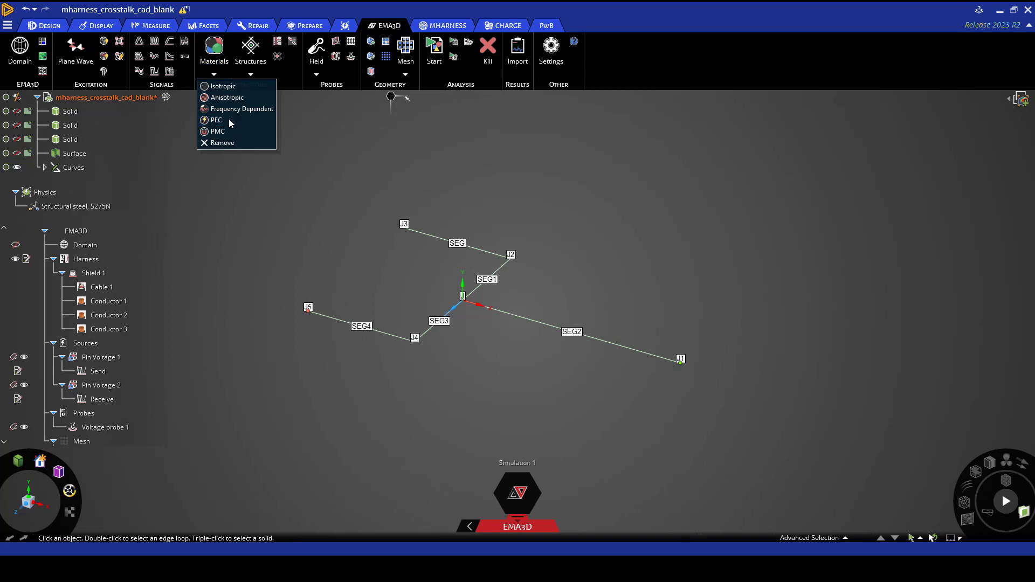
click(216, 120)
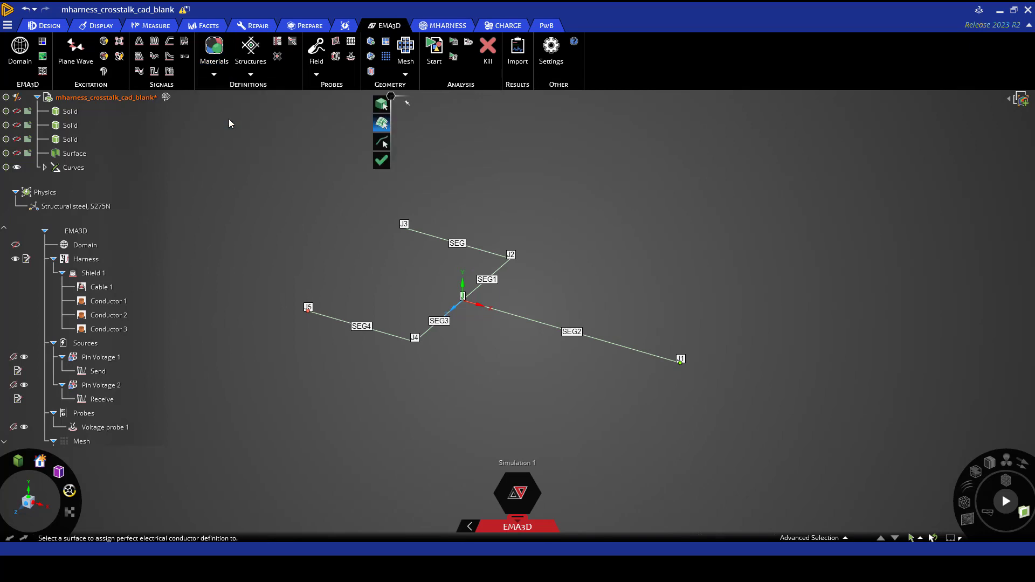
click(70, 124)
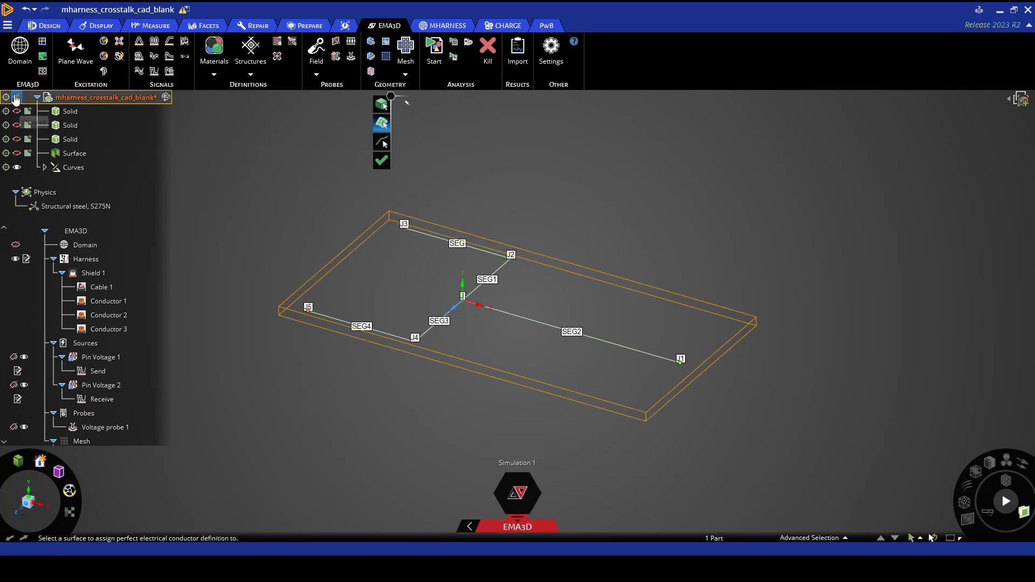
click(74, 153)
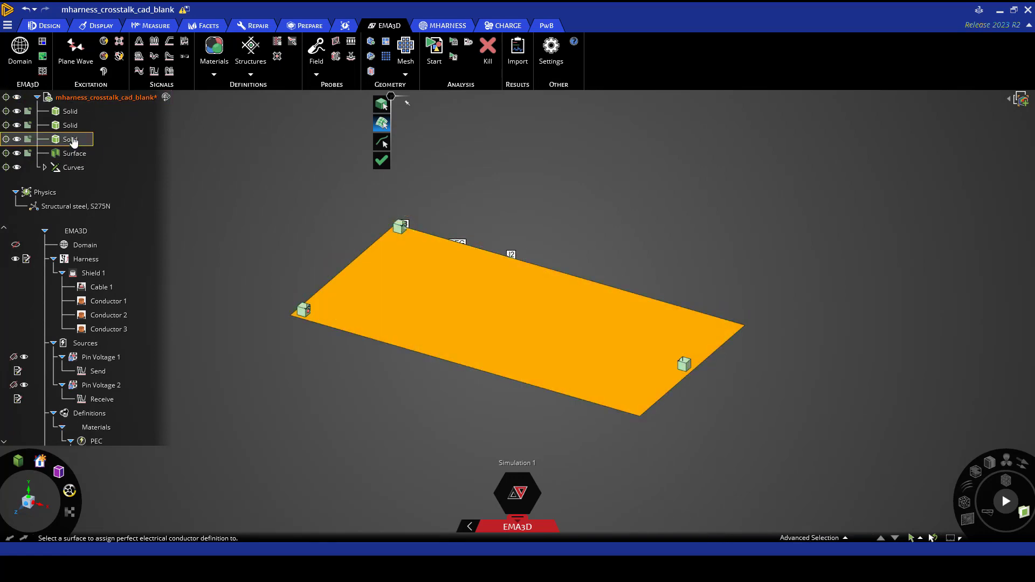
click(69, 111)
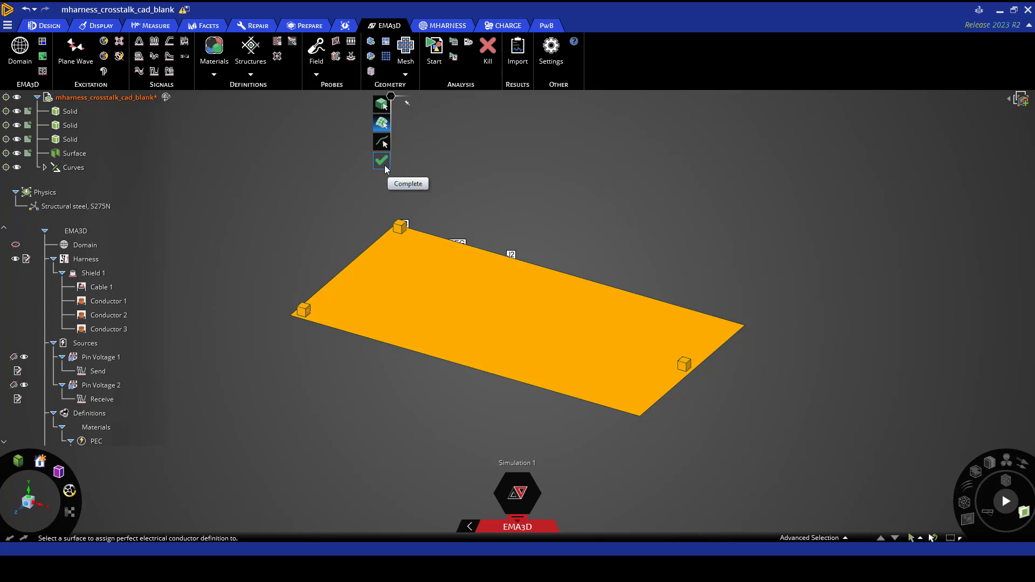
click(382, 160)
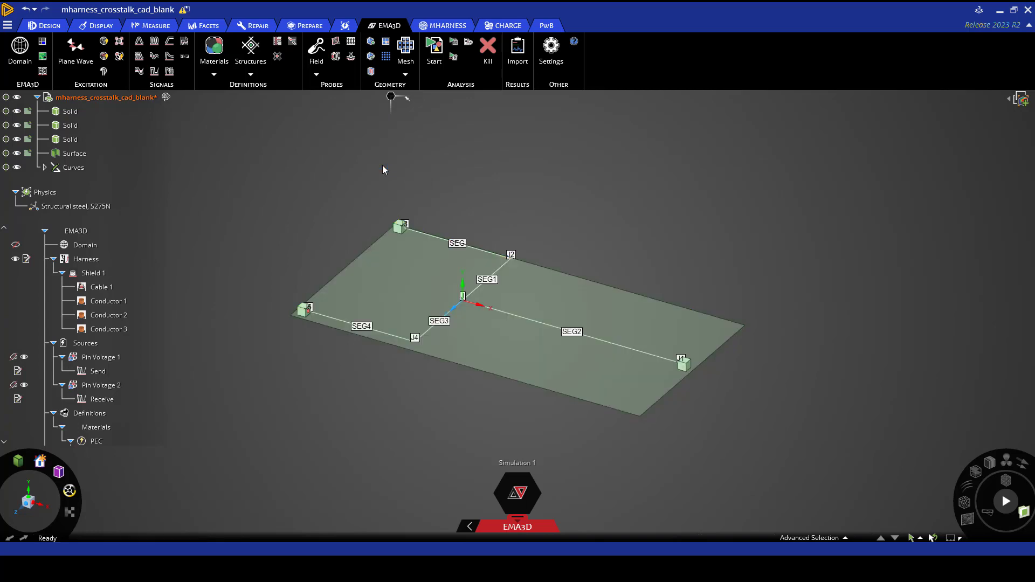
mouse_move(279, 177)
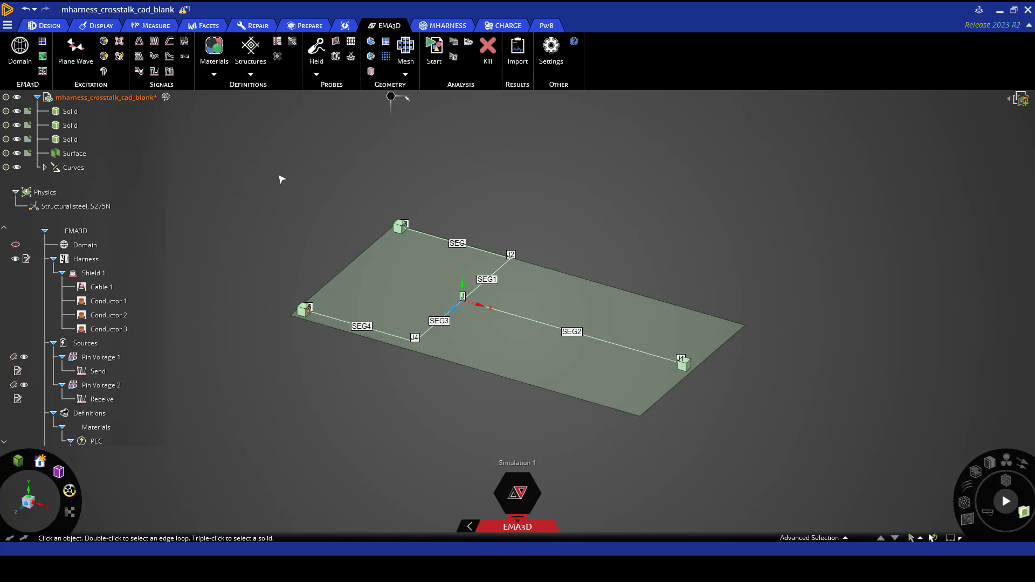
mouse_move(293, 174)
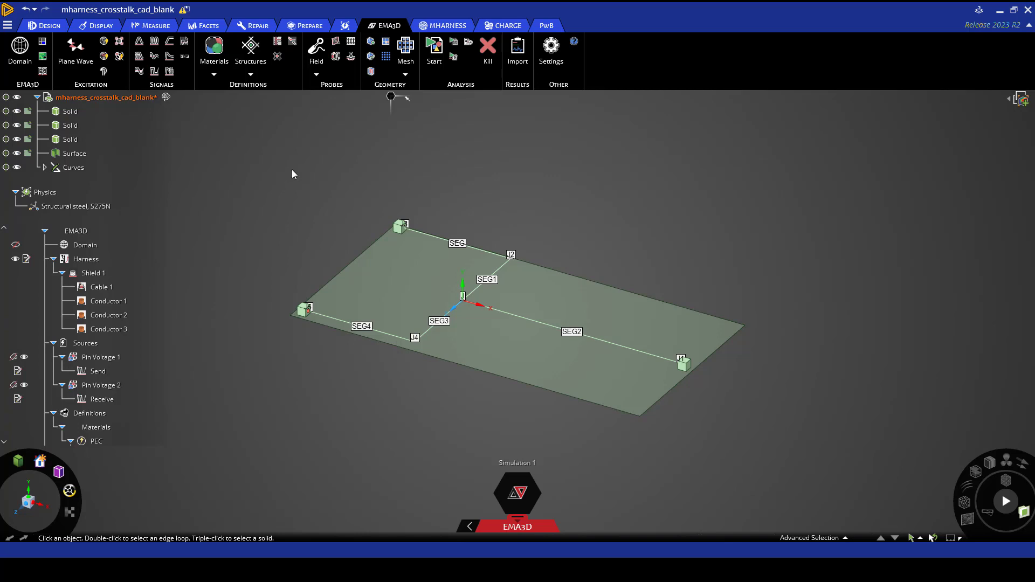
Step: Create a box field probe with bounds X 1020–1320, Y −60–60, Z 2220–2520 mm
click(316, 74)
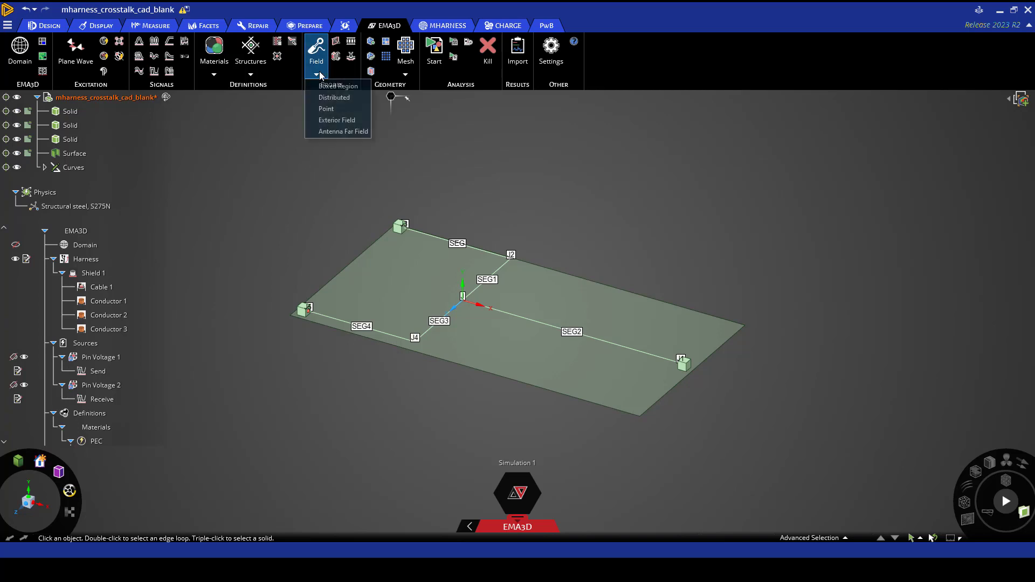
mouse_move(337, 86)
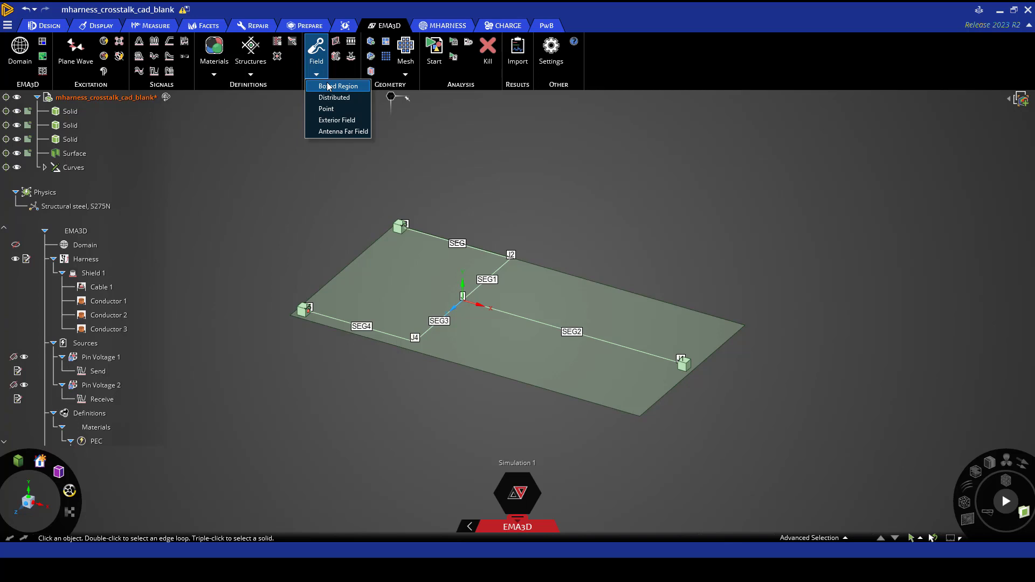
click(339, 85)
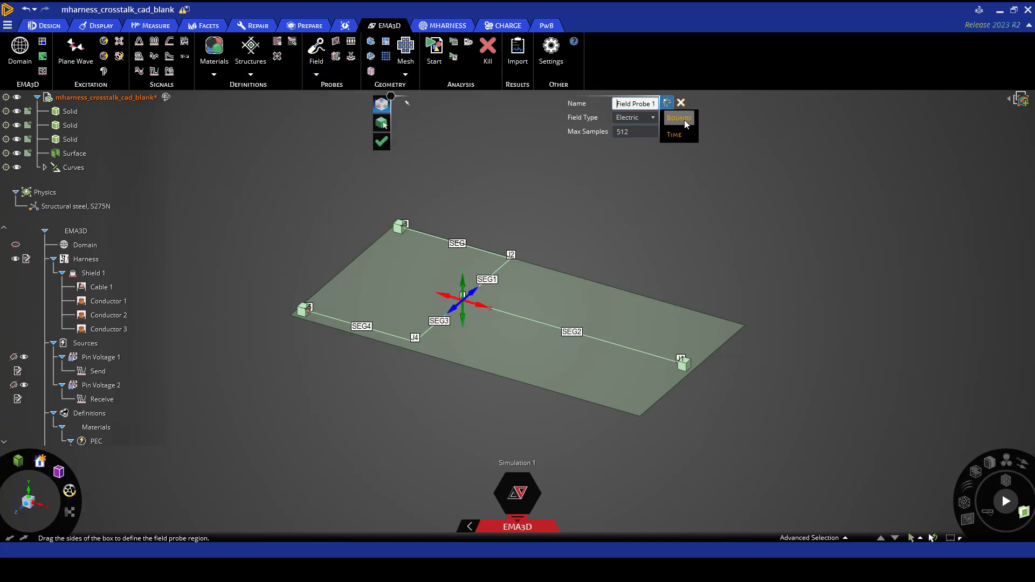
click(678, 117)
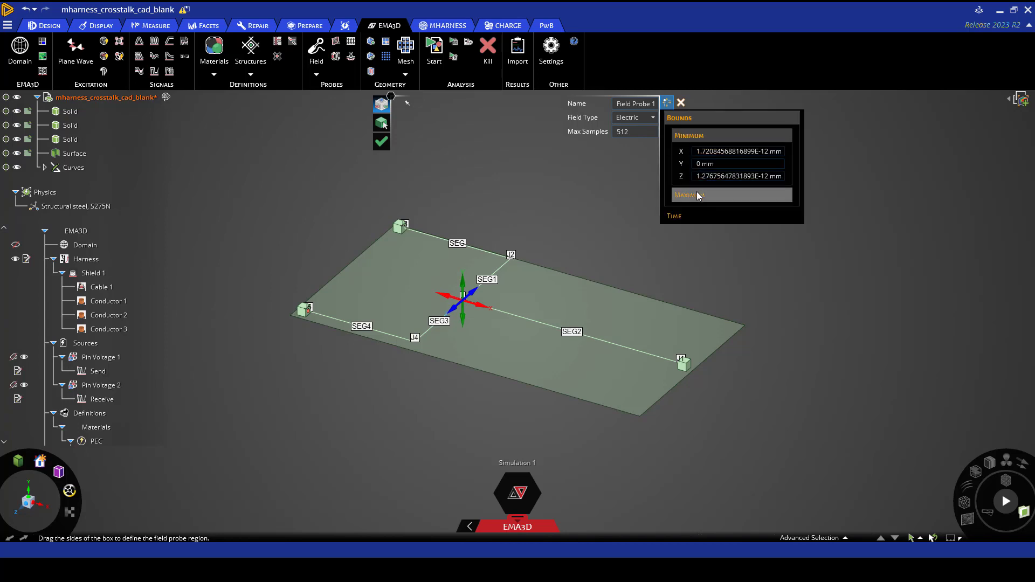
click(689, 194)
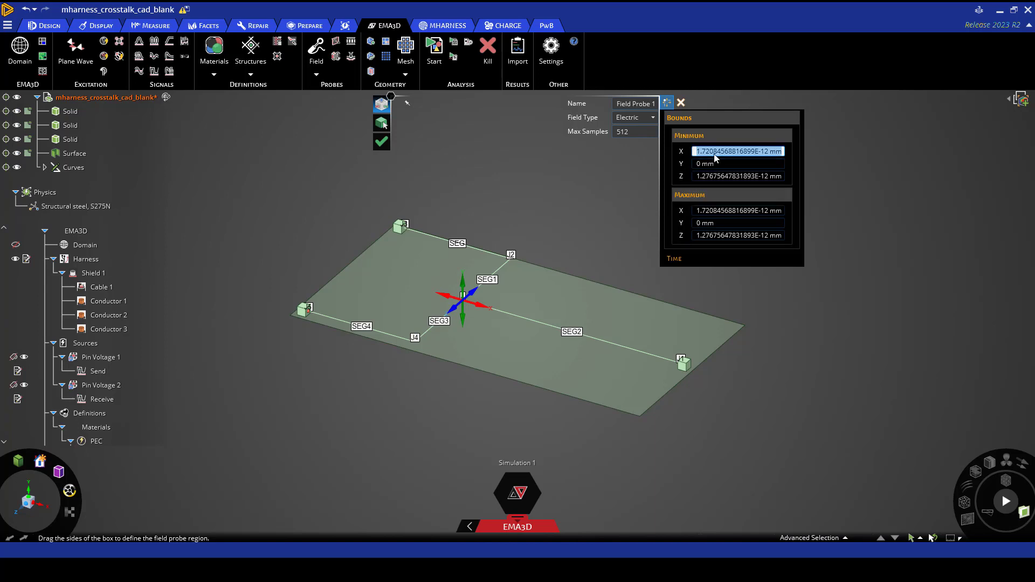
text(1020 mm)
click(739, 164)
text(-60)
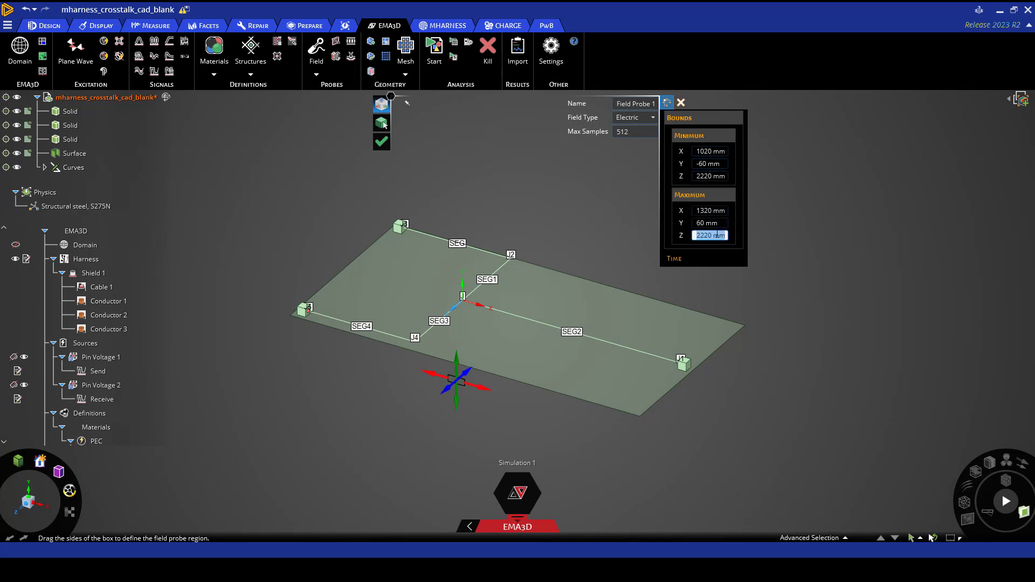
text(2520 mm)
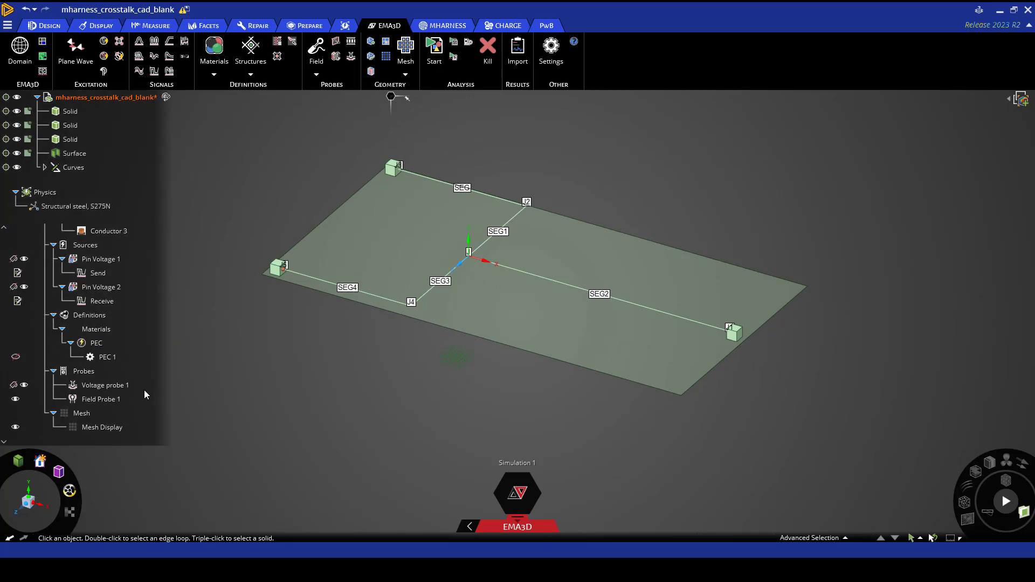
mouse_move(133, 403)
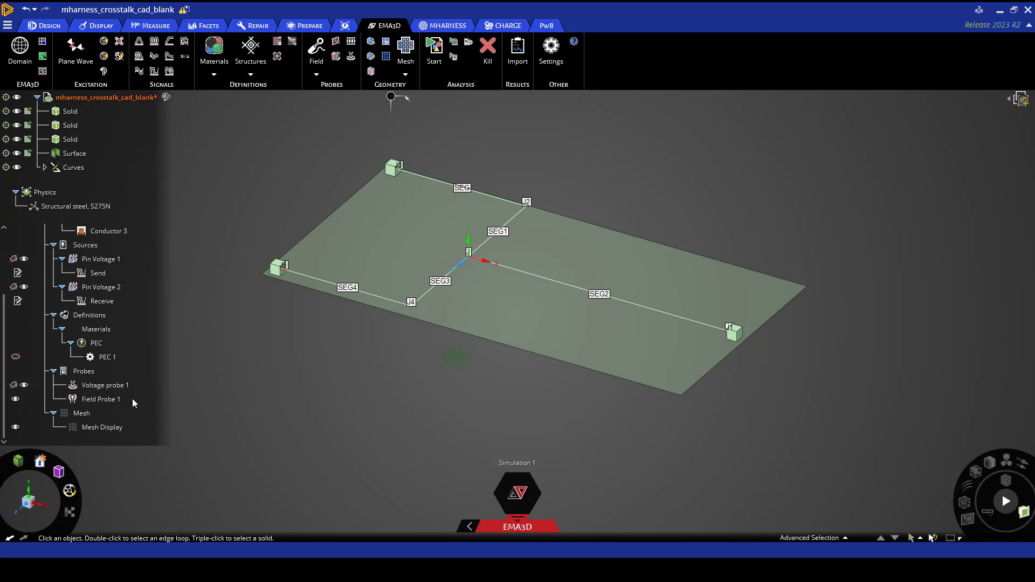
Step: Mesh all geometry, covering the ground plate and harness segments
click(75, 153)
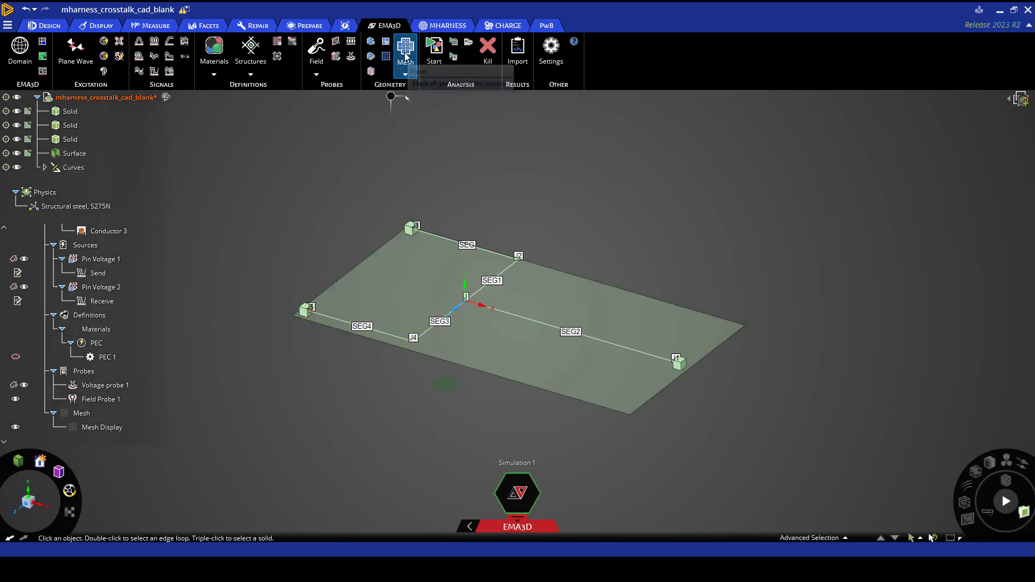
click(405, 47)
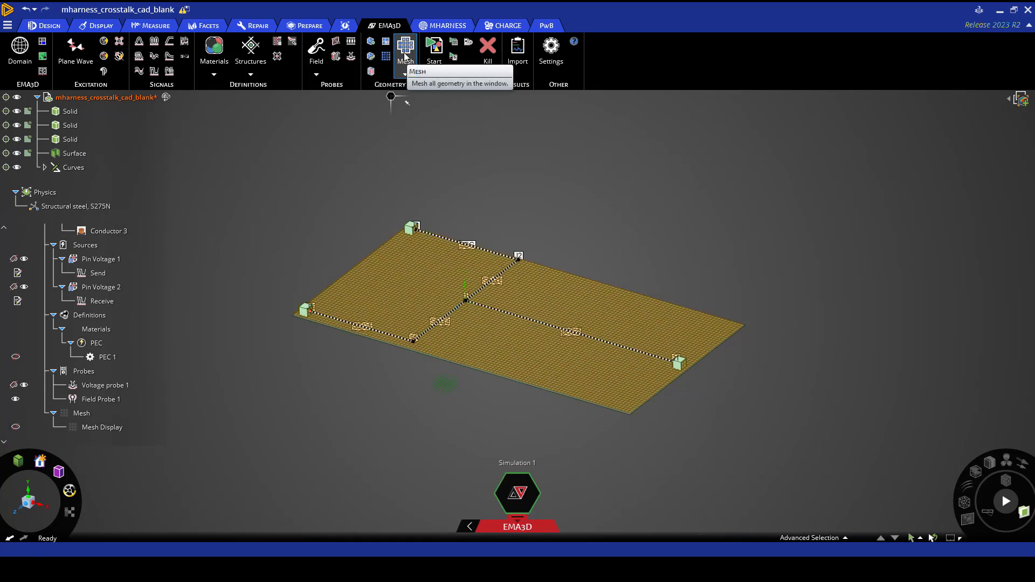
mouse_move(417, 91)
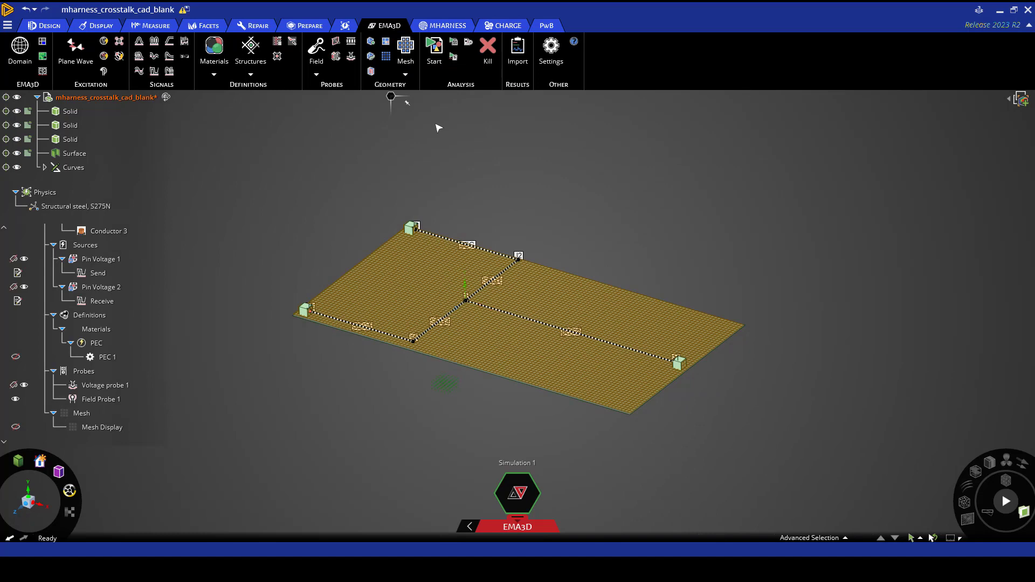
mouse_move(434, 50)
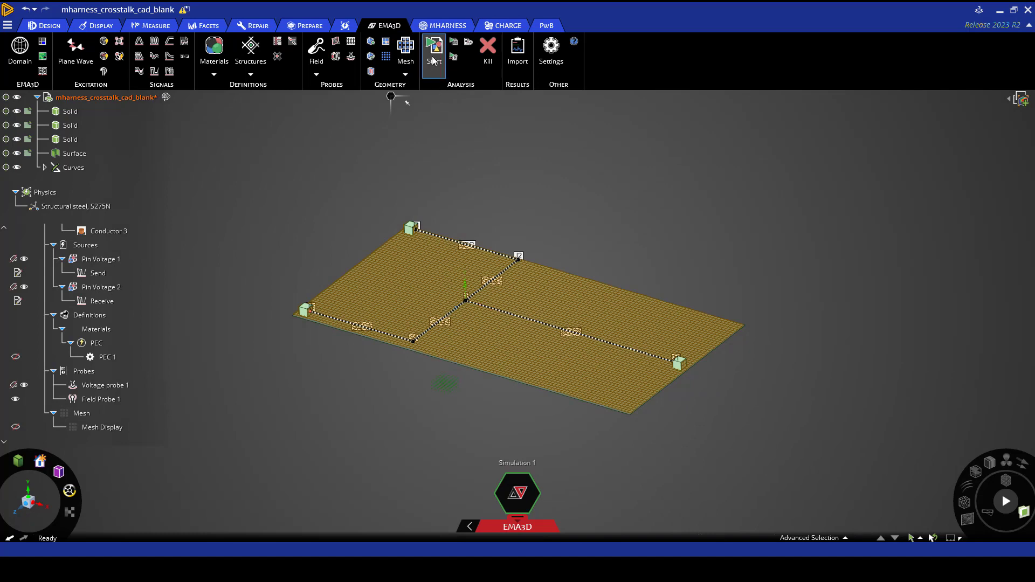
Step: Run the EMA3D simulation and close the solver status window when finished
click(433, 51)
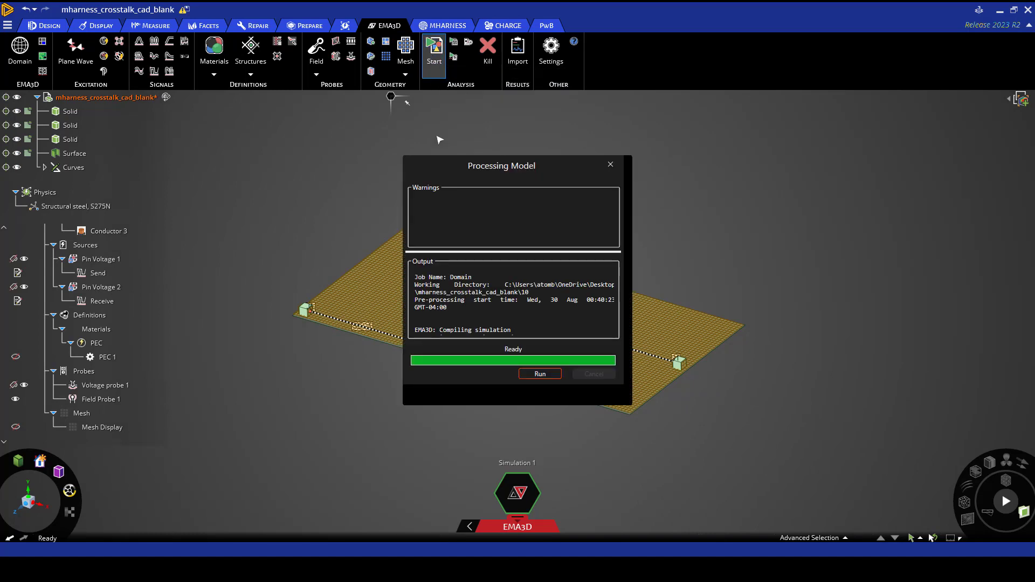
click(540, 374)
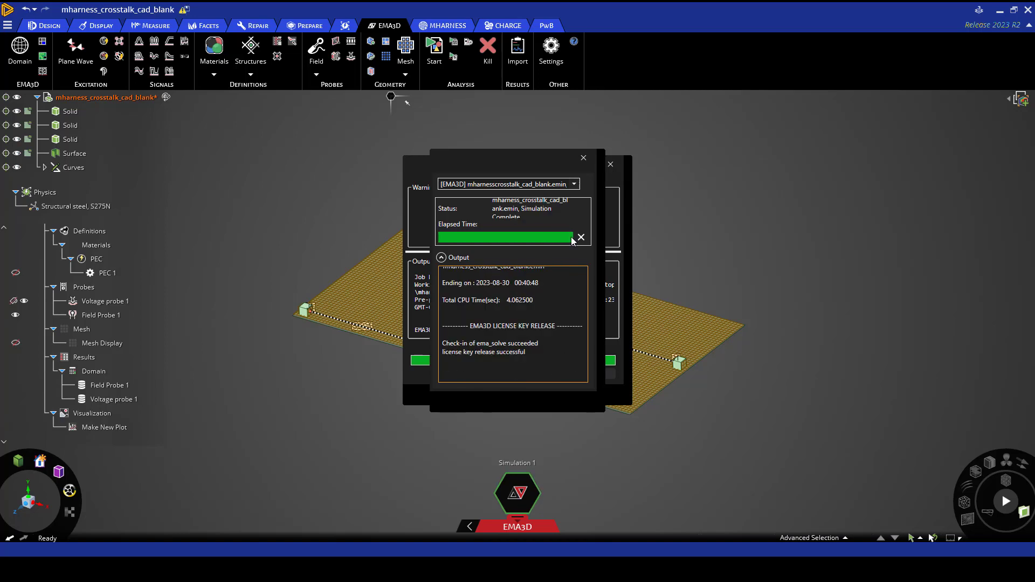
click(583, 157)
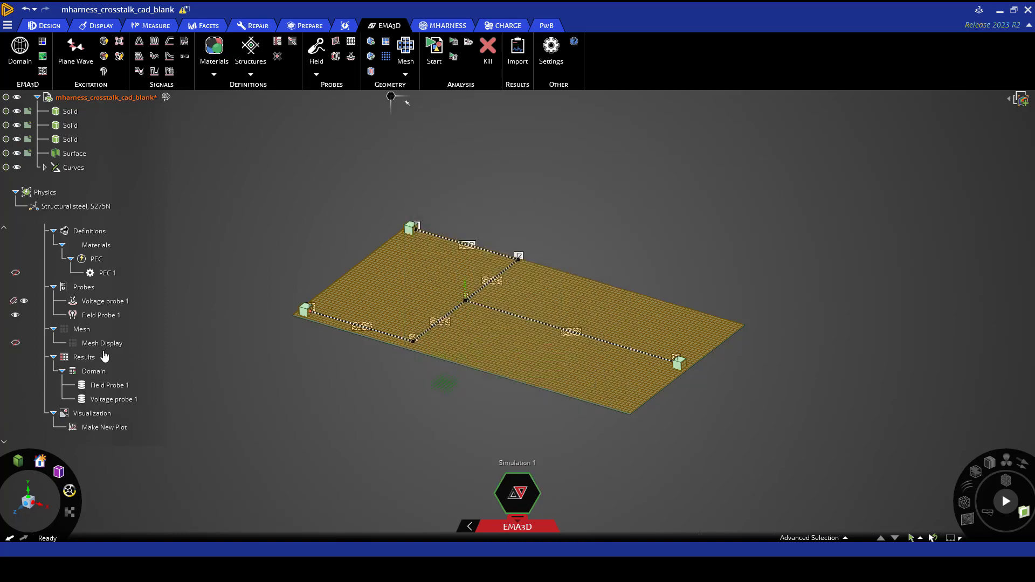
Step: Compute X, Y and Z field statistics on the Field Probe 1 result
click(84, 357)
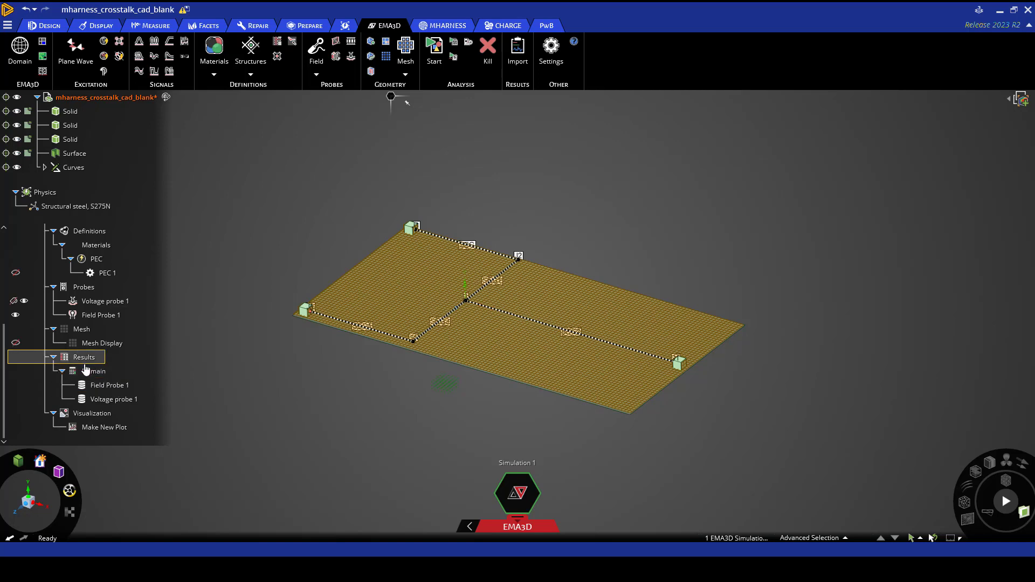
click(110, 385)
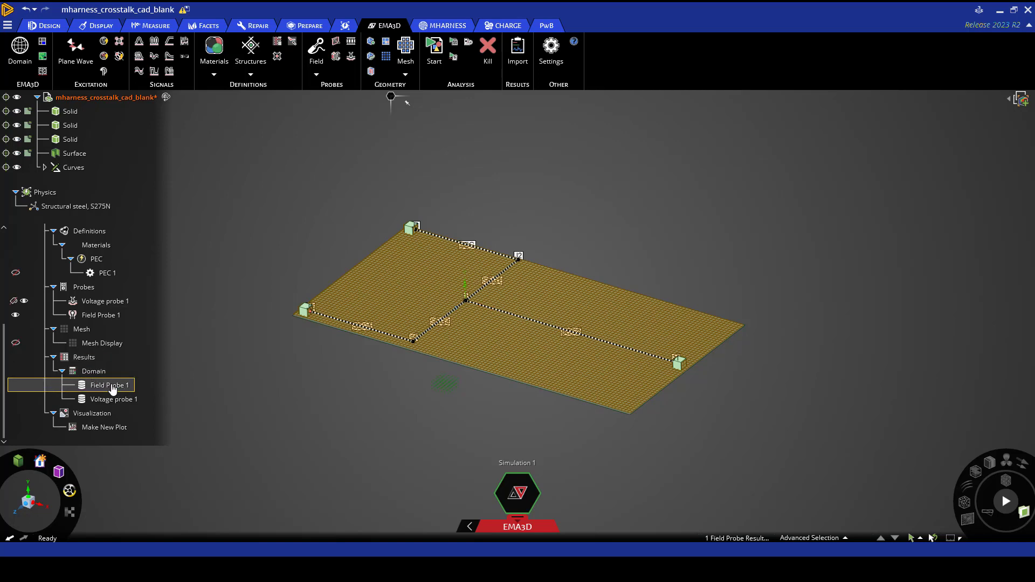
right_click(106, 385)
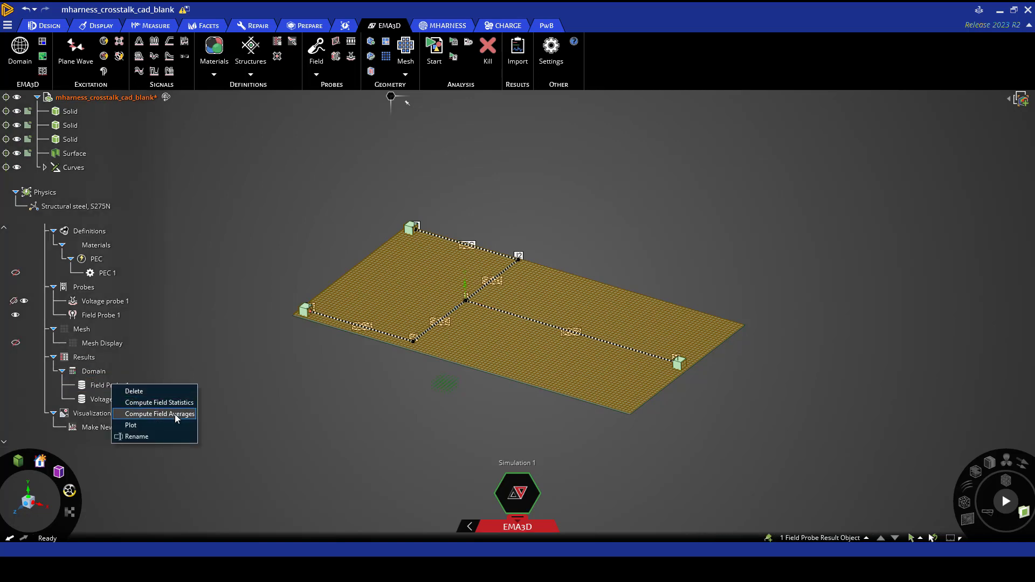
click(159, 414)
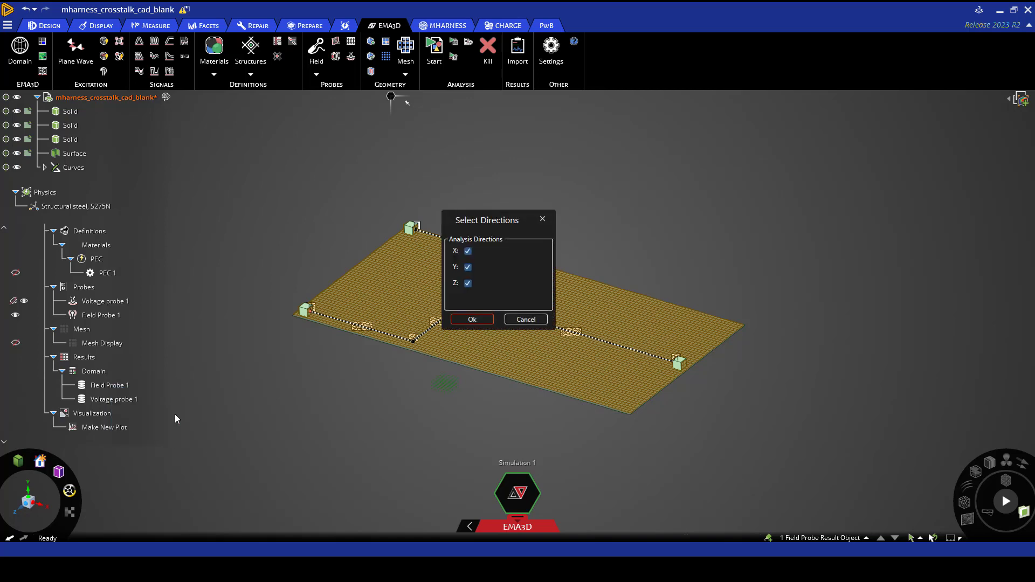
mouse_move(491, 261)
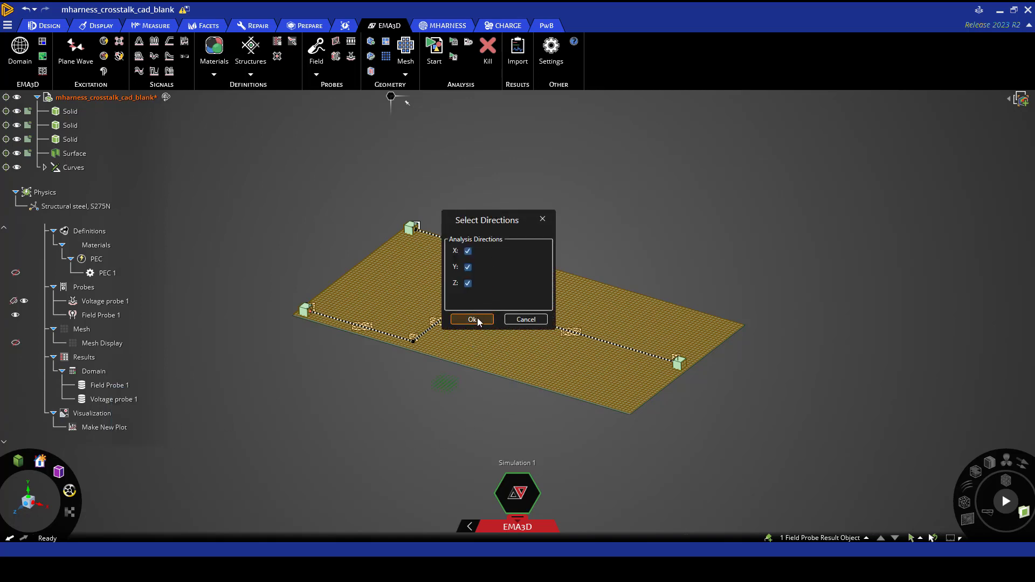
click(471, 320)
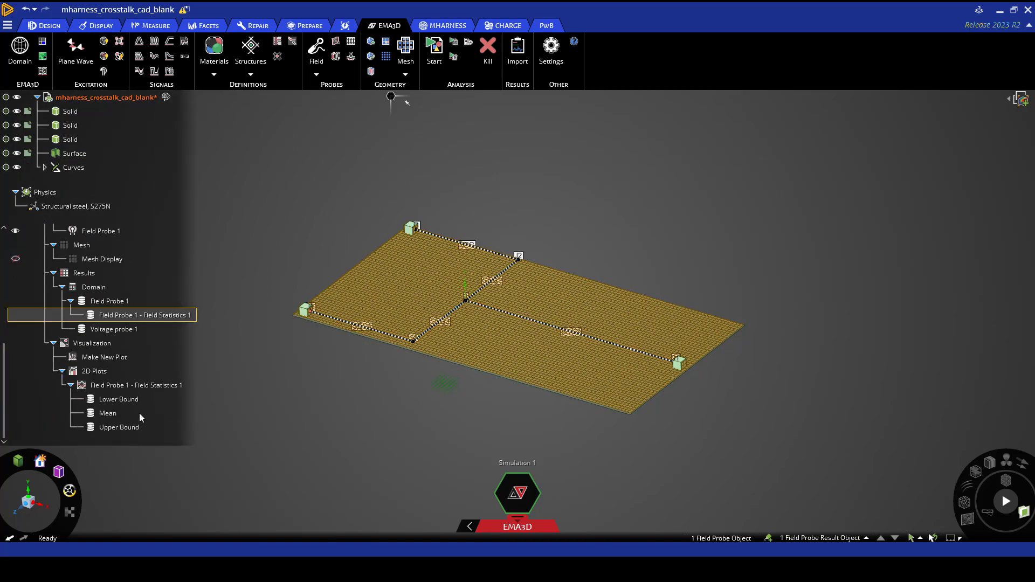
click(135, 385)
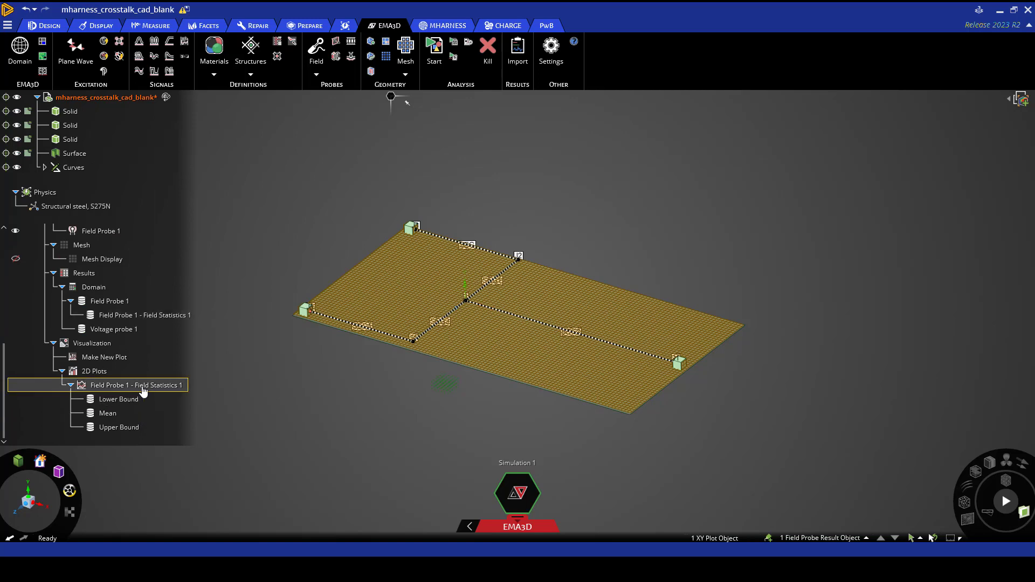
right_click(136, 385)
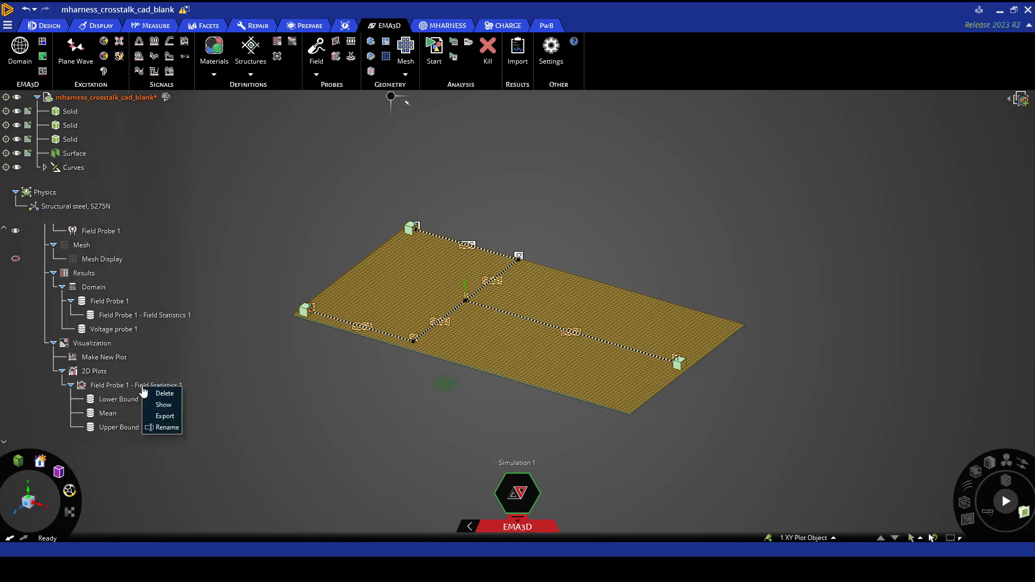
mouse_move(164, 405)
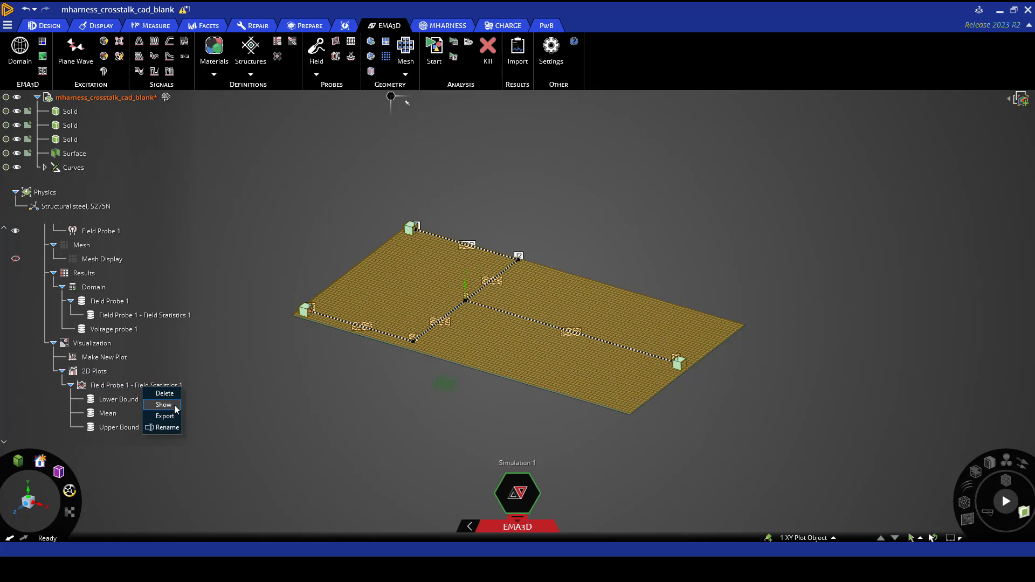
click(162, 405)
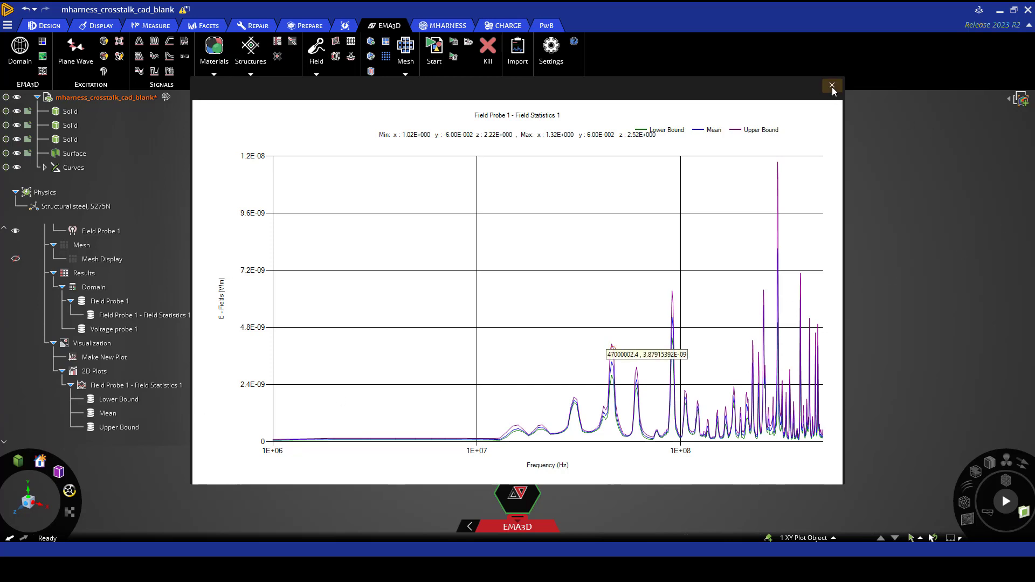
click(832, 86)
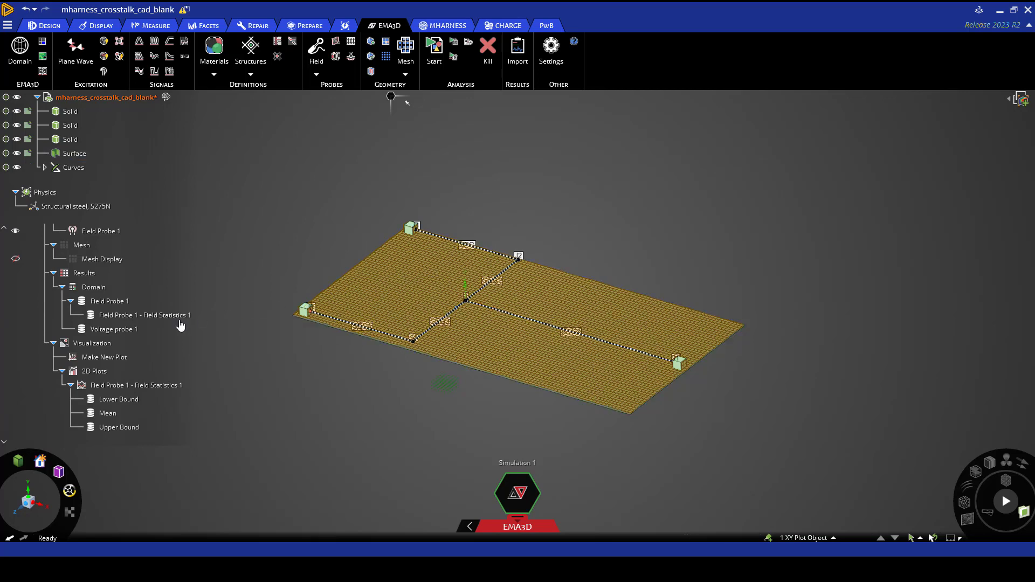
Step: Plot the Voltage probe 1 result as cable voltage versus time
right_click(114, 329)
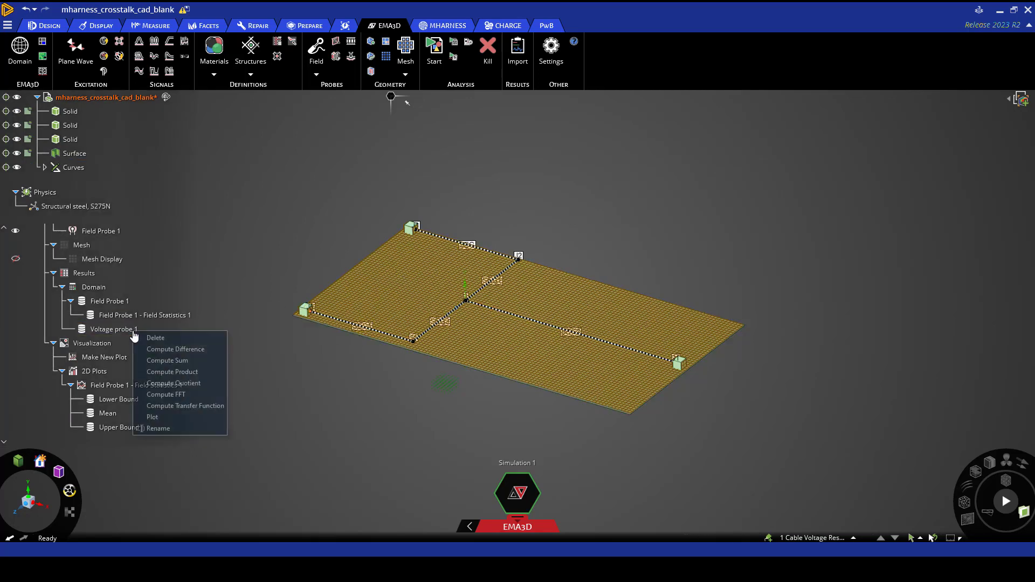
mouse_move(152, 417)
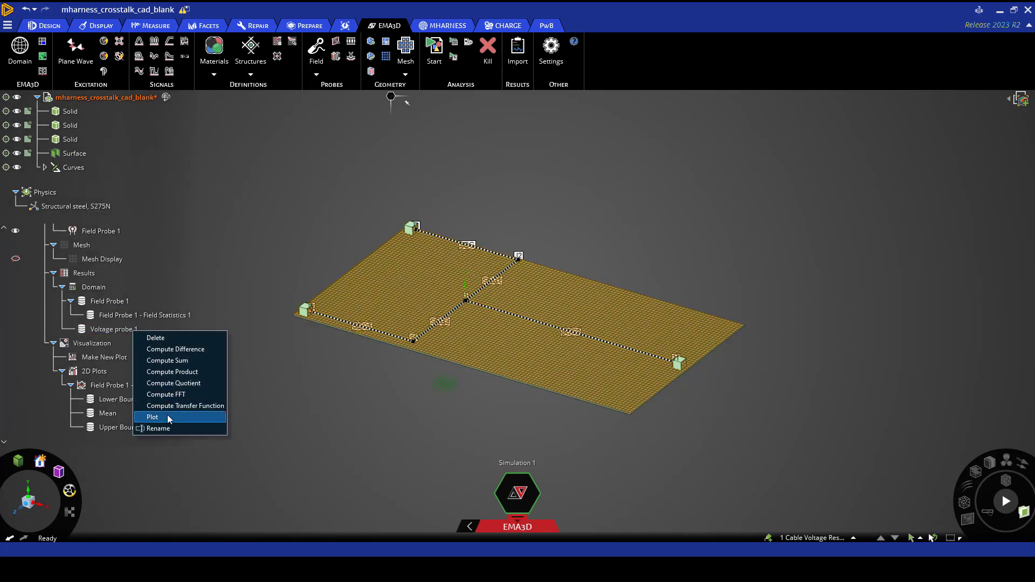
click(153, 417)
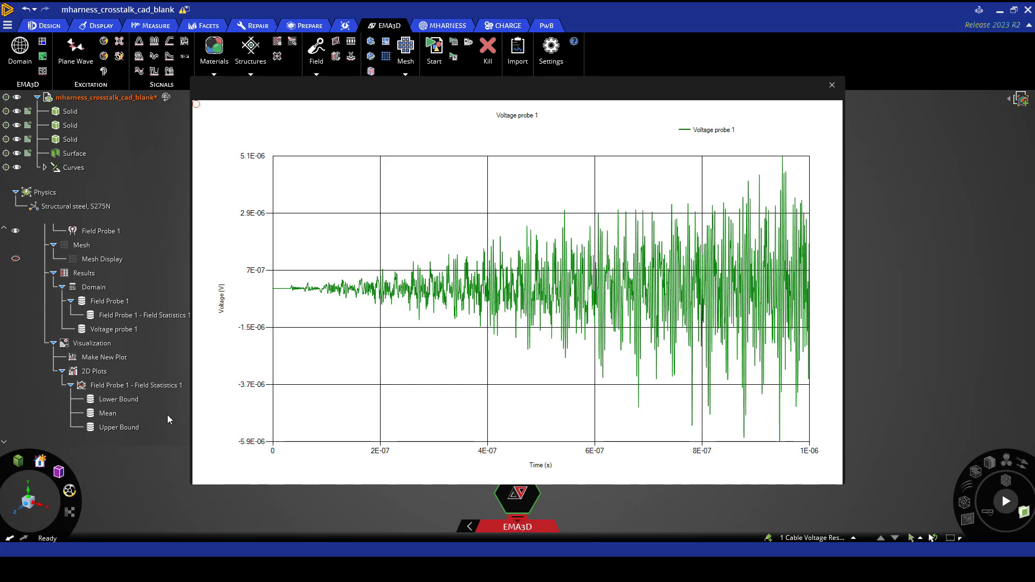
mouse_move(409, 428)
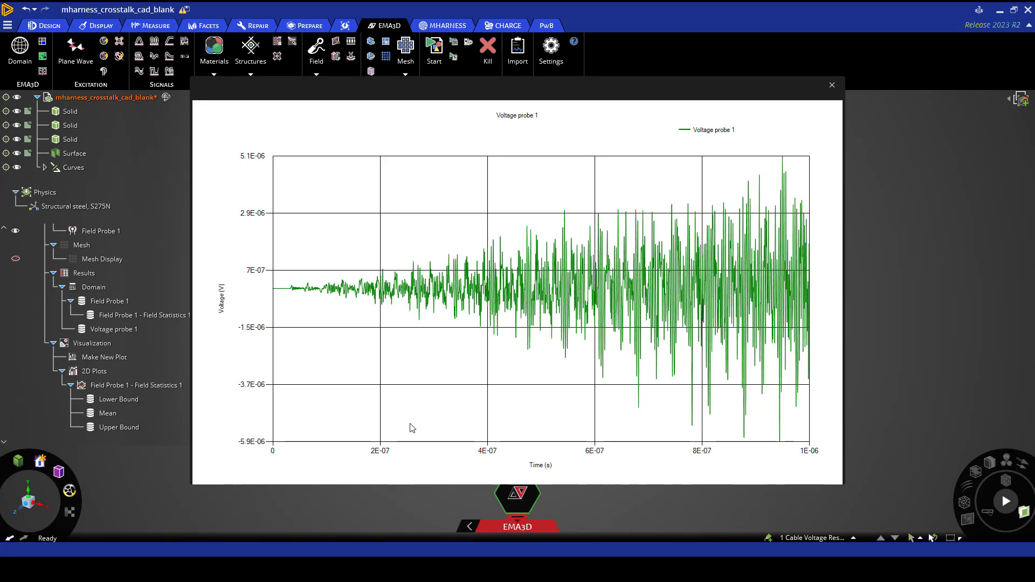